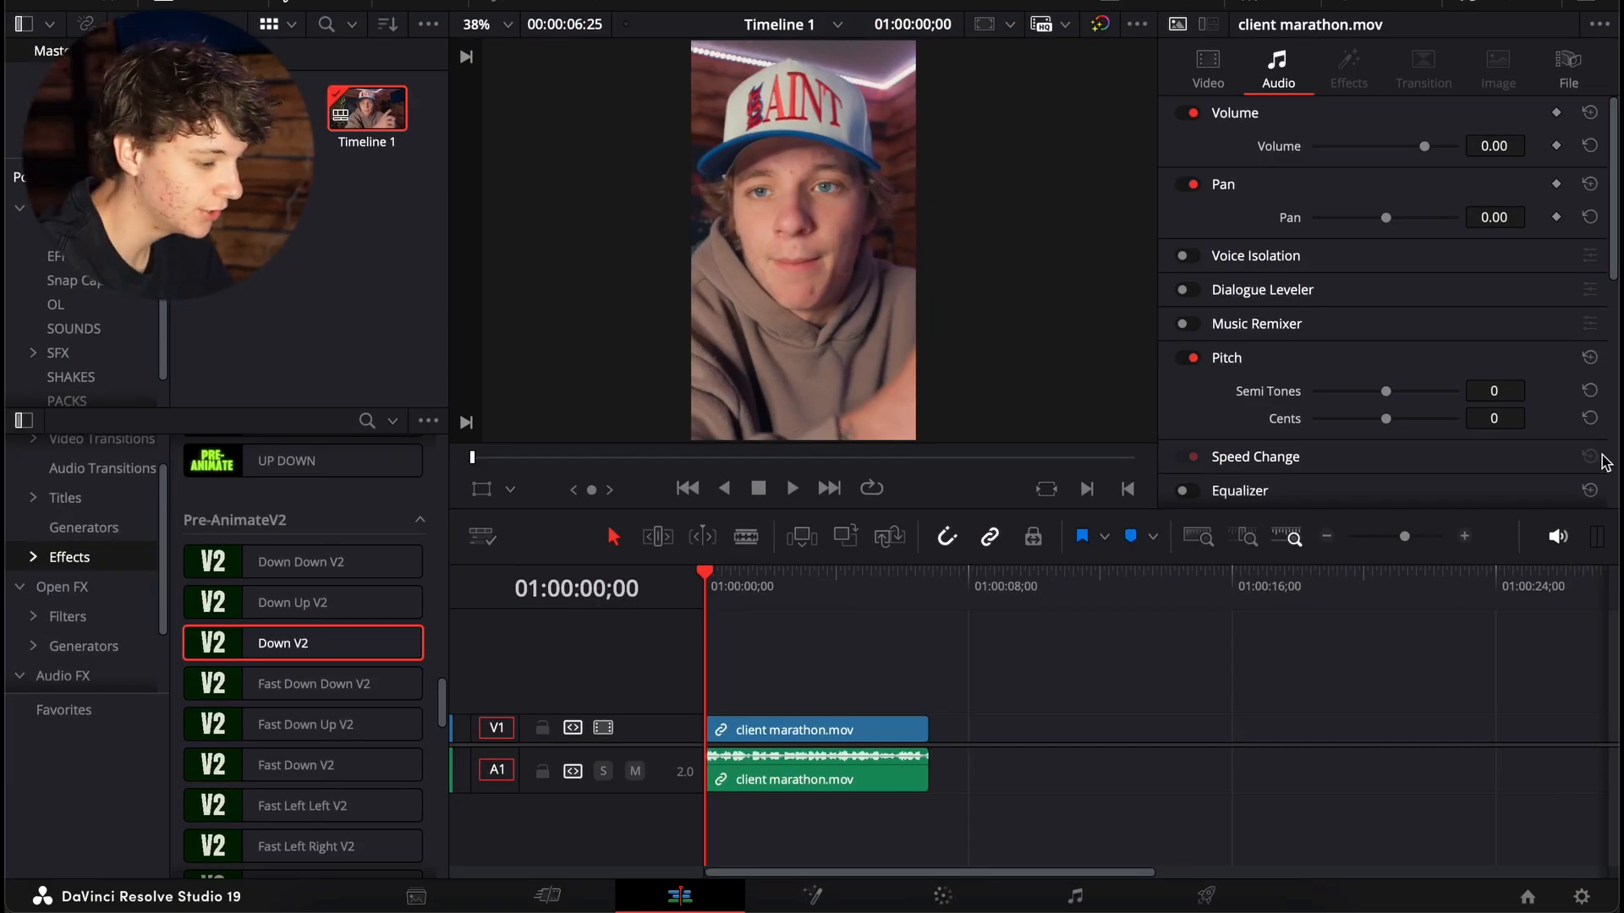
Step: Place a Text+ title on V2 and a basic Text title on V3 above the marathon clip
{"action": "left_click", "coordinate": [1464, 536]}
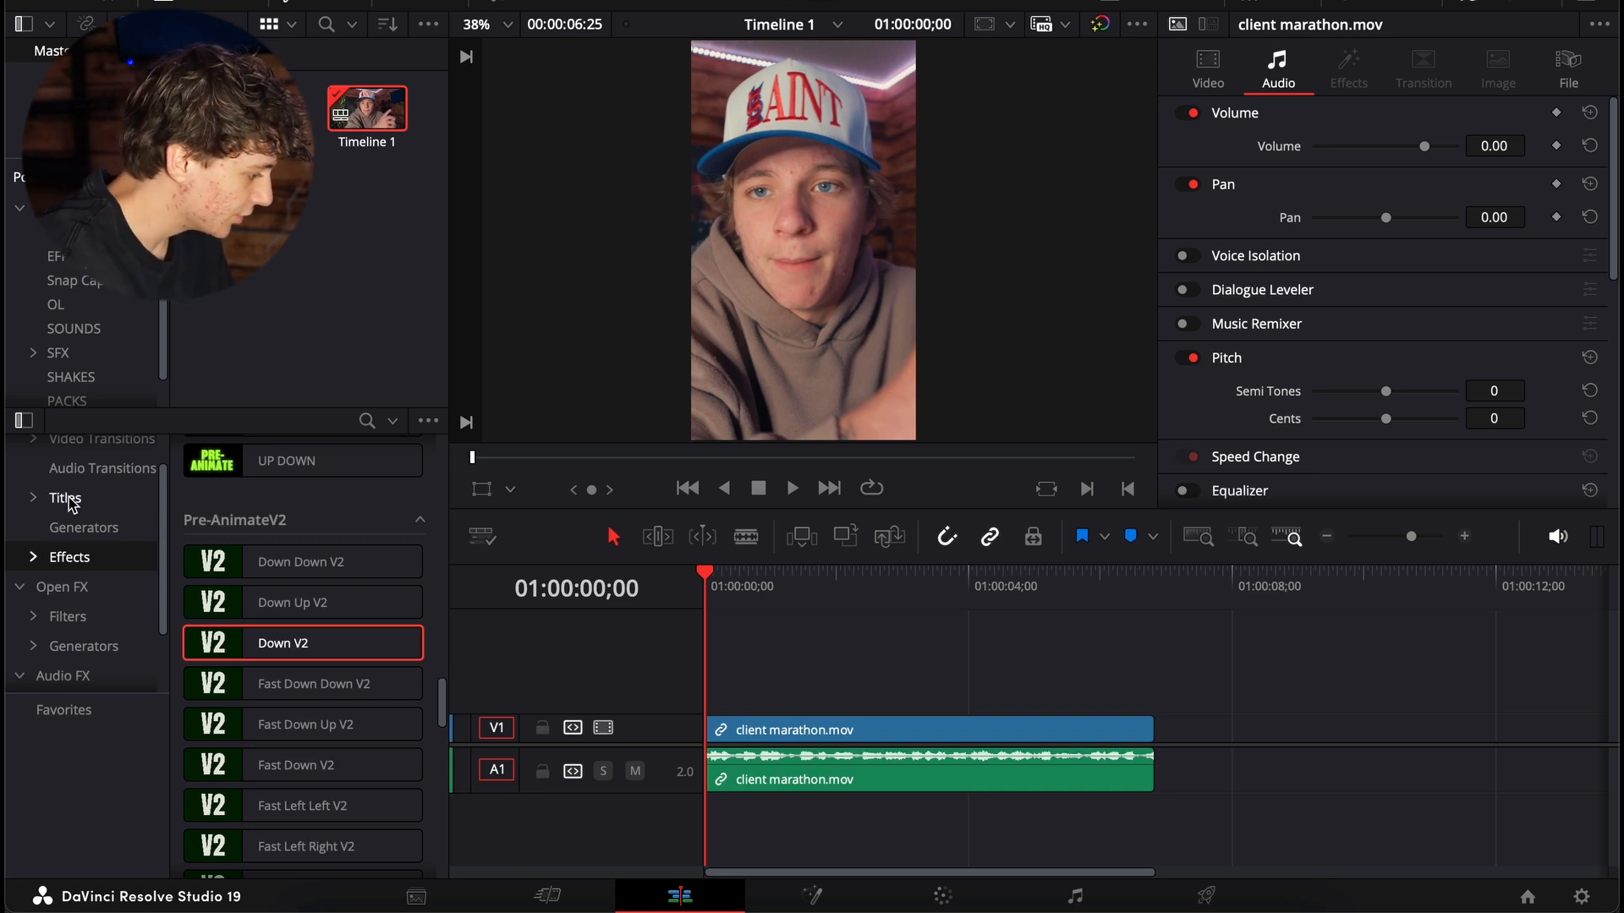
{"action": "left_click", "coordinate": [64, 497]}
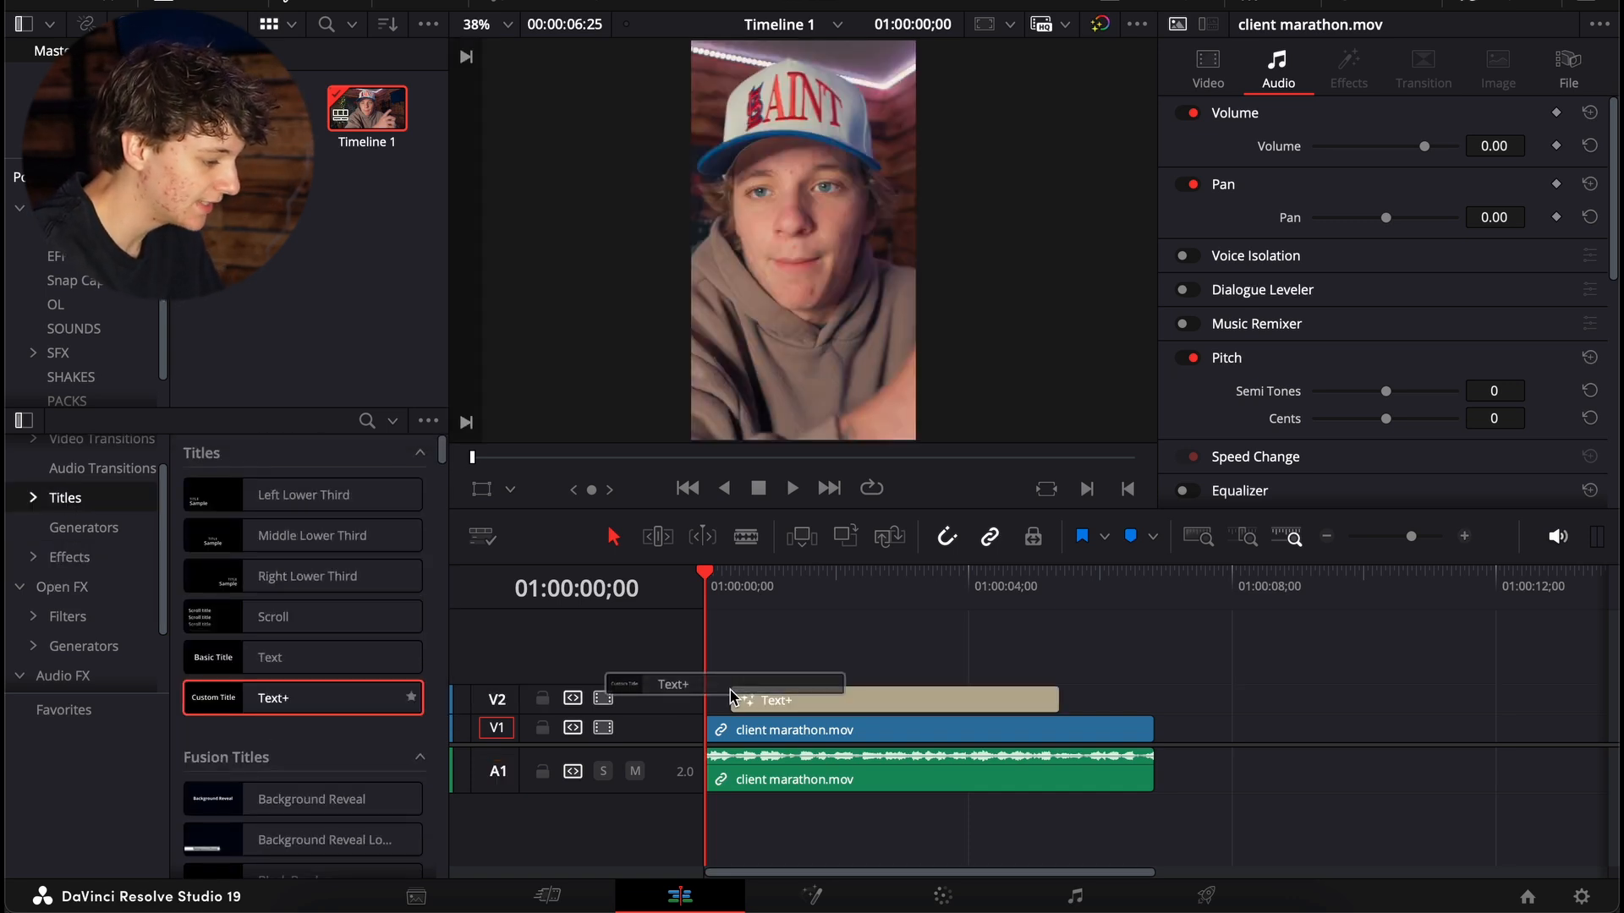
{"action": "left_click", "coordinate": [867, 700]}
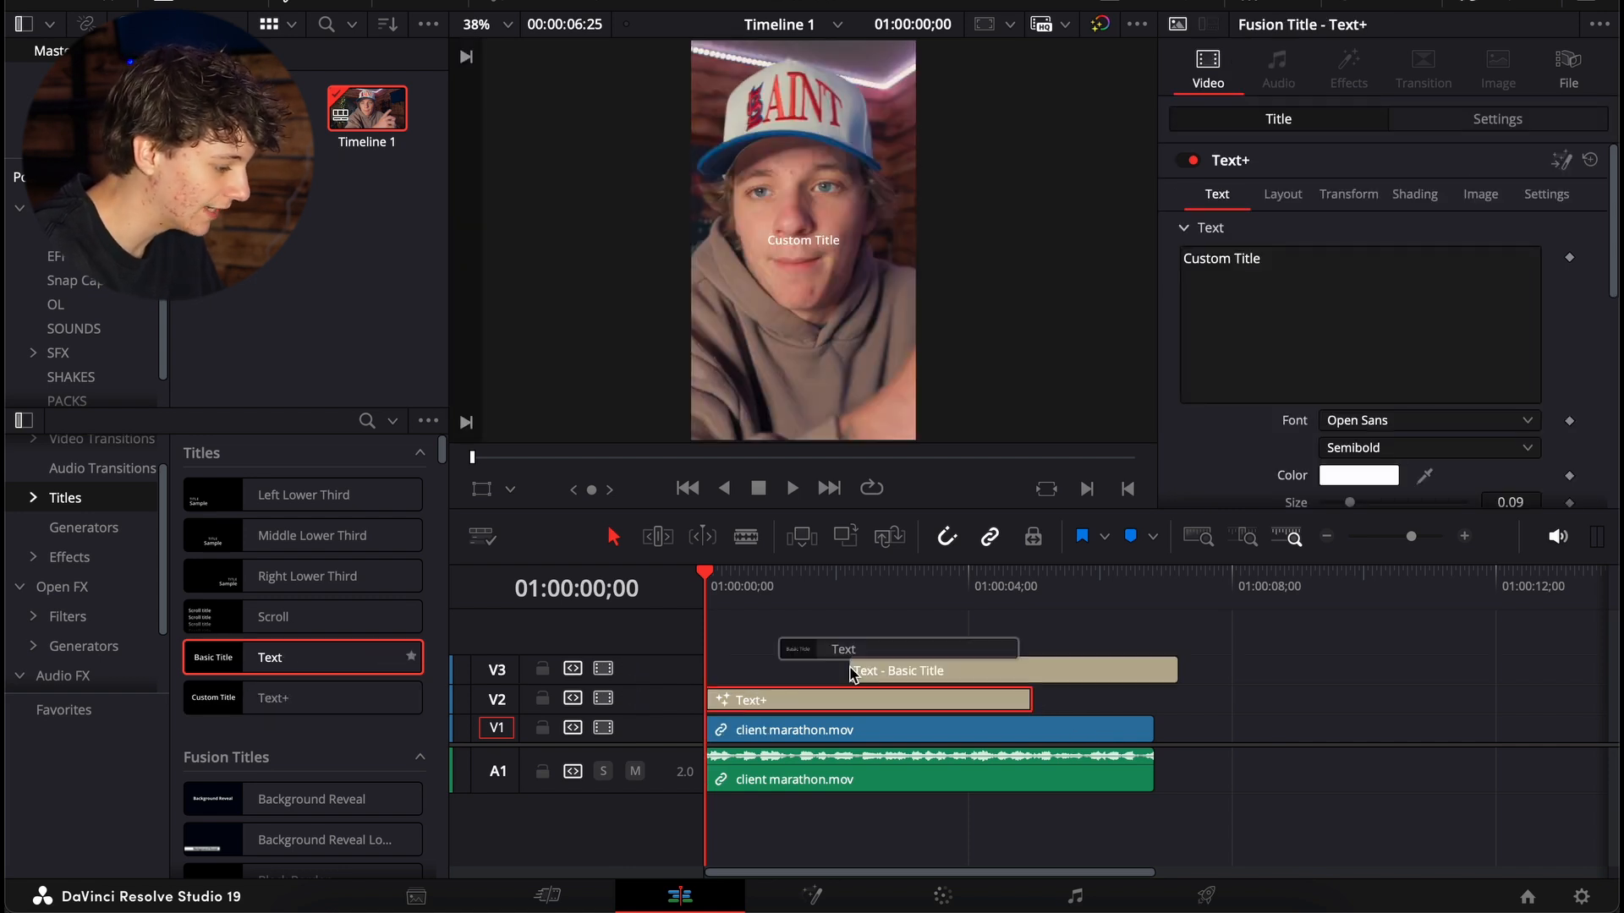
{"action": "left_click", "coordinate": [871, 670]}
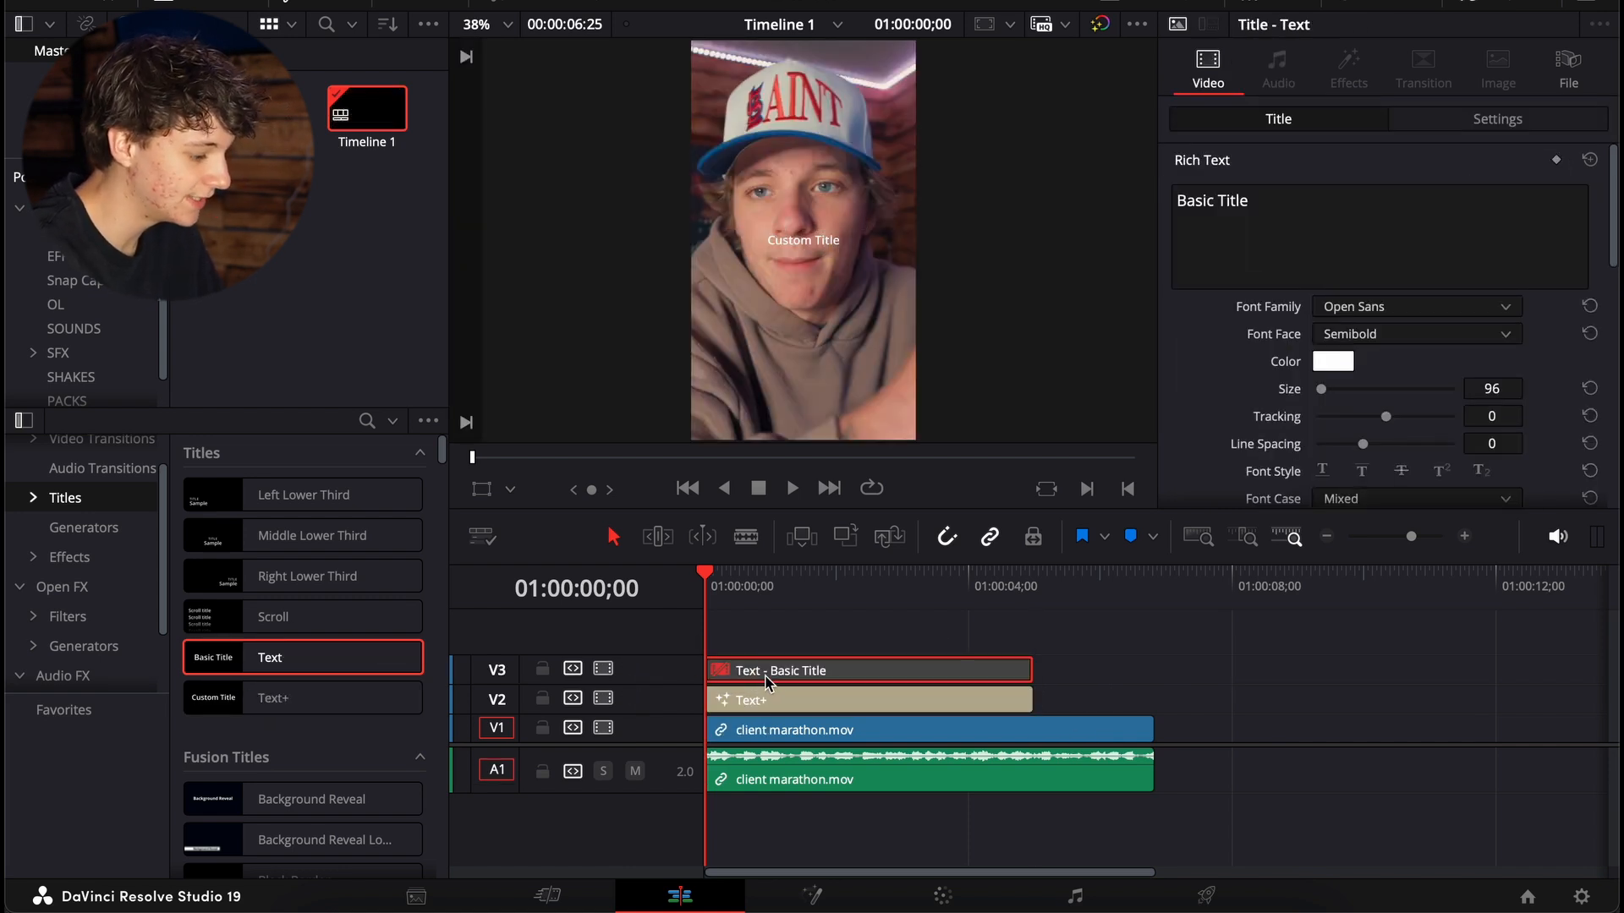
{"action": "left_click", "coordinate": [870, 699]}
{"action": "type", "text": "B"}
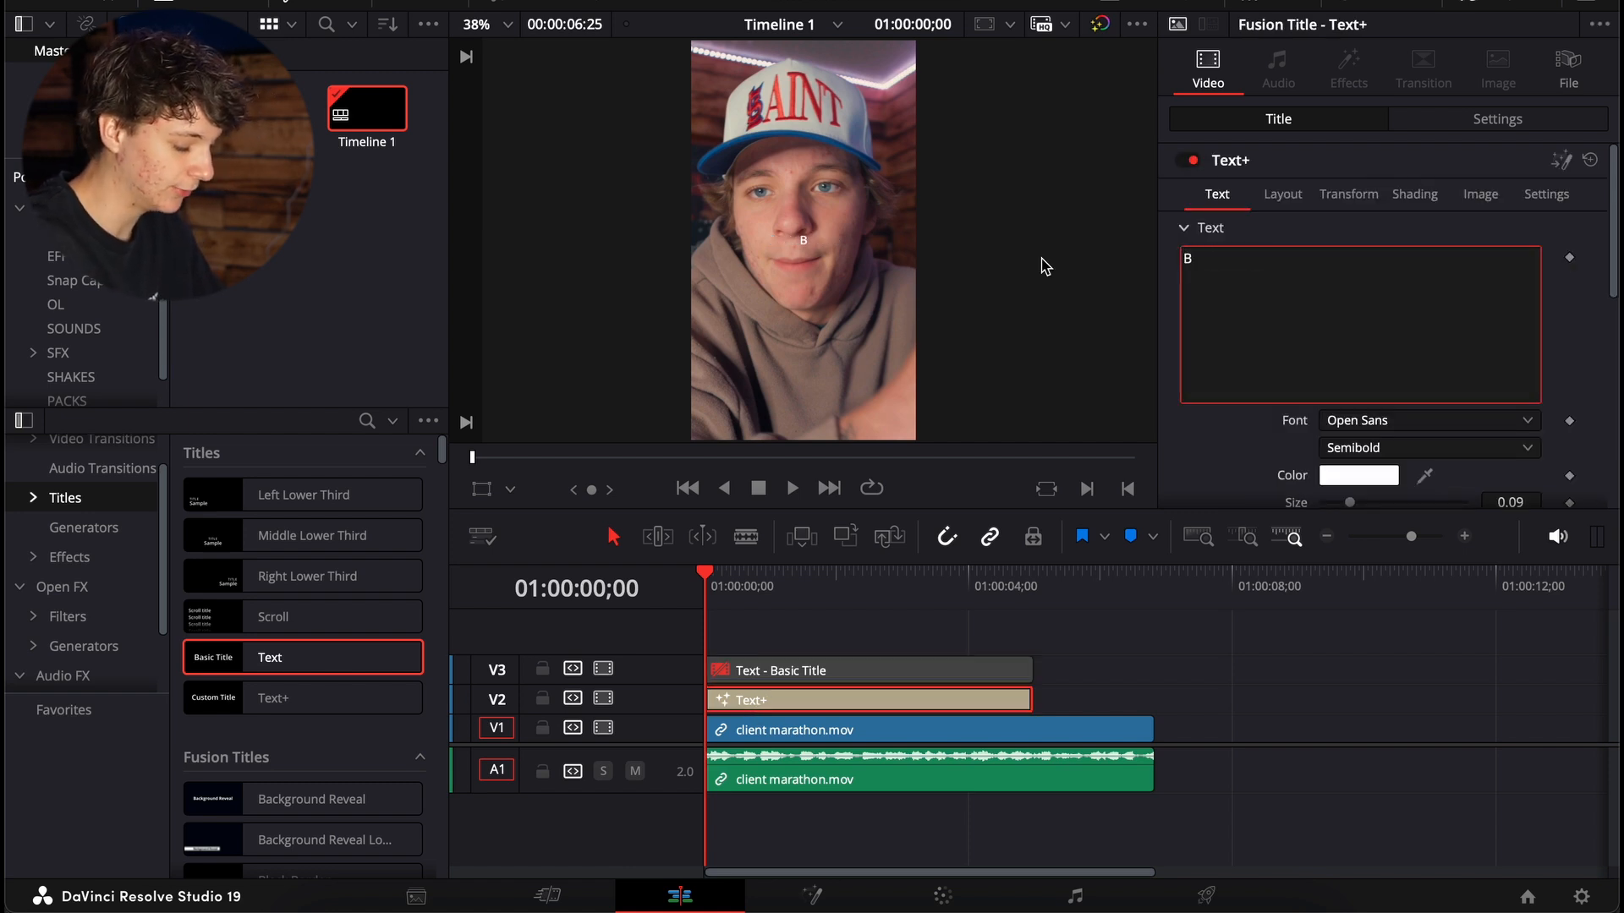
Step: Retype the Text+ title as 'BIGGEST MISTAKE OF MY LIFE' and set the font to Gotham Ultra Italic
{"action": "type", "text": "IGGEST"}
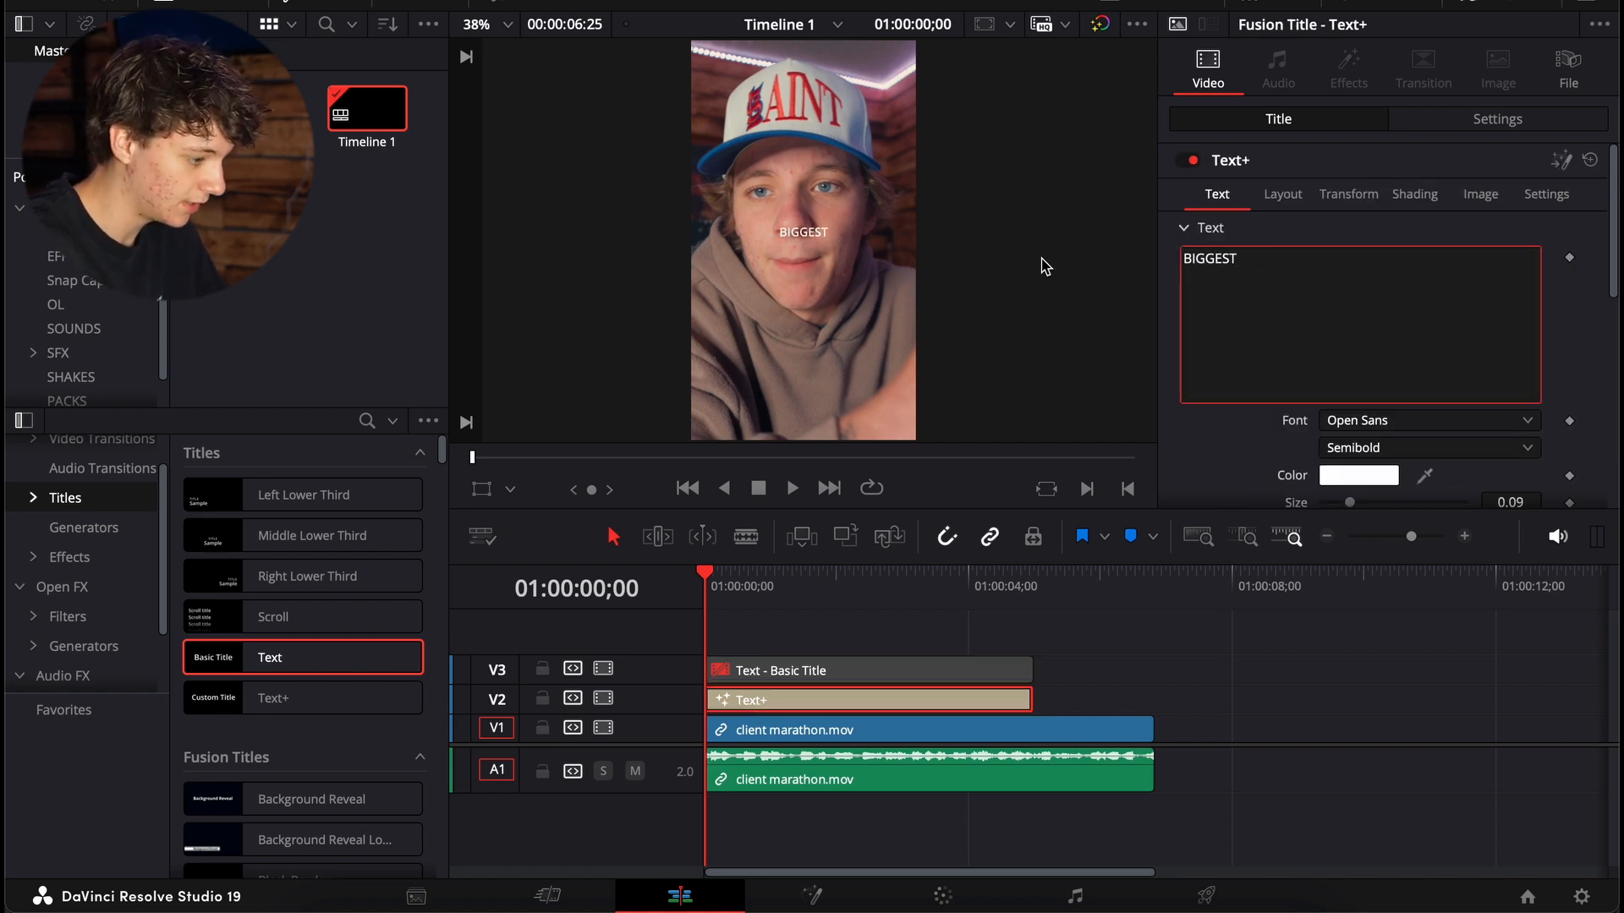
{"action": "type", "text": "MISTAKE OF MY LIFE"}
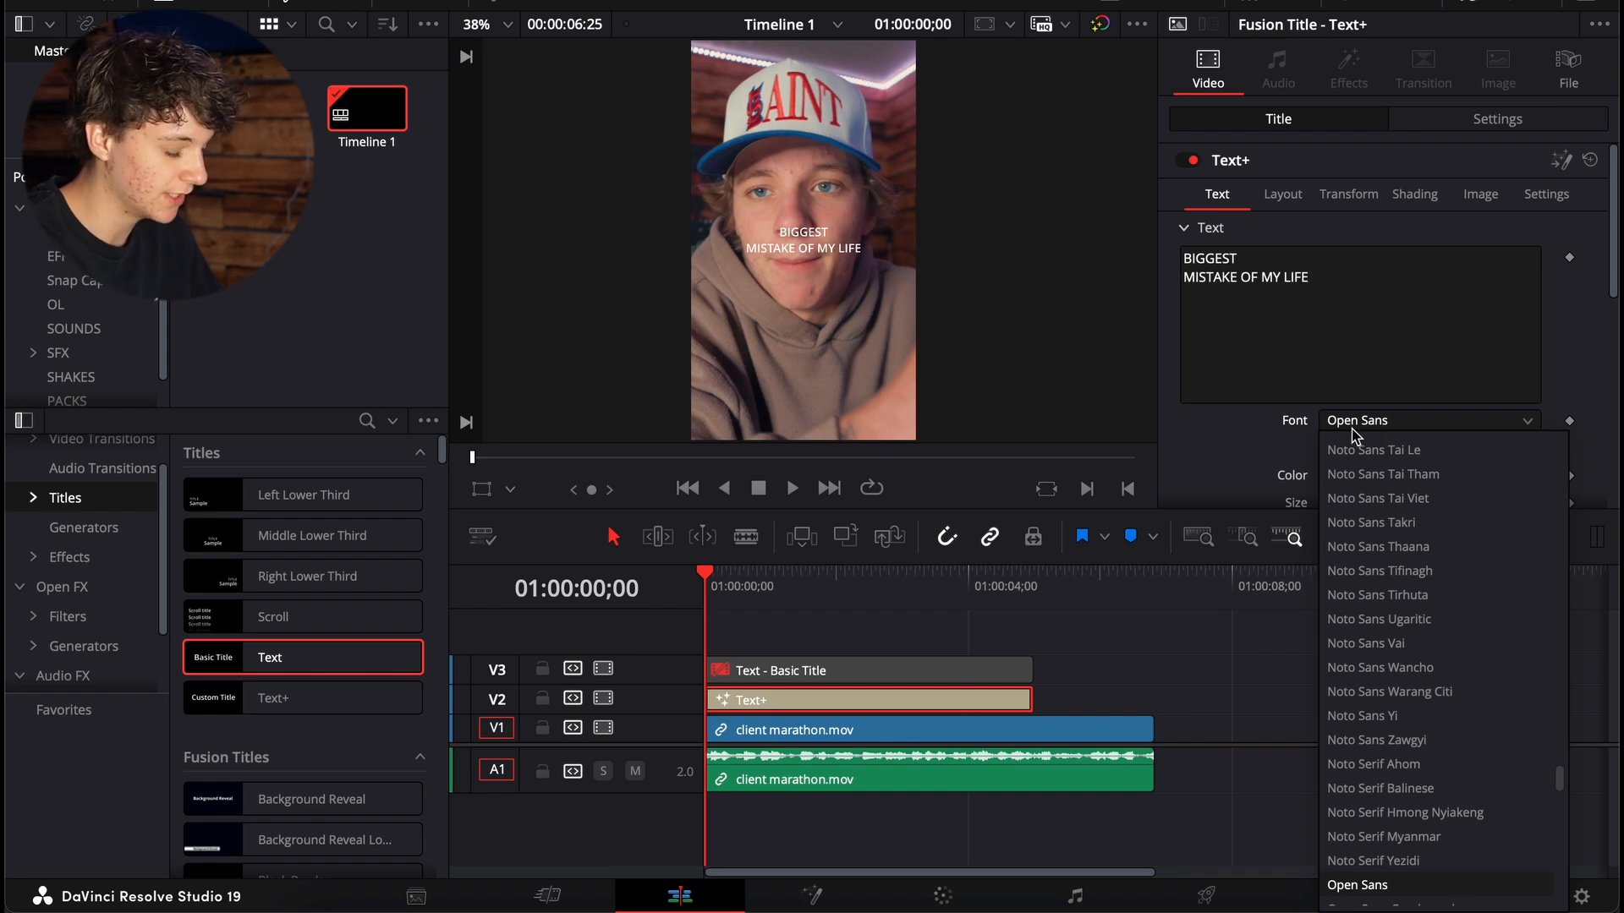
{"action": "scroll", "scroll_direction": "up", "scroll_amount": 3}
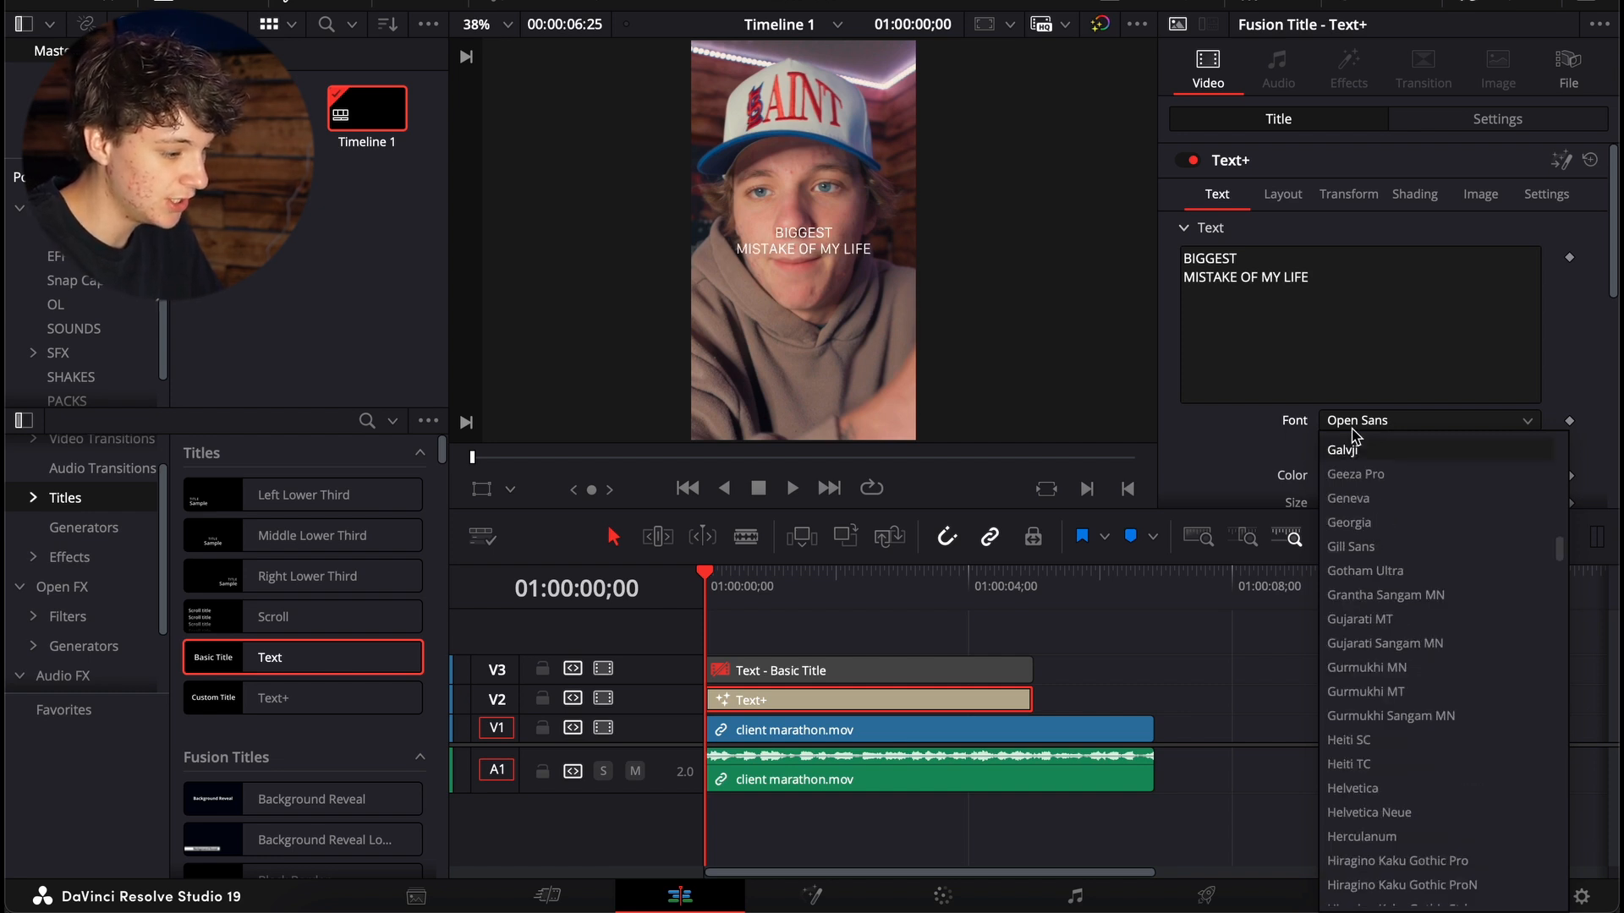
{"action": "left_click", "coordinate": [1365, 570]}
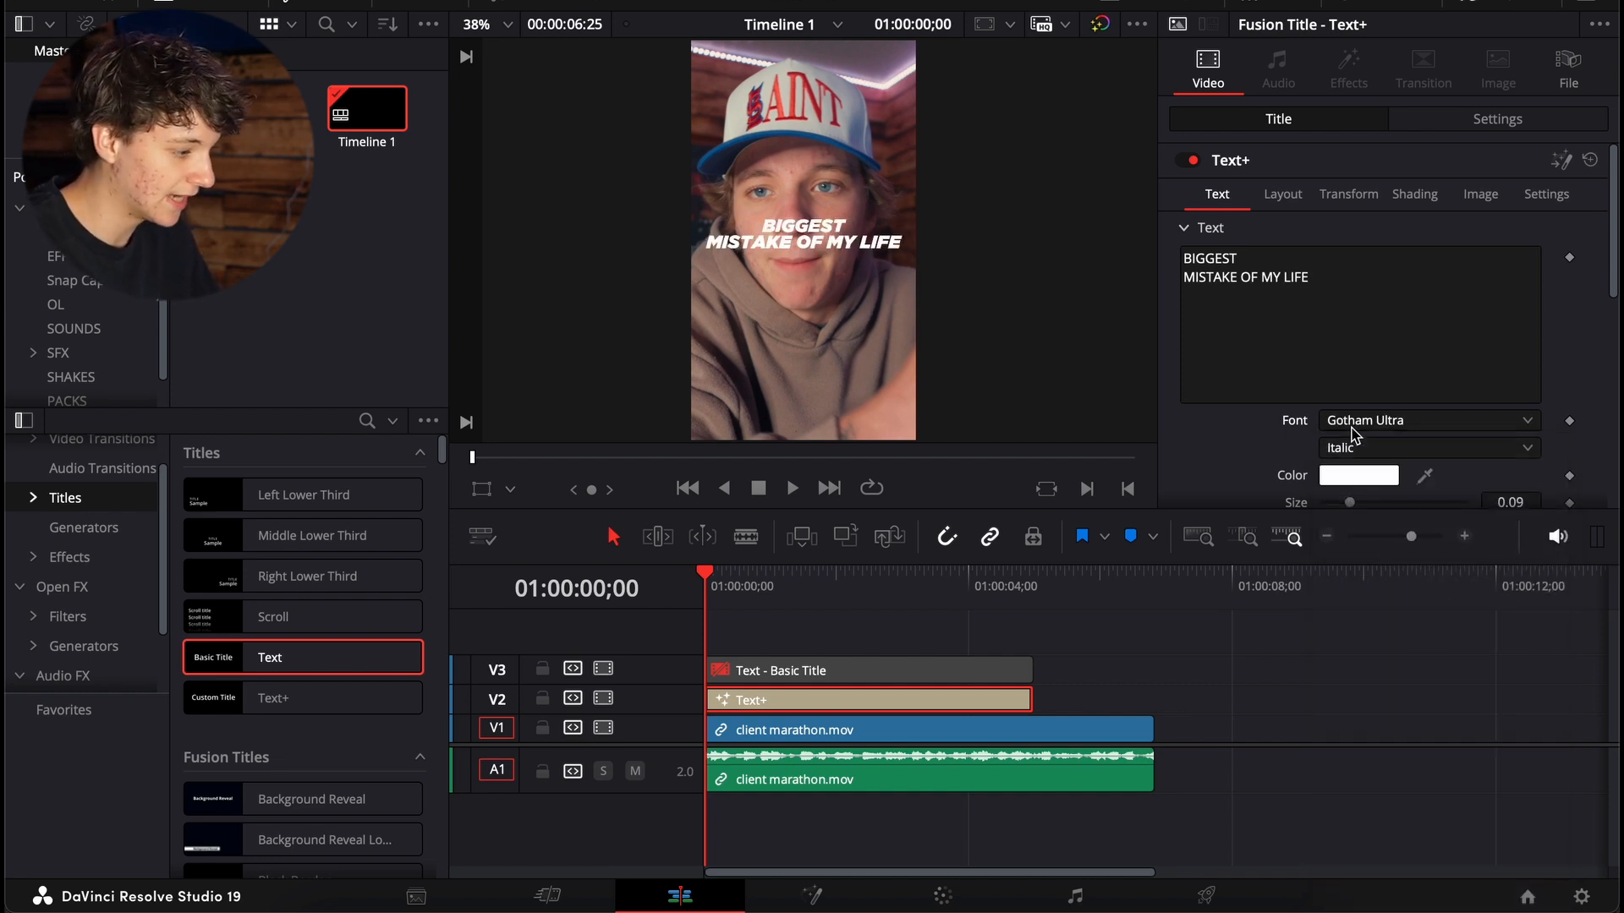
{"action": "mouse_move", "coordinate": [1142, 476]}
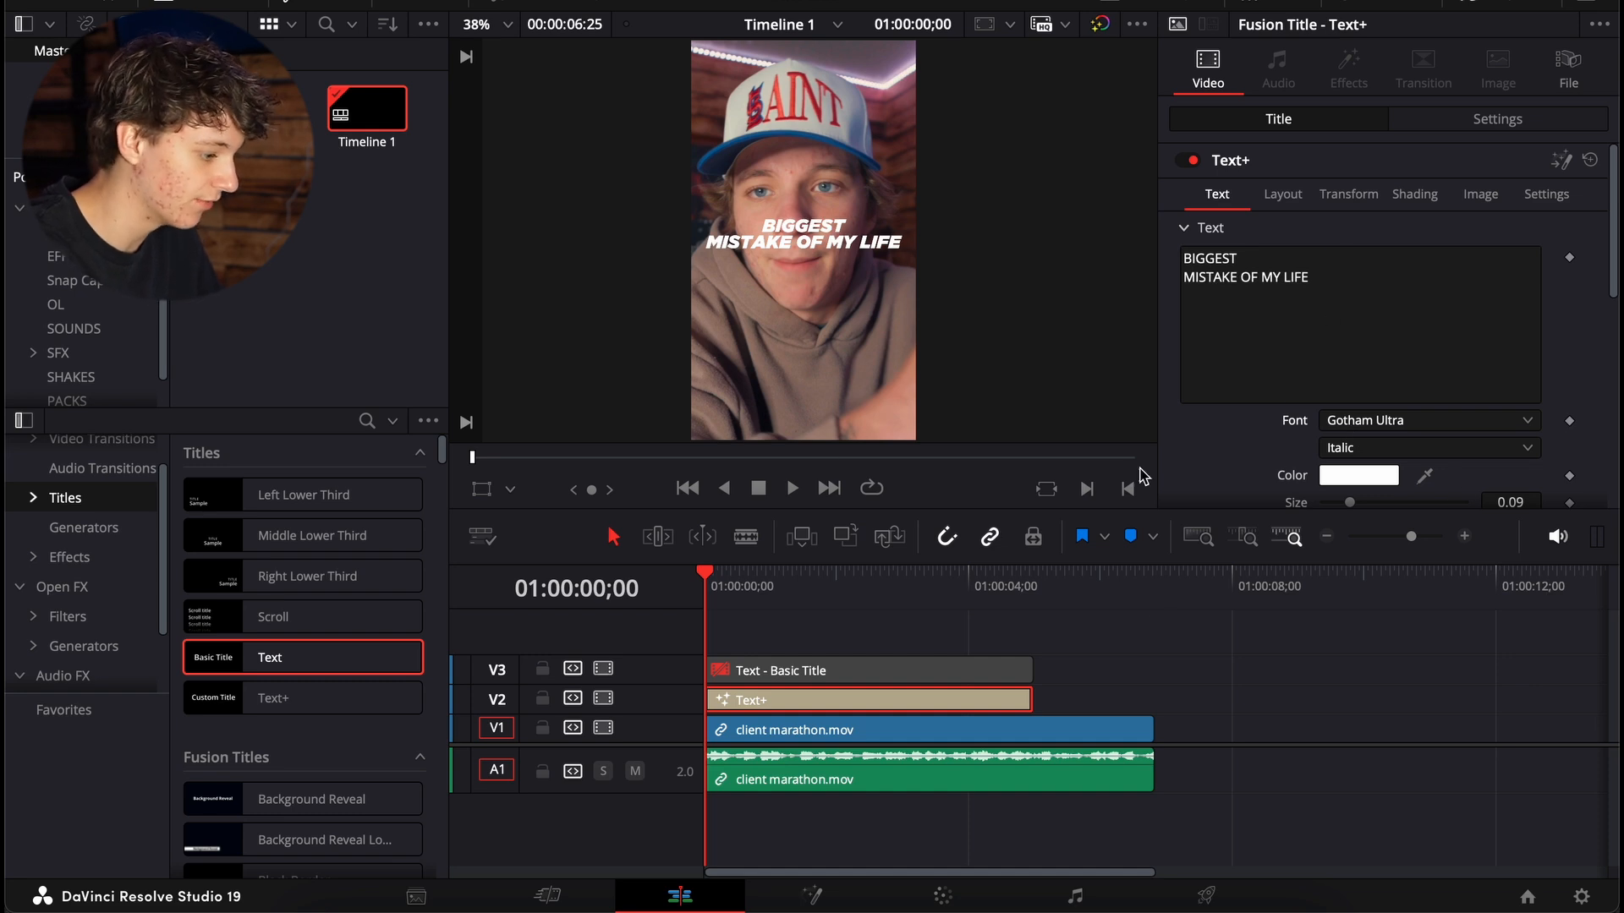
{"action": "left_click", "coordinate": [1420, 193]}
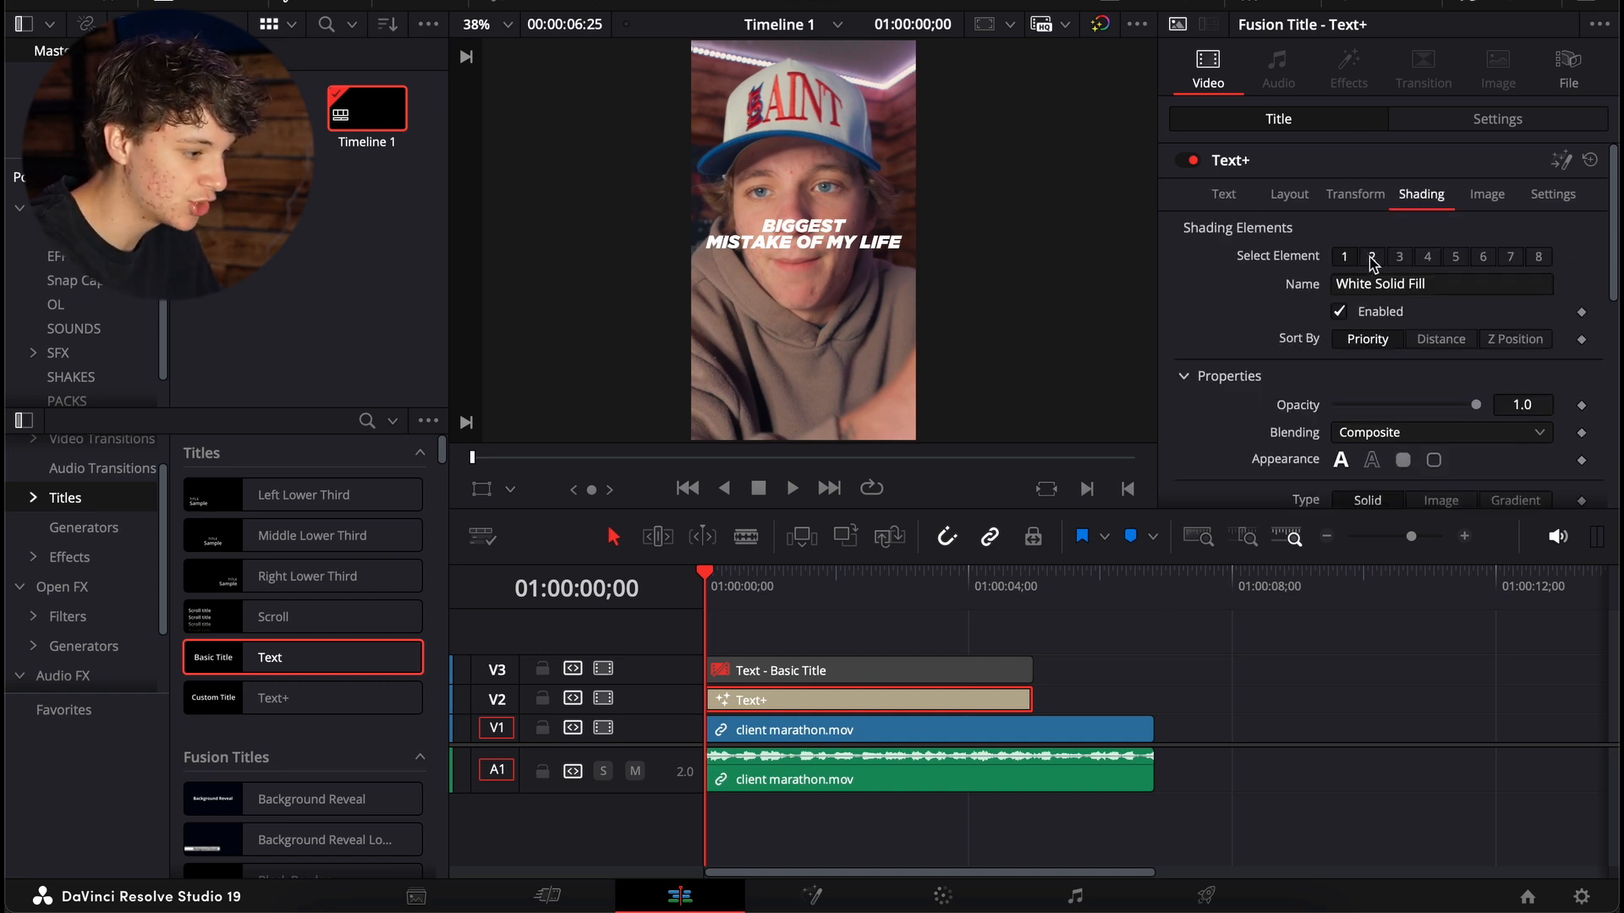
{"action": "left_click", "coordinate": [1370, 255]}
{"action": "type", "text": "glo"}
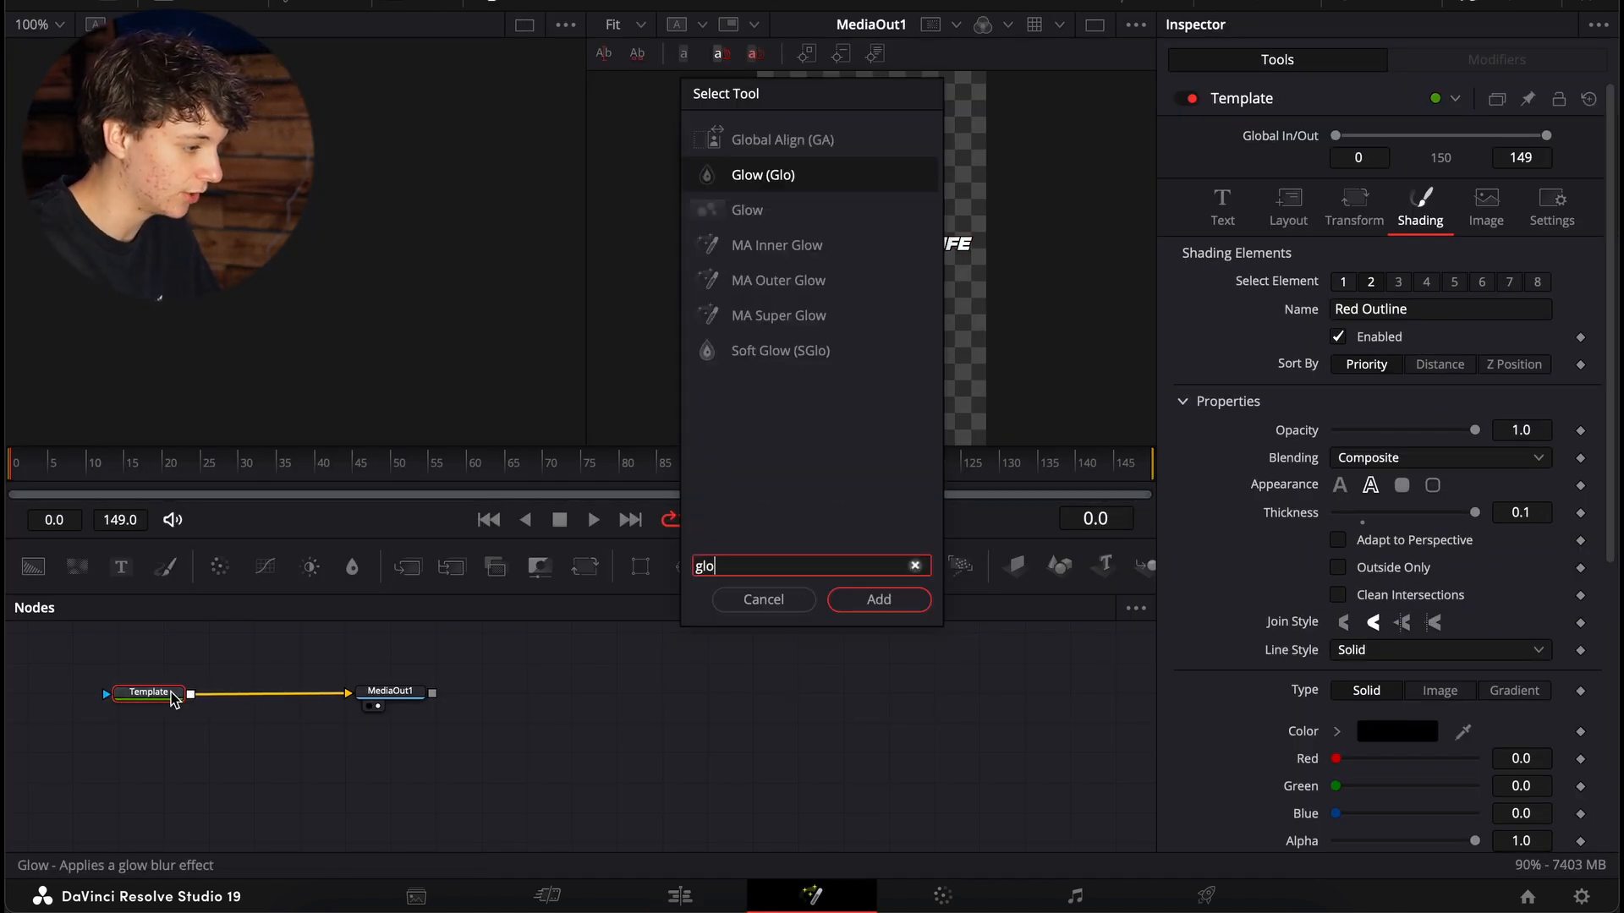
Step: Chain a Glow node, then a Drop Shadow node, after the title Template, previewing at 200%
{"action": "left_click", "coordinate": [877, 600]}
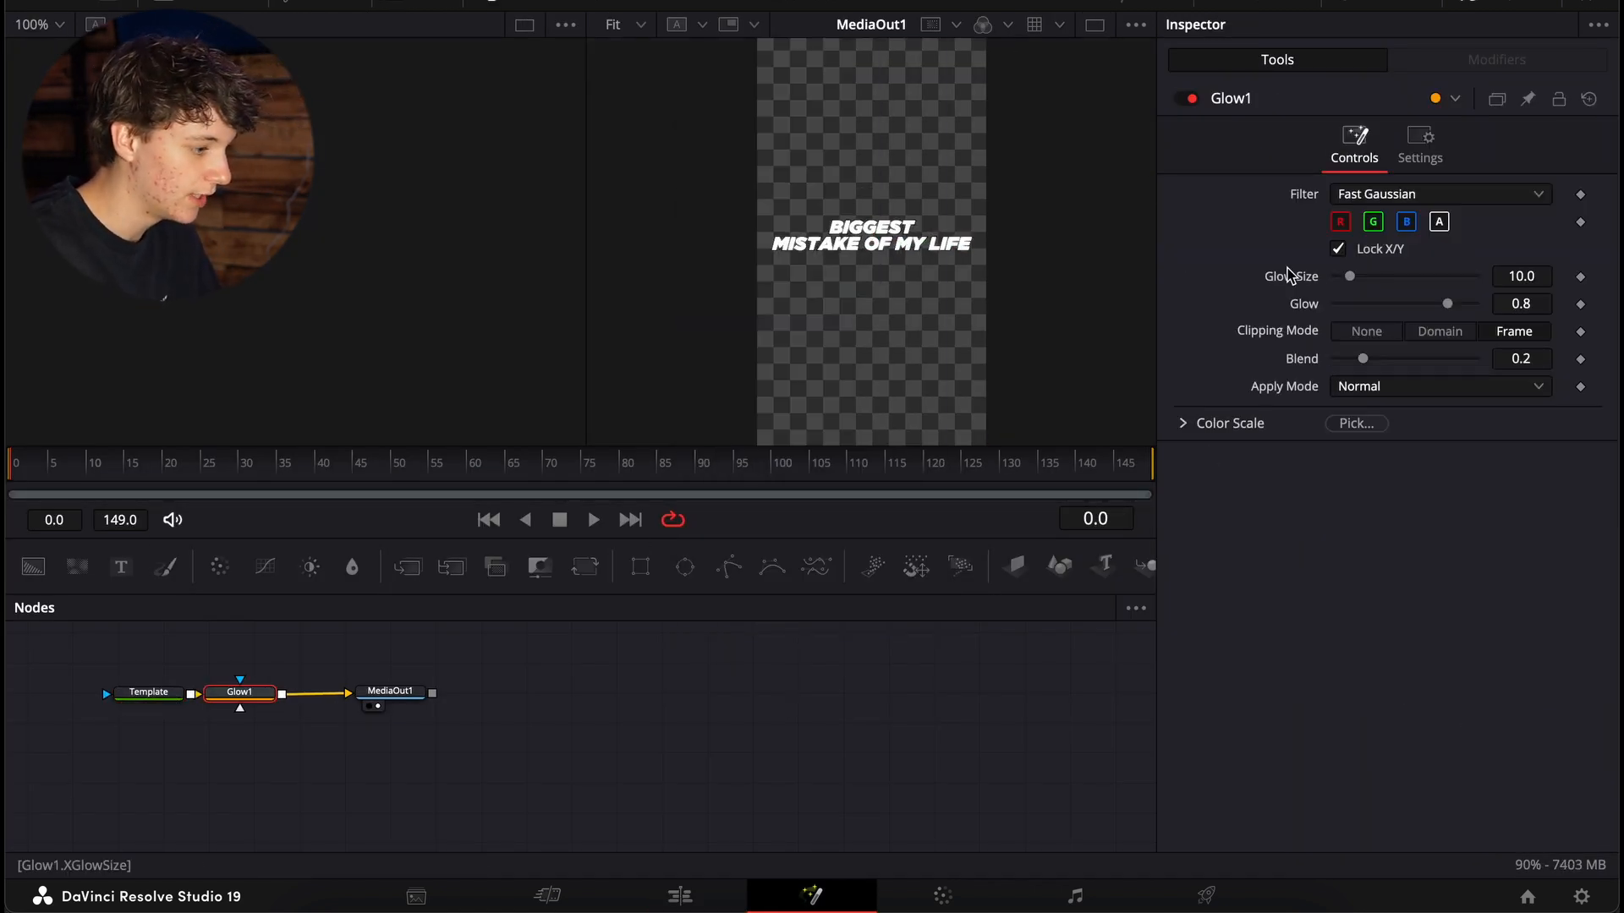
{"action": "left_click", "coordinate": [624, 24]}
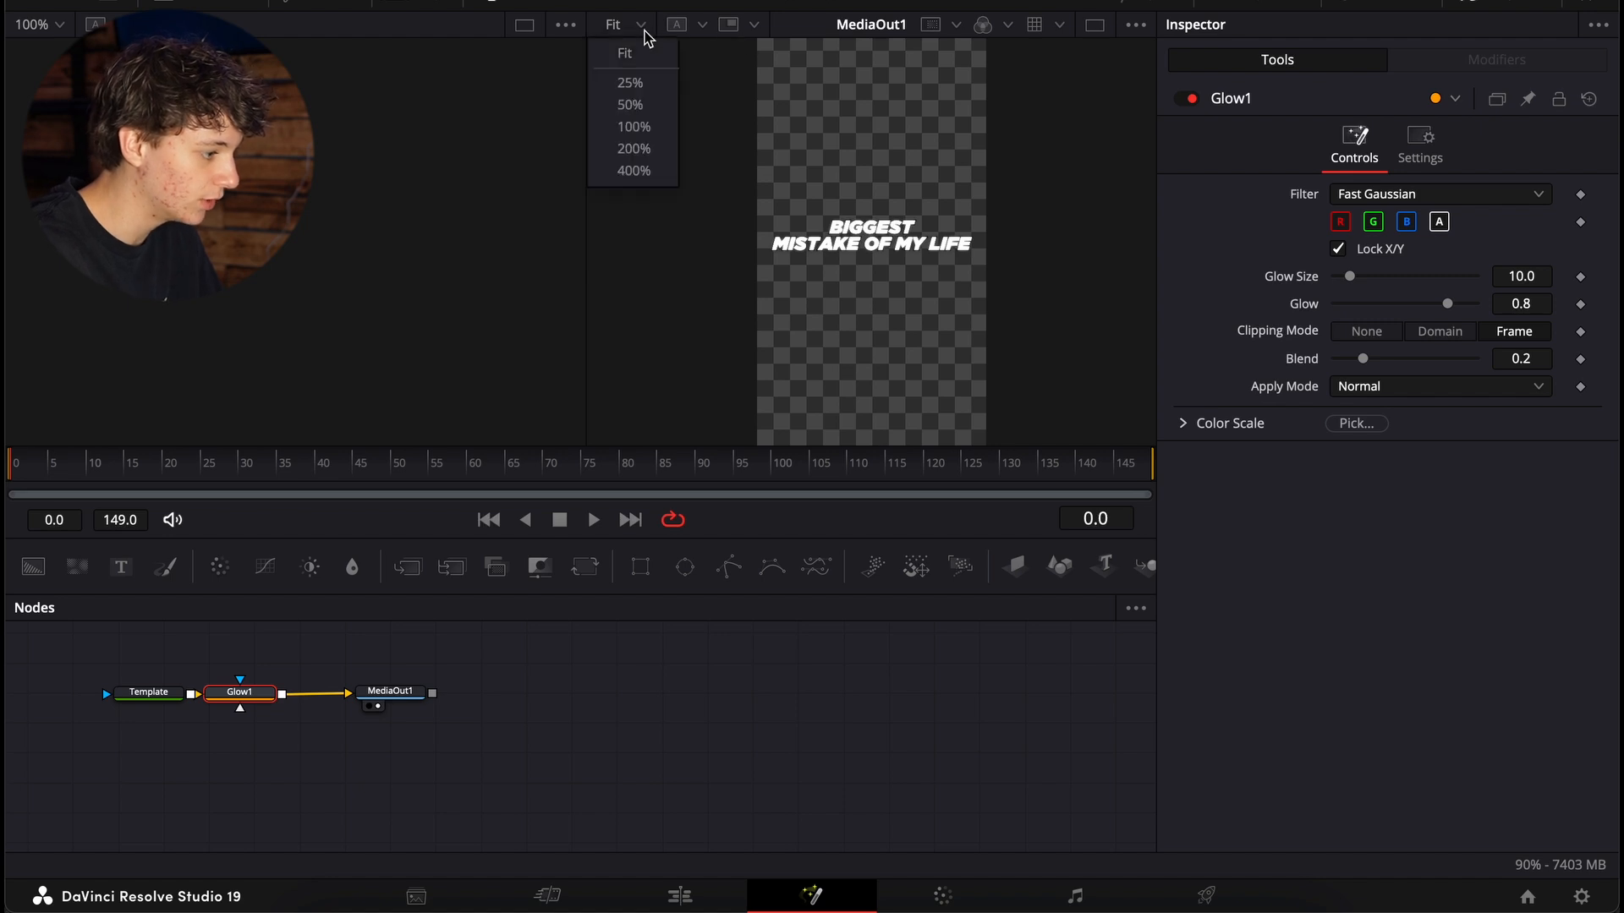
{"action": "left_click", "coordinate": [632, 148]}
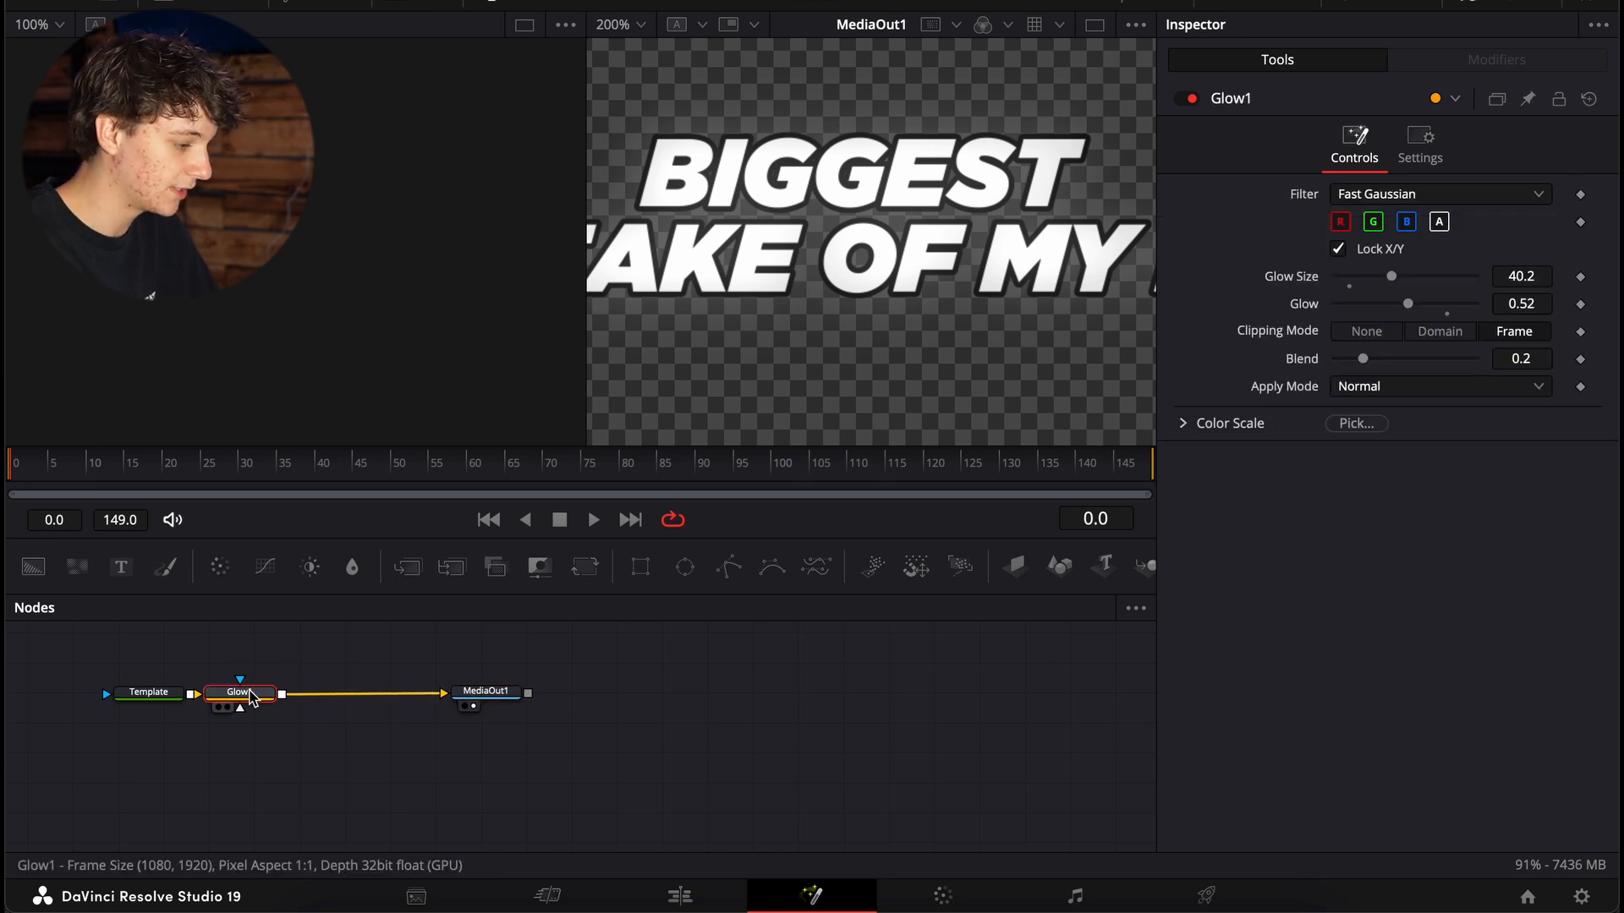
{"action": "type", "text": "dr"}
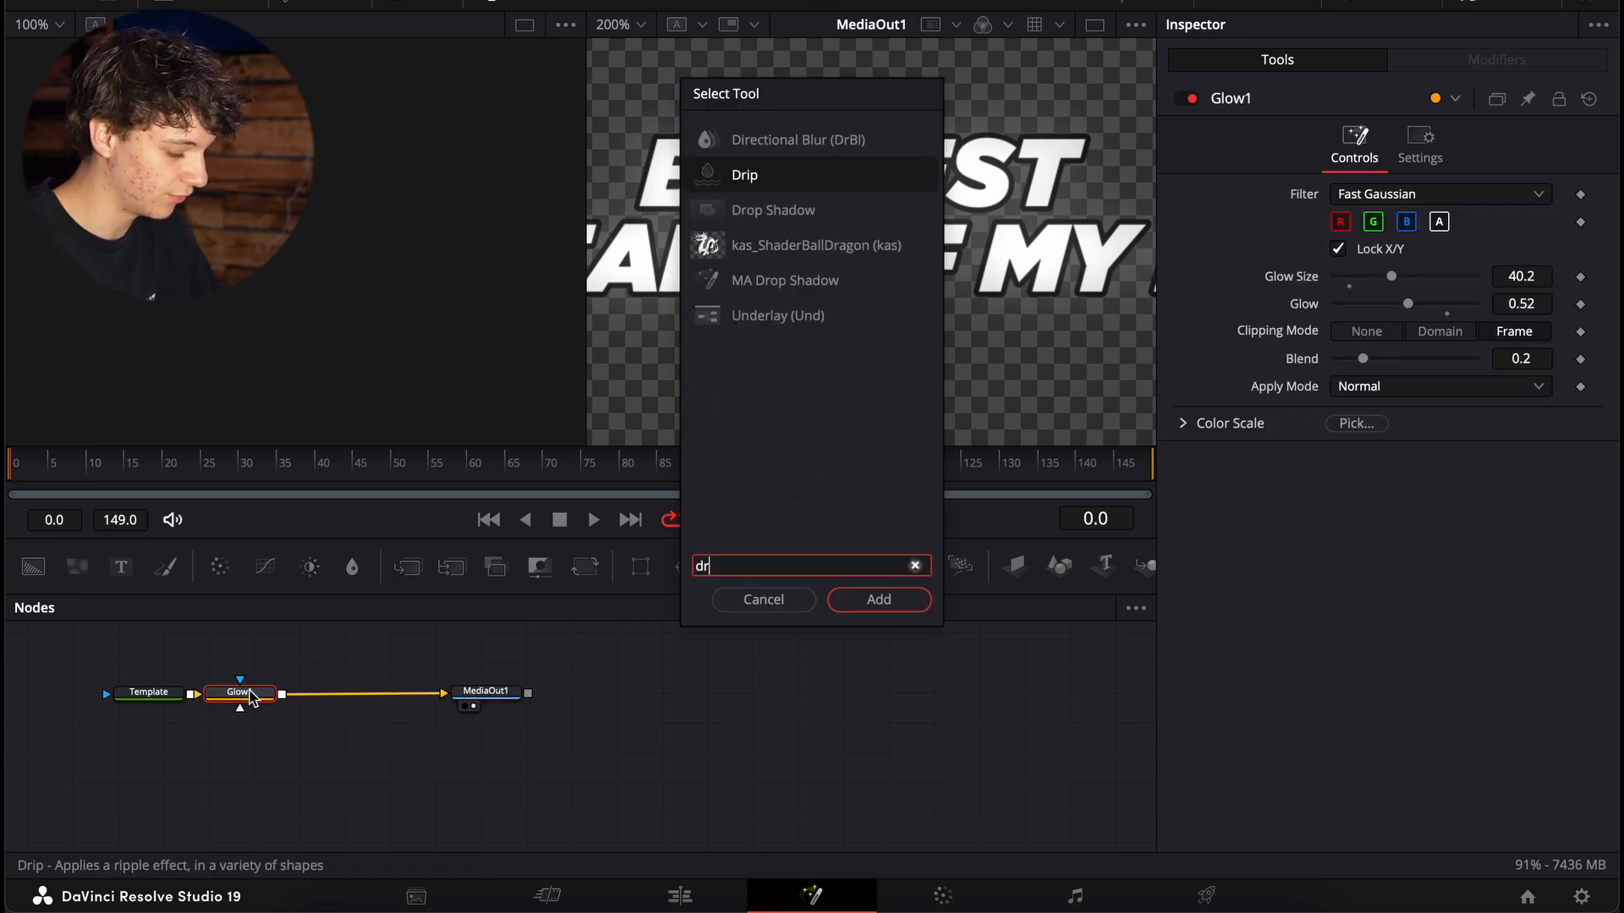
{"action": "left_click", "coordinate": [877, 600]}
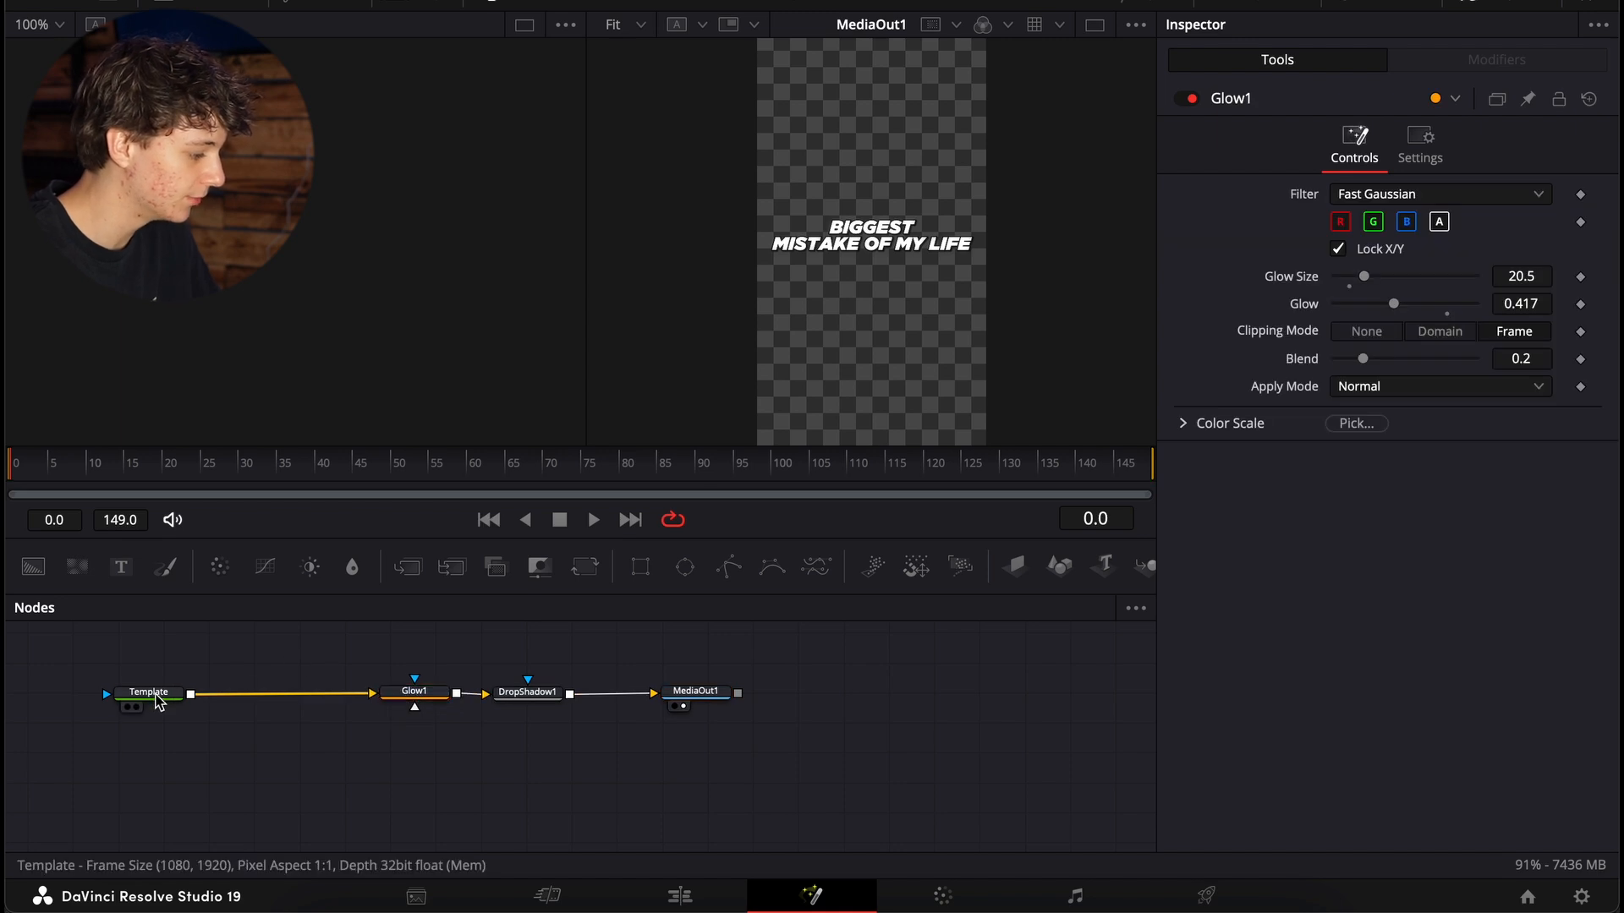
Step: Attach a Character Level Styling modifier to the Template node's title text
{"action": "left_click", "coordinate": [148, 692]}
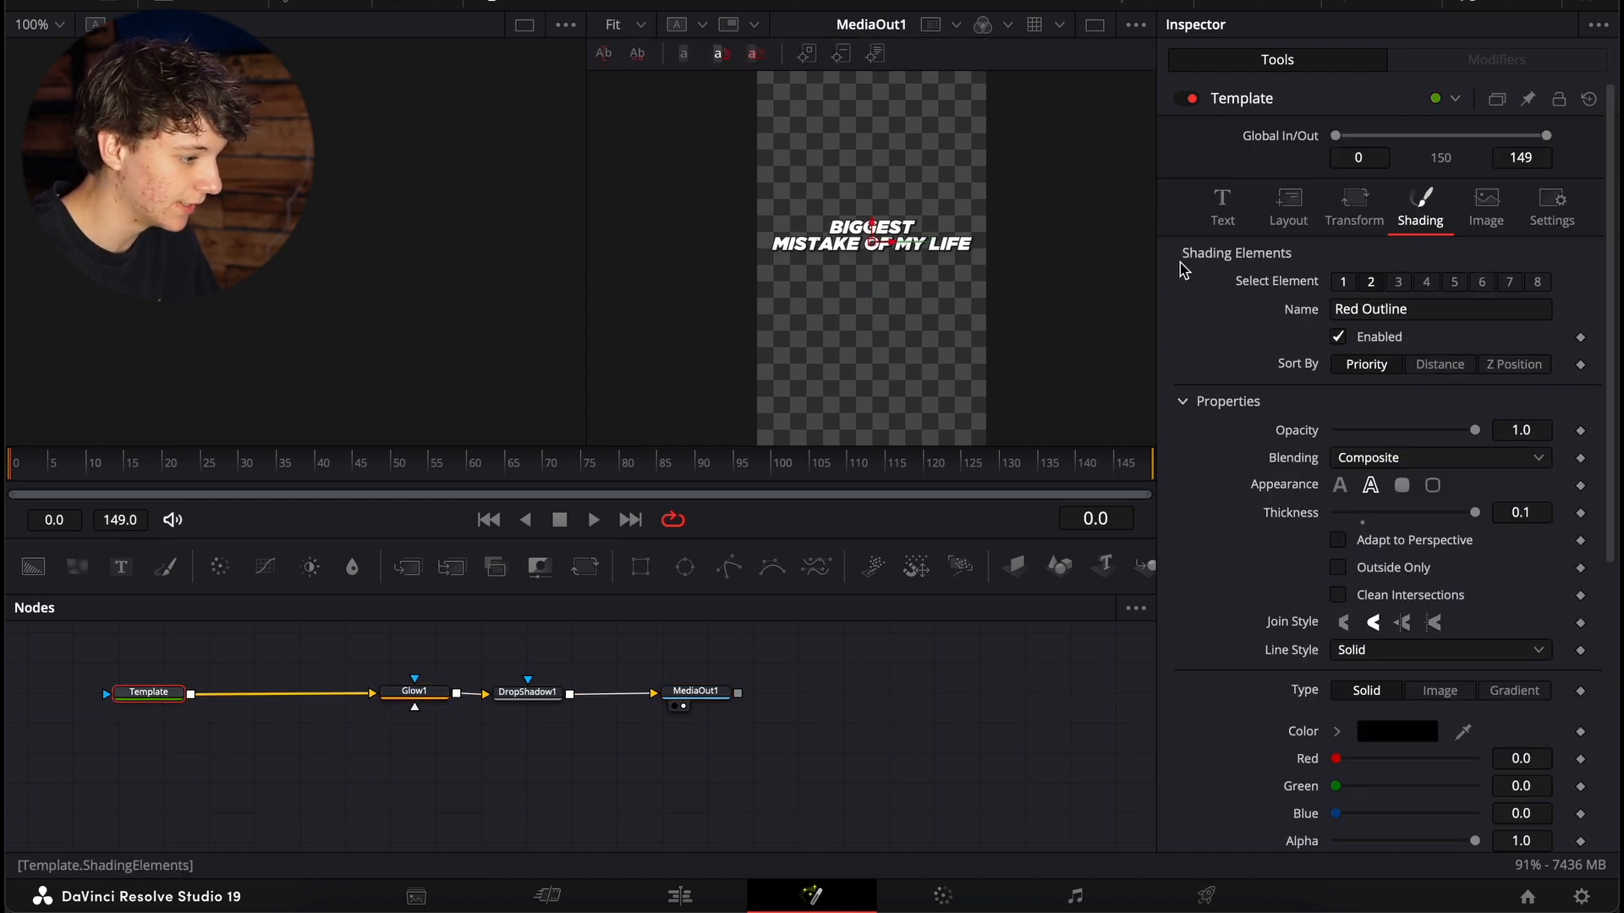
{"action": "left_click", "coordinate": [1221, 207]}
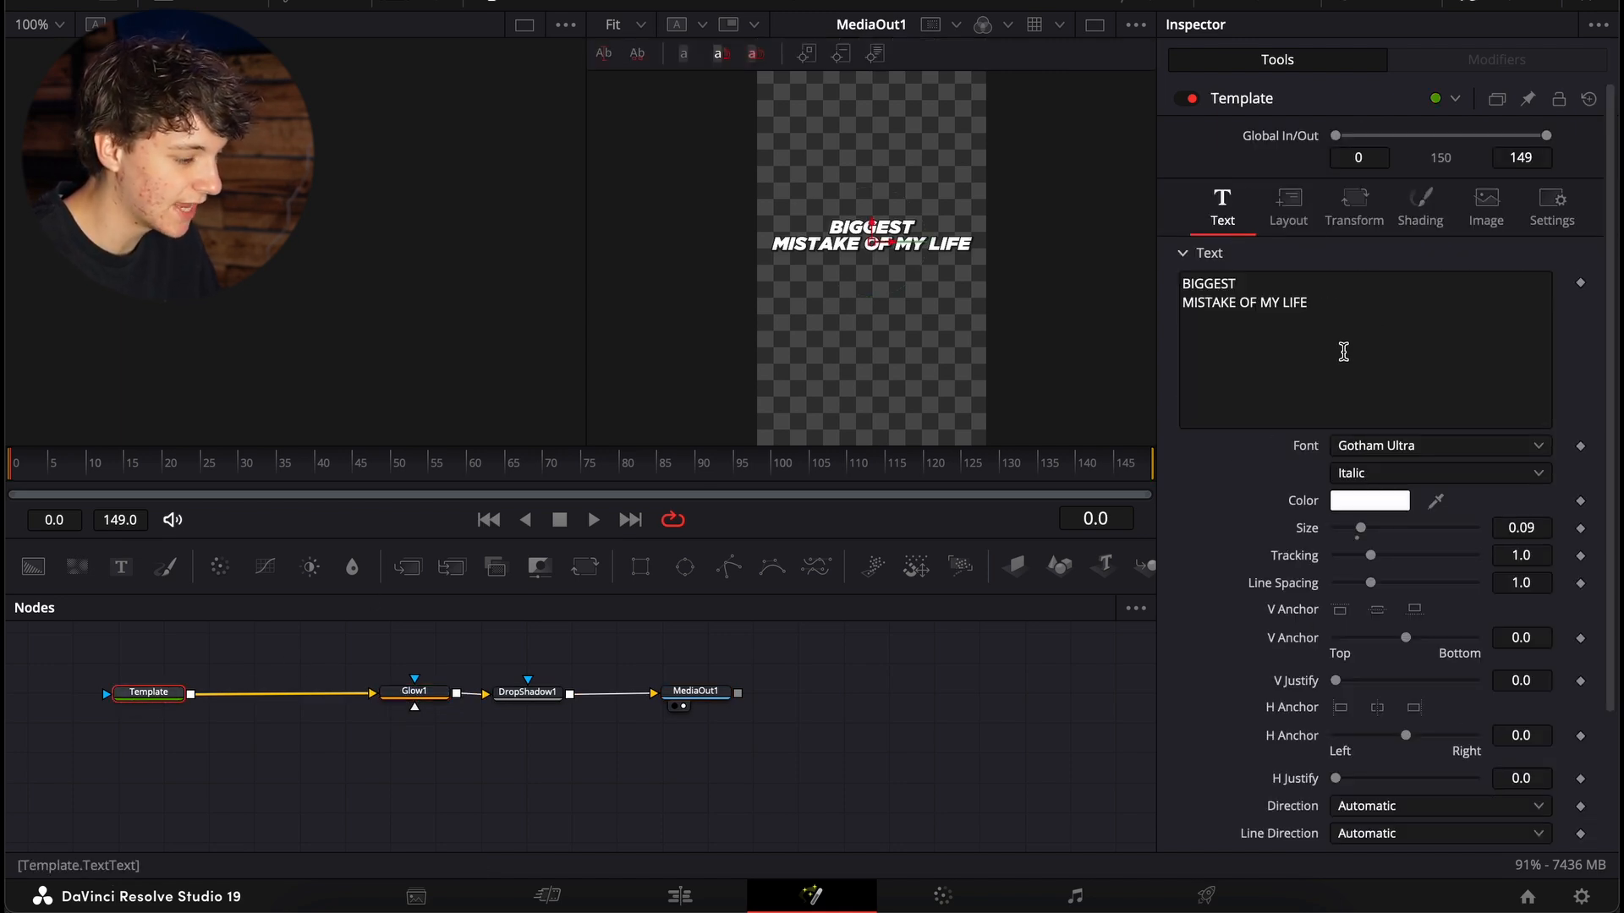
{"action": "right_click", "coordinate": [1333, 345]}
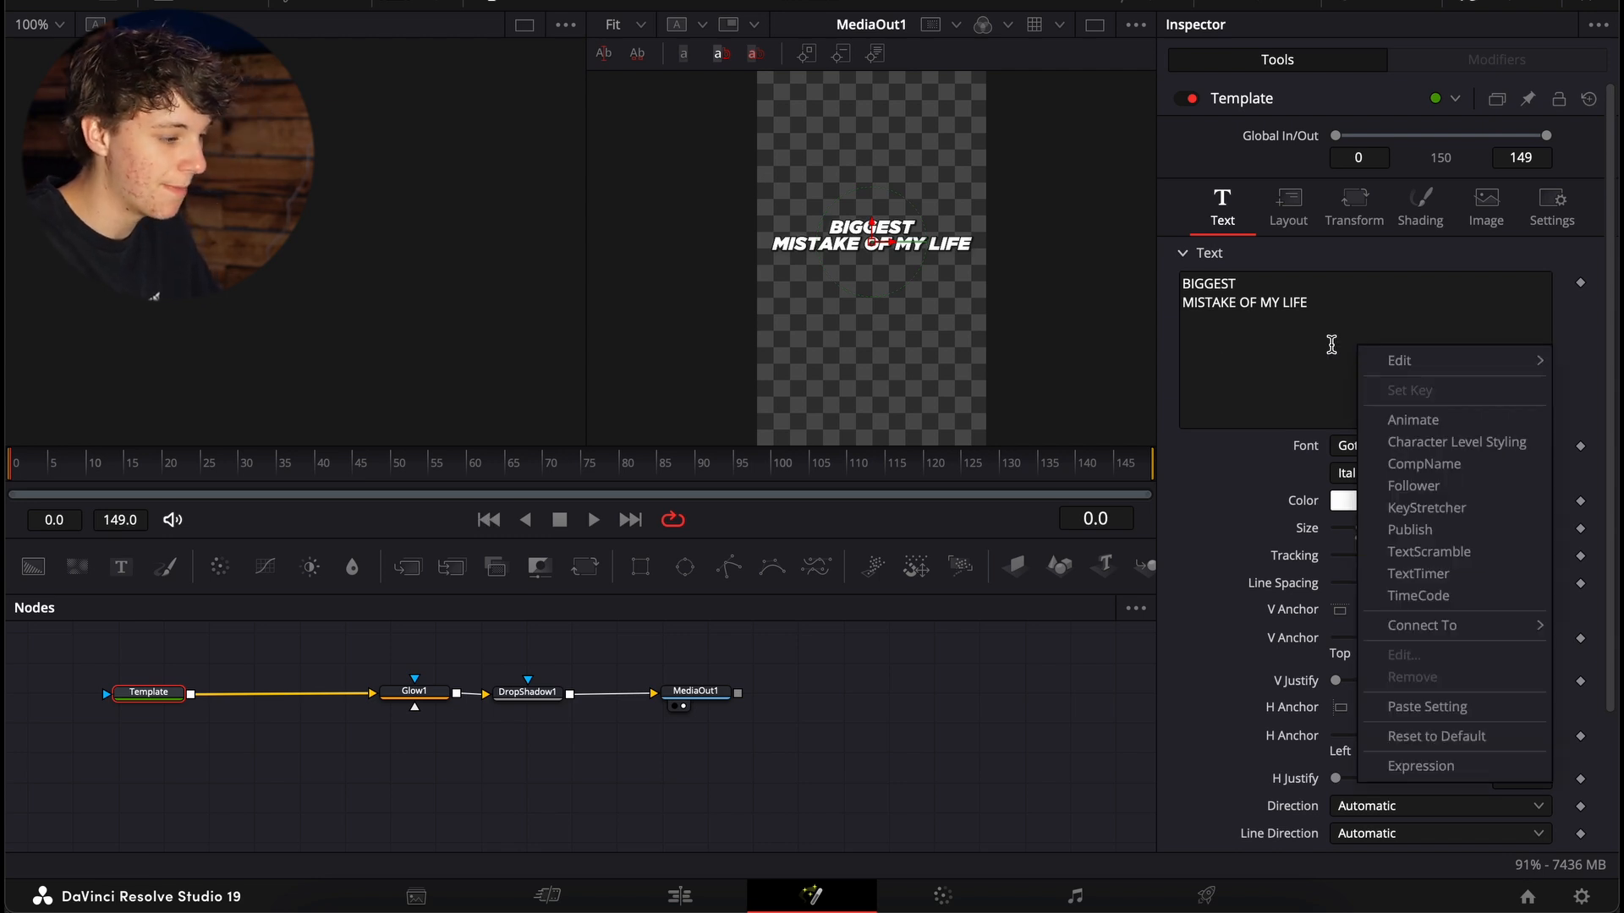
{"action": "mouse_move", "coordinate": [1457, 443]}
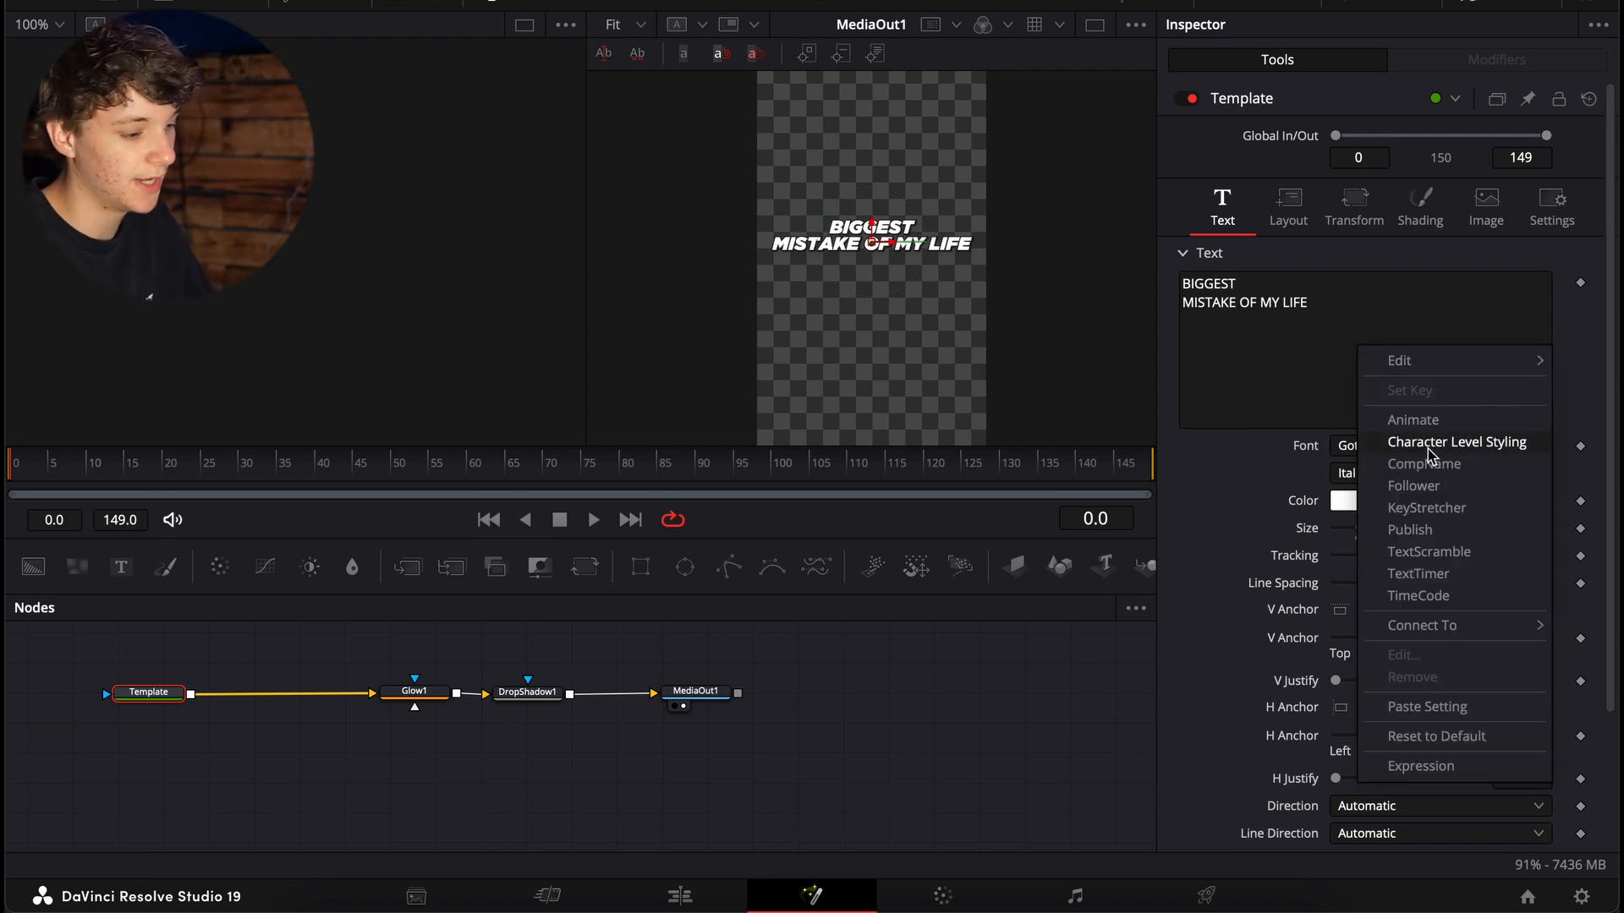
{"action": "left_click", "coordinate": [1342, 366]}
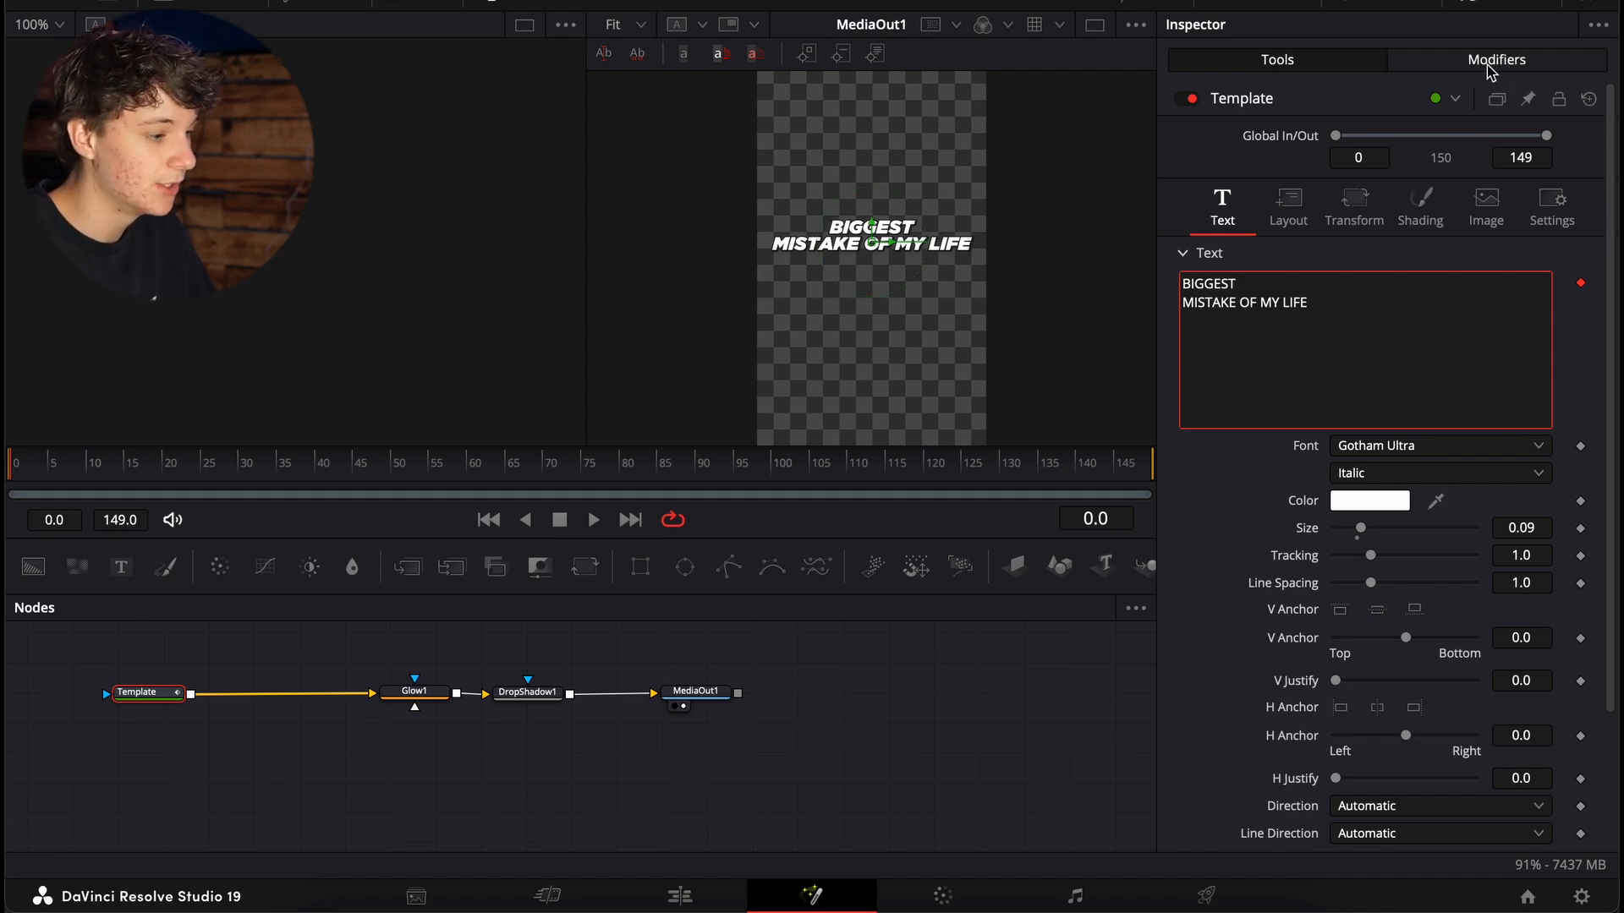
Step: In CharacterLevelStyling1, raise BIGGEST's size to 0.213 and colour it blue
{"action": "left_click", "coordinate": [1495, 59]}
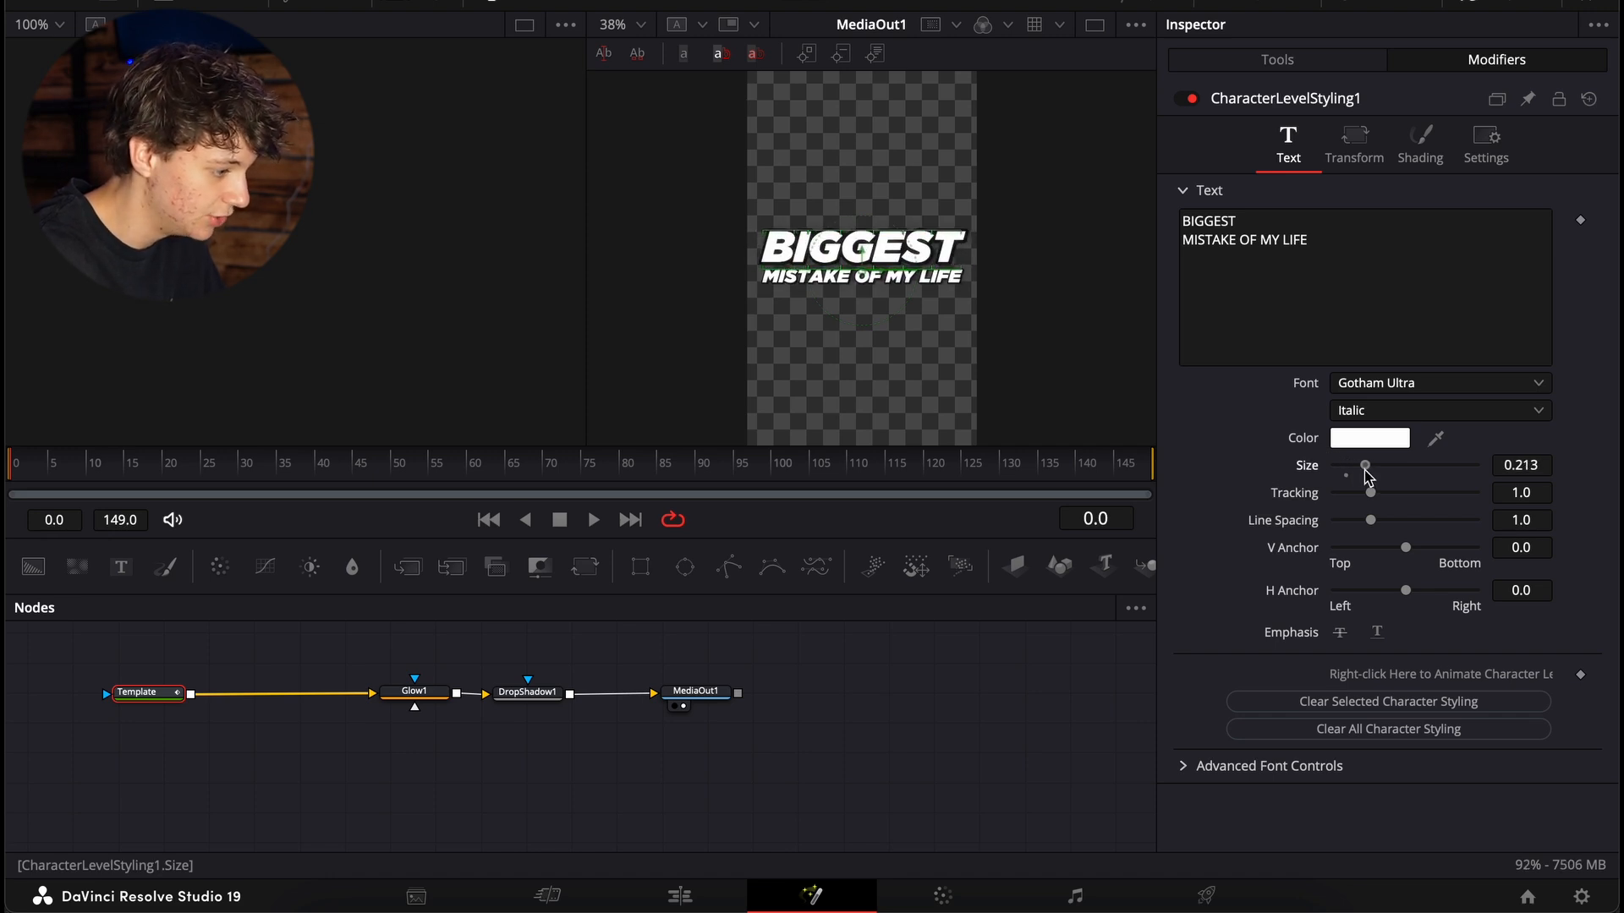
{"action": "left_click", "coordinate": [1369, 437]}
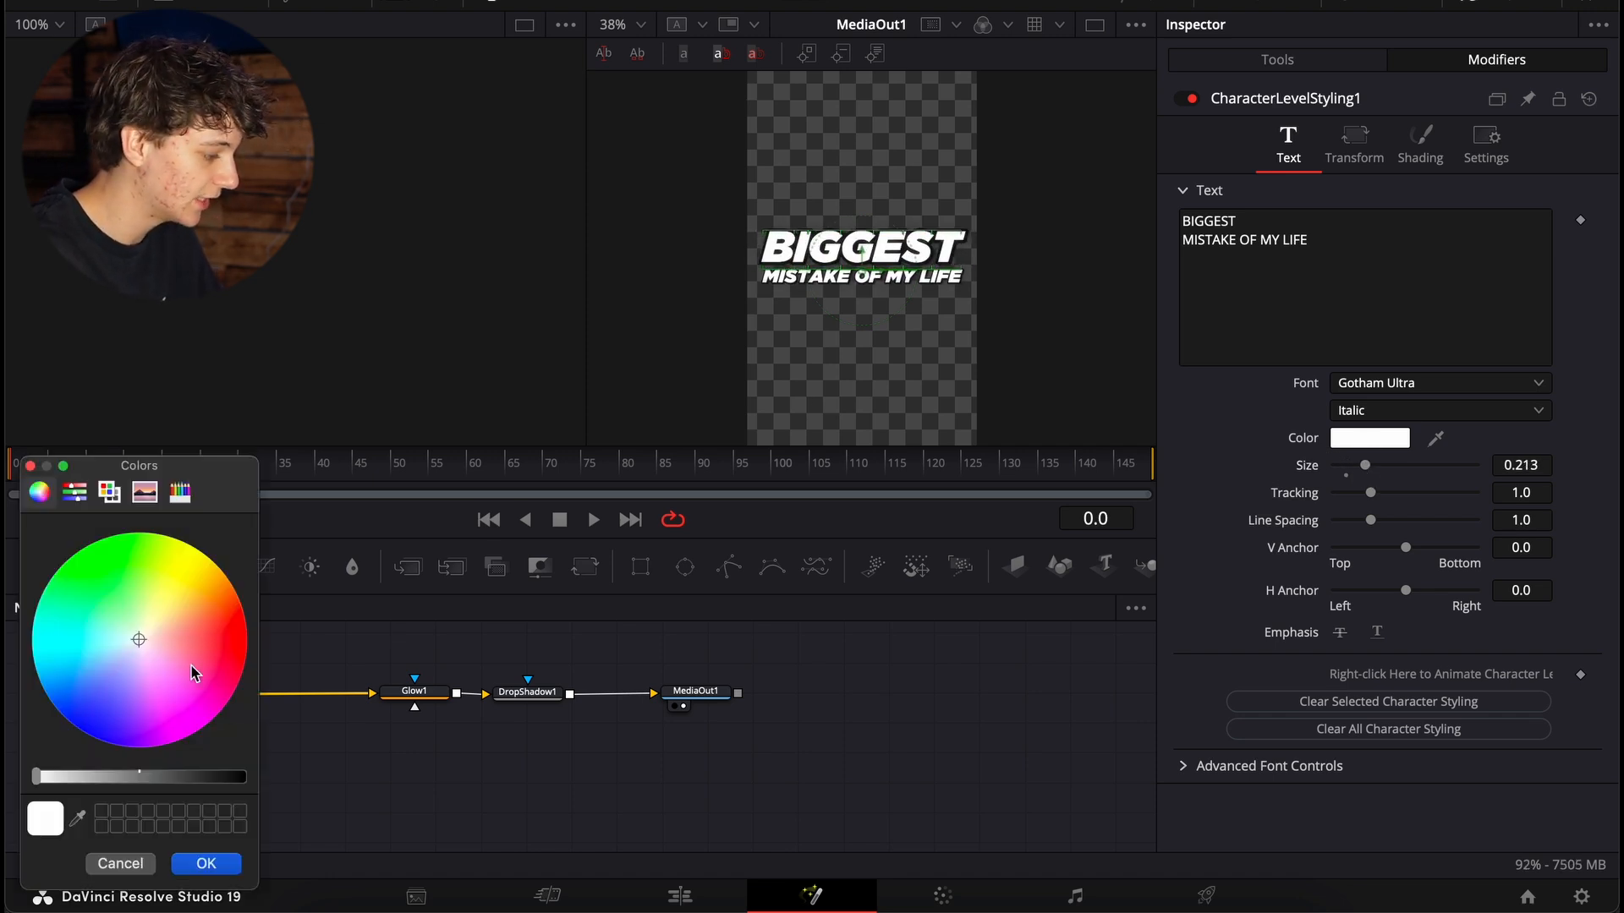
{"action": "left_click", "coordinate": [91, 701]}
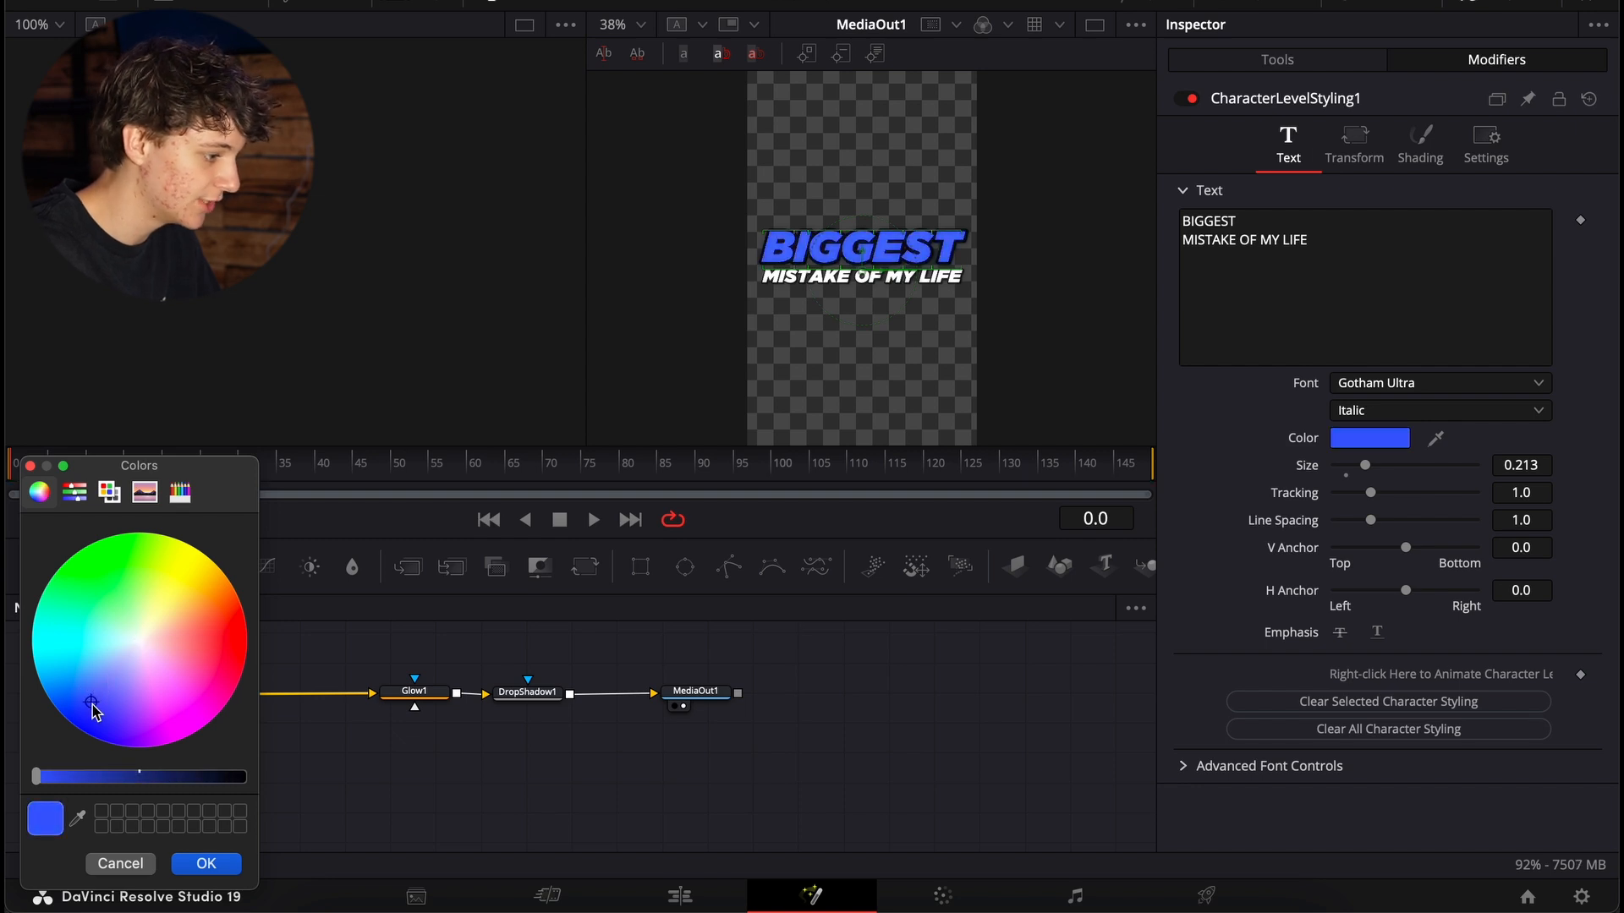
{"action": "left_click", "coordinate": [204, 863]}
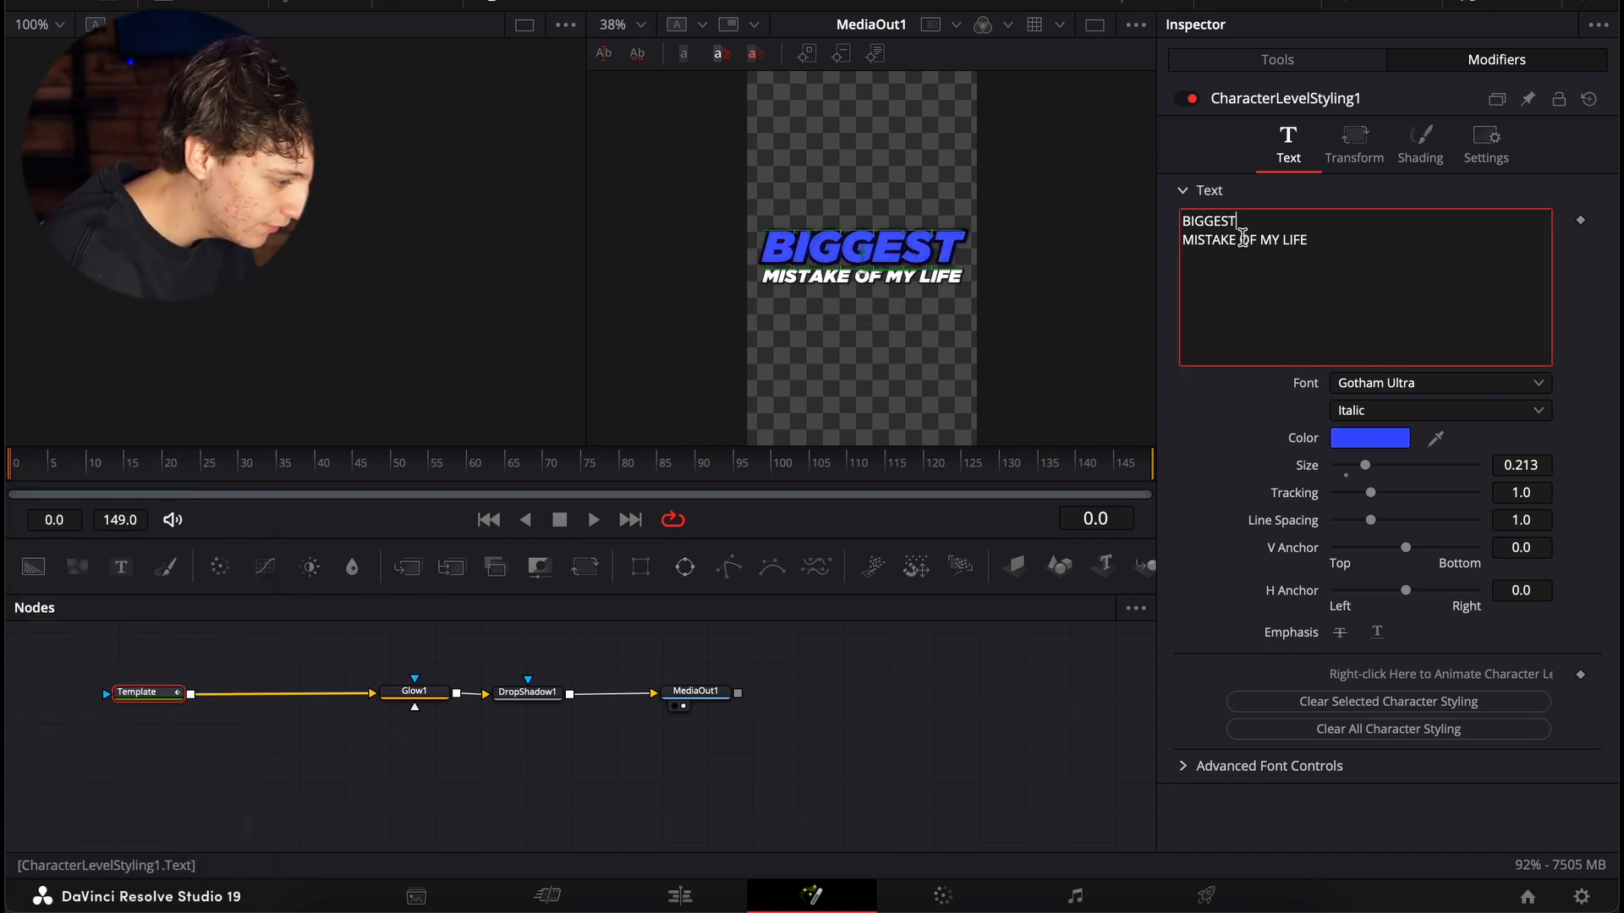
{"action": "key", "text": "Enter"}
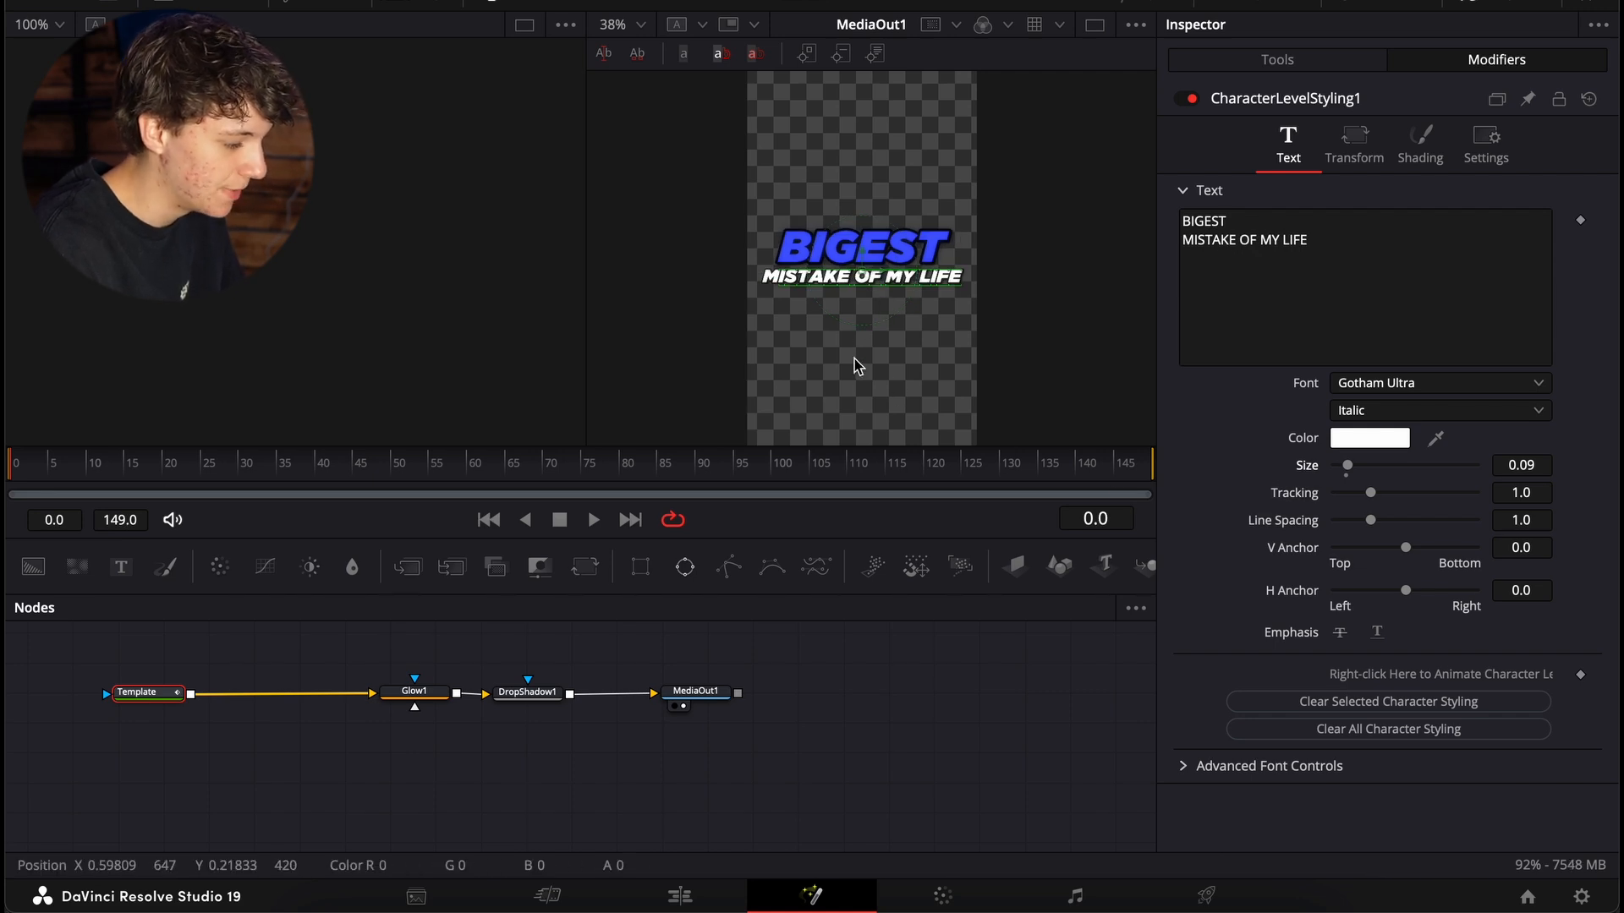
{"action": "left_click", "coordinate": [1346, 260]}
{"action": "type", "text": "G"}
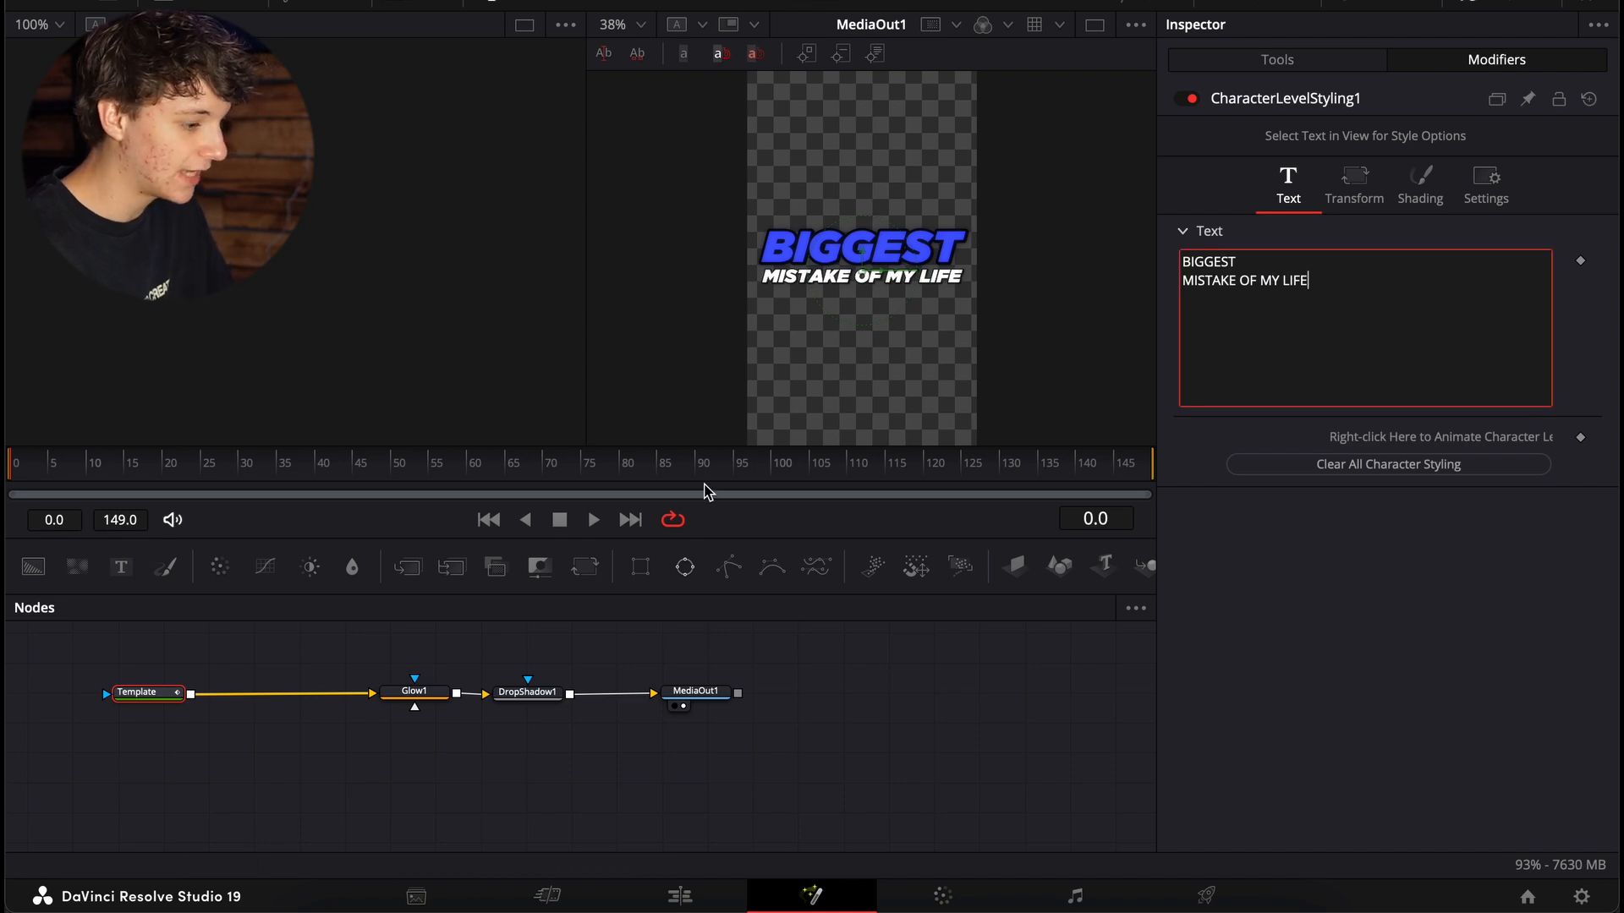
{"action": "mouse_move", "coordinate": [914, 350]}
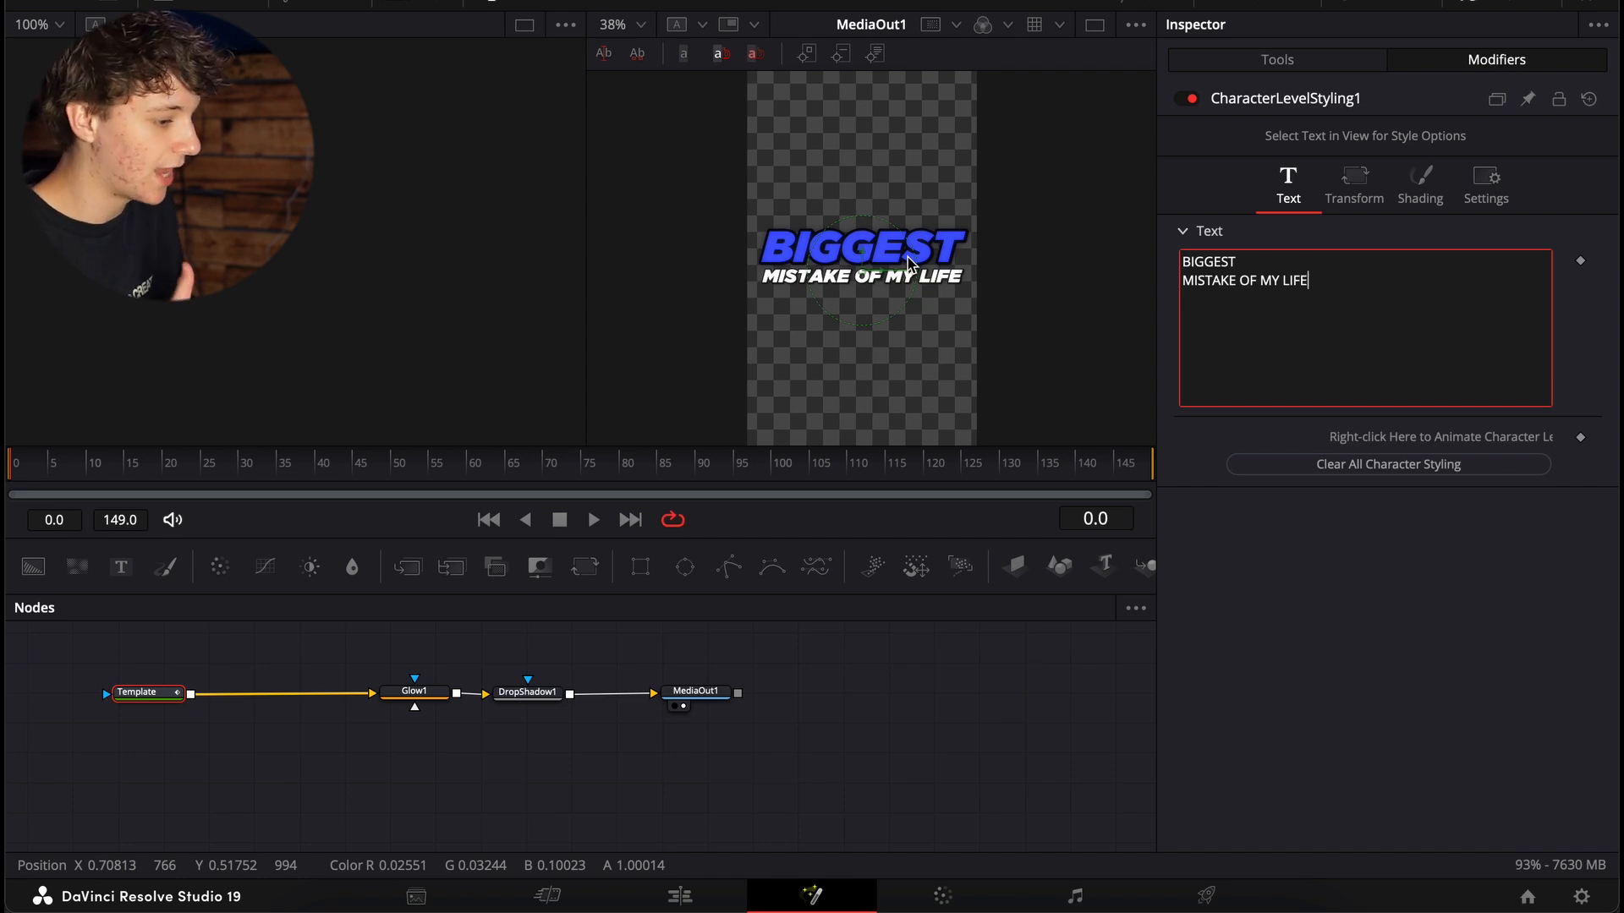
Step: Insert a Brightness/Contrast node after the Template and raise its Gain to 2.84
{"action": "left_click", "coordinate": [147, 692]}
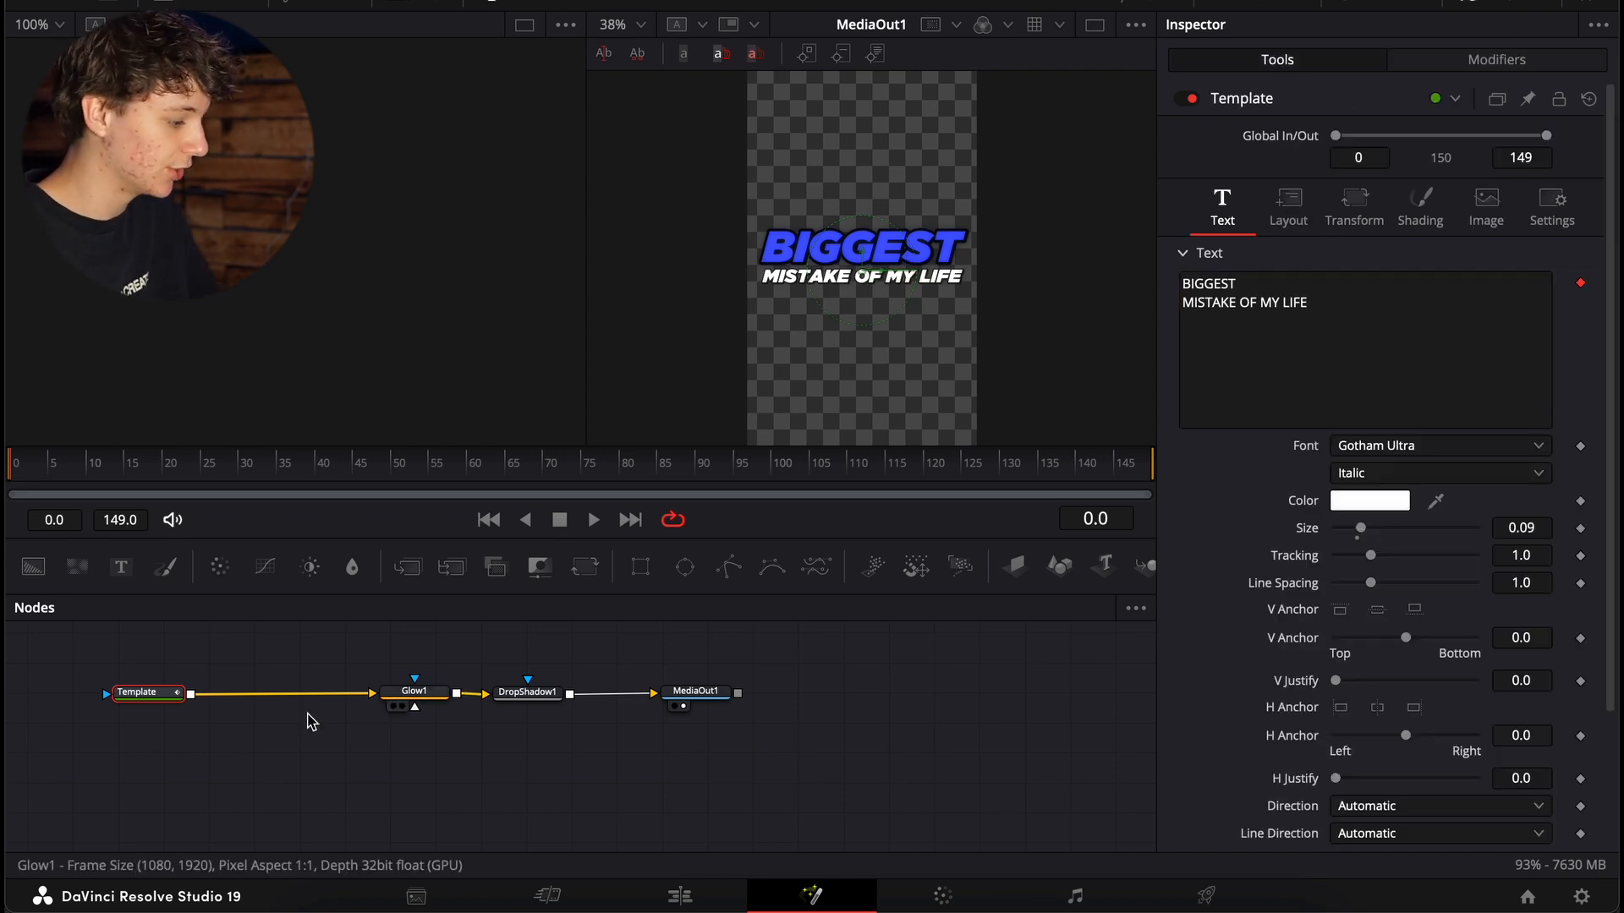
{"action": "left_click", "coordinate": [138, 692]}
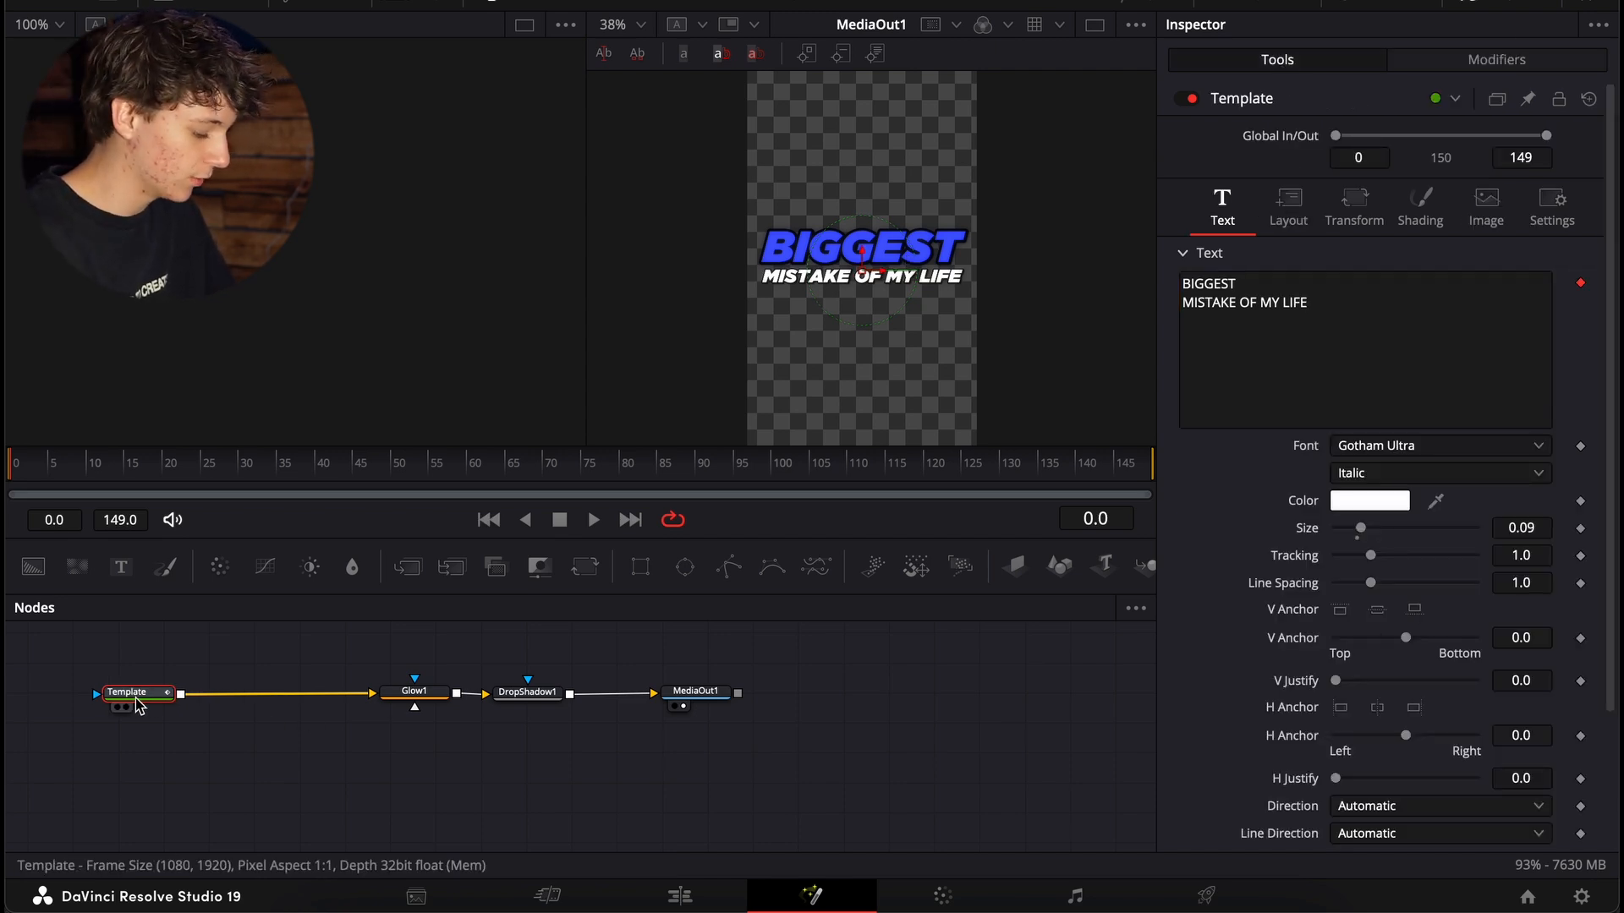
{"action": "type", "text": "bri"}
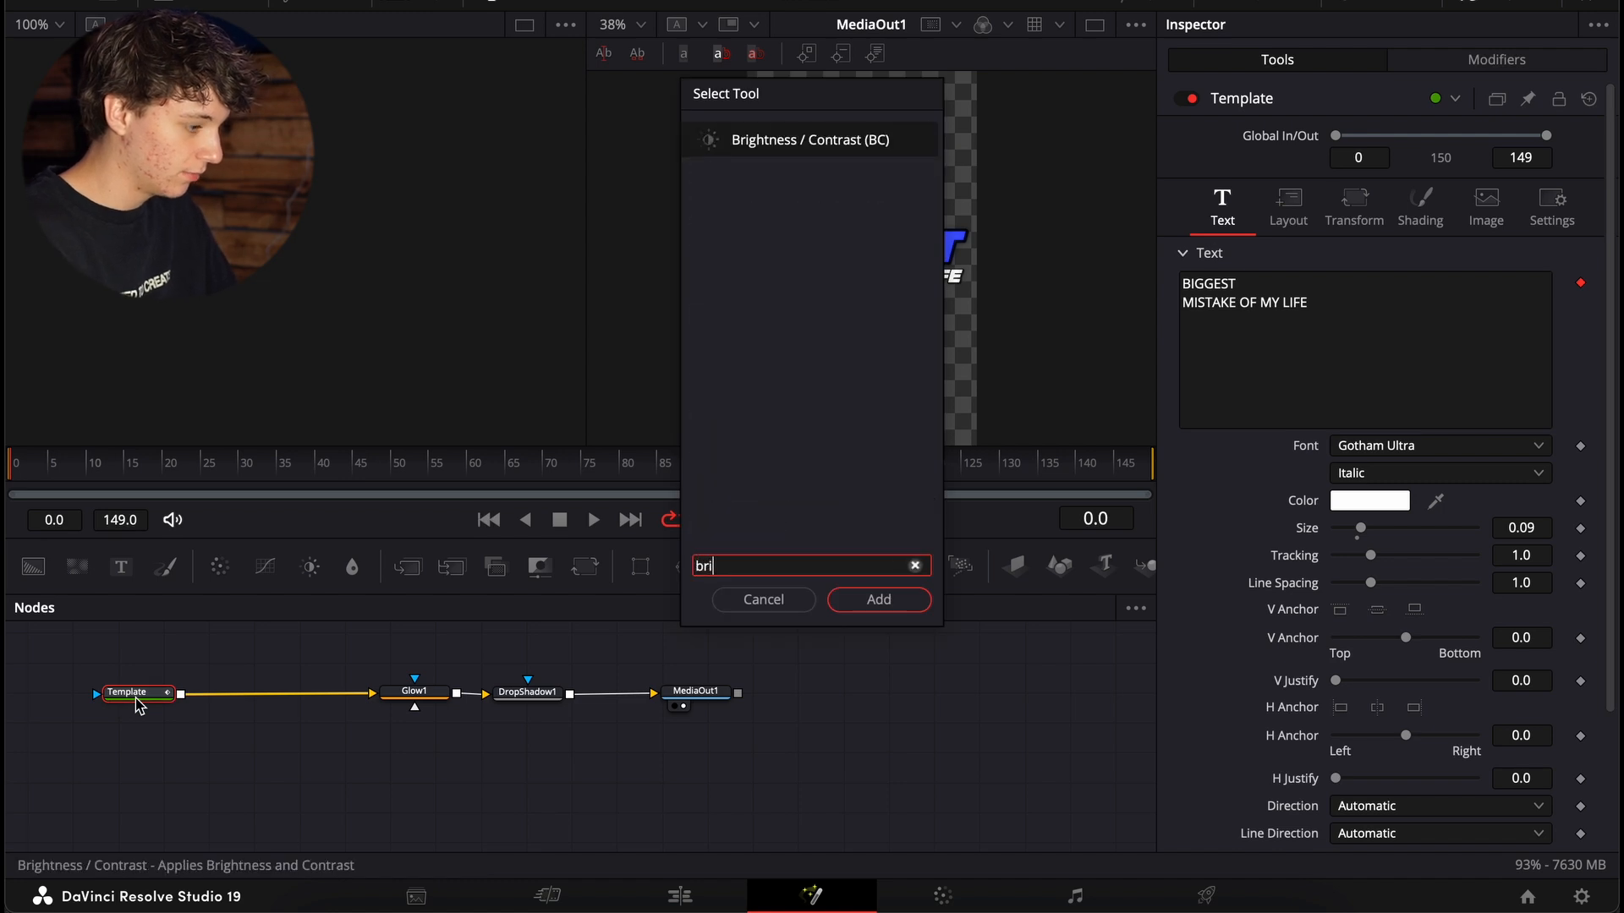
{"action": "left_click", "coordinate": [877, 599]}
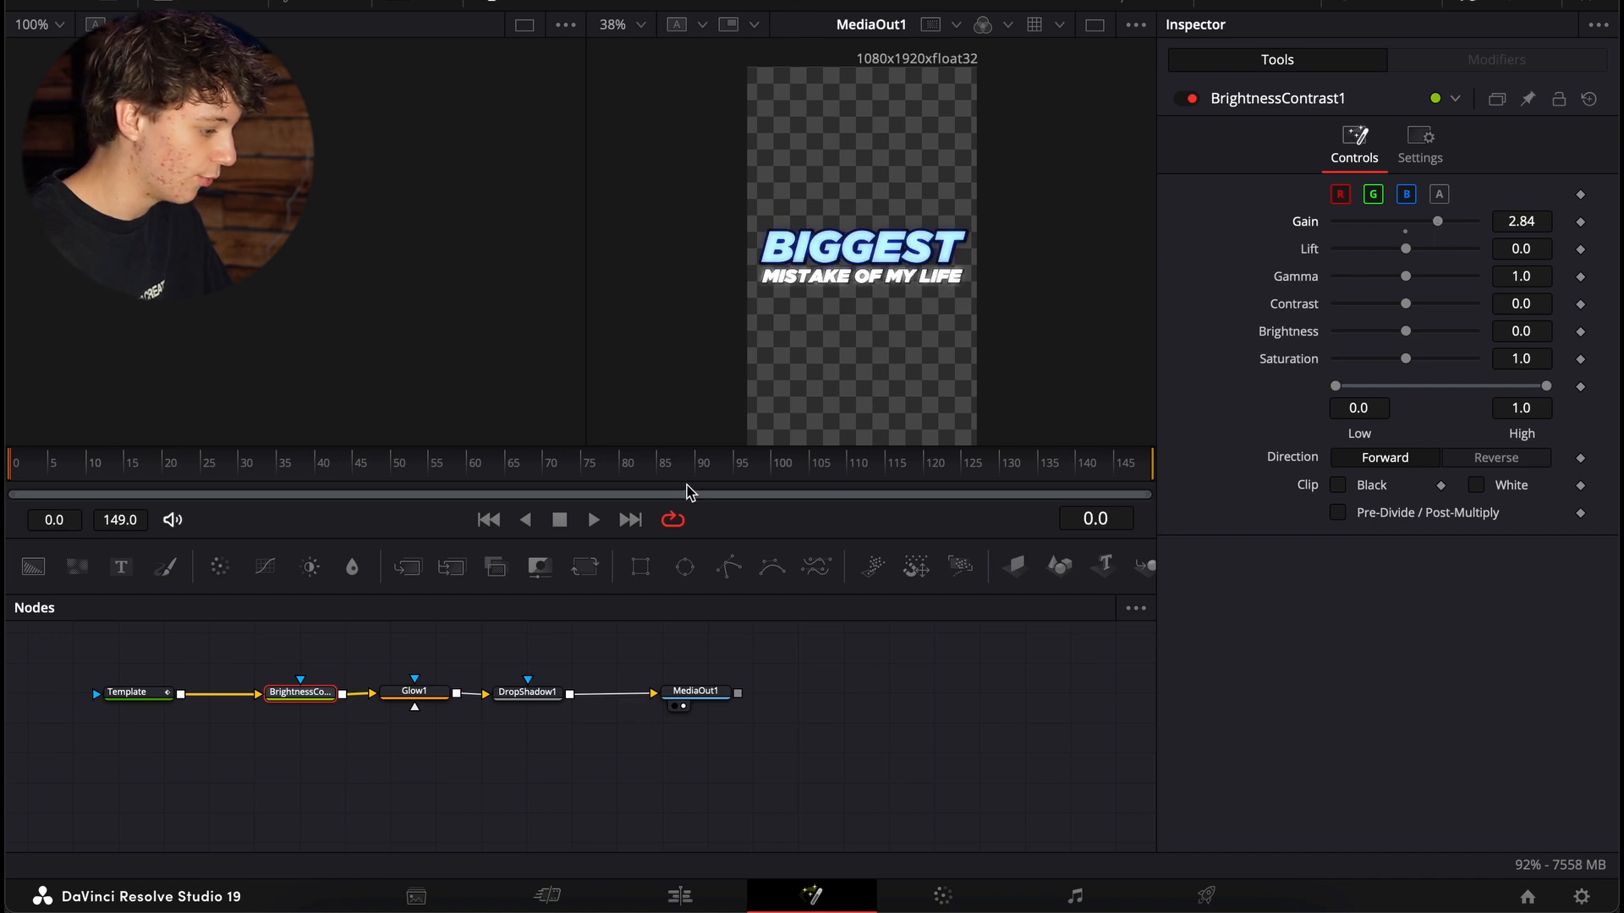
Step: Add a Rectangle mask (width 0.069, angle -28.5) with Center keyframed from frame 40 to 76
{"action": "left_click", "coordinate": [300, 664]}
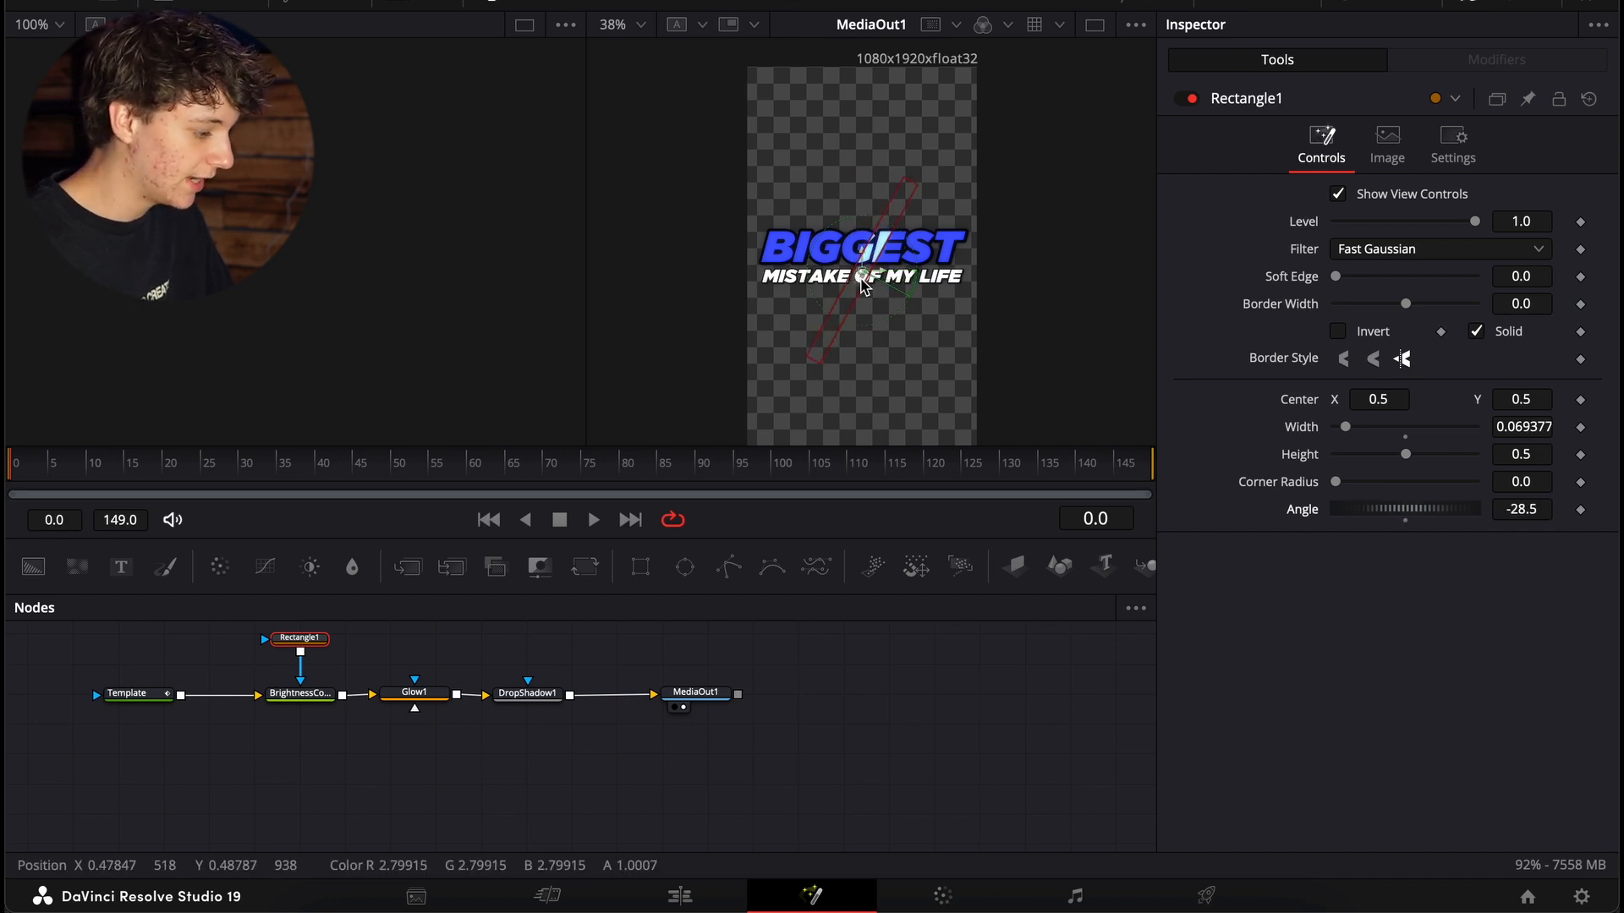
{"action": "left_click", "coordinate": [324, 462]}
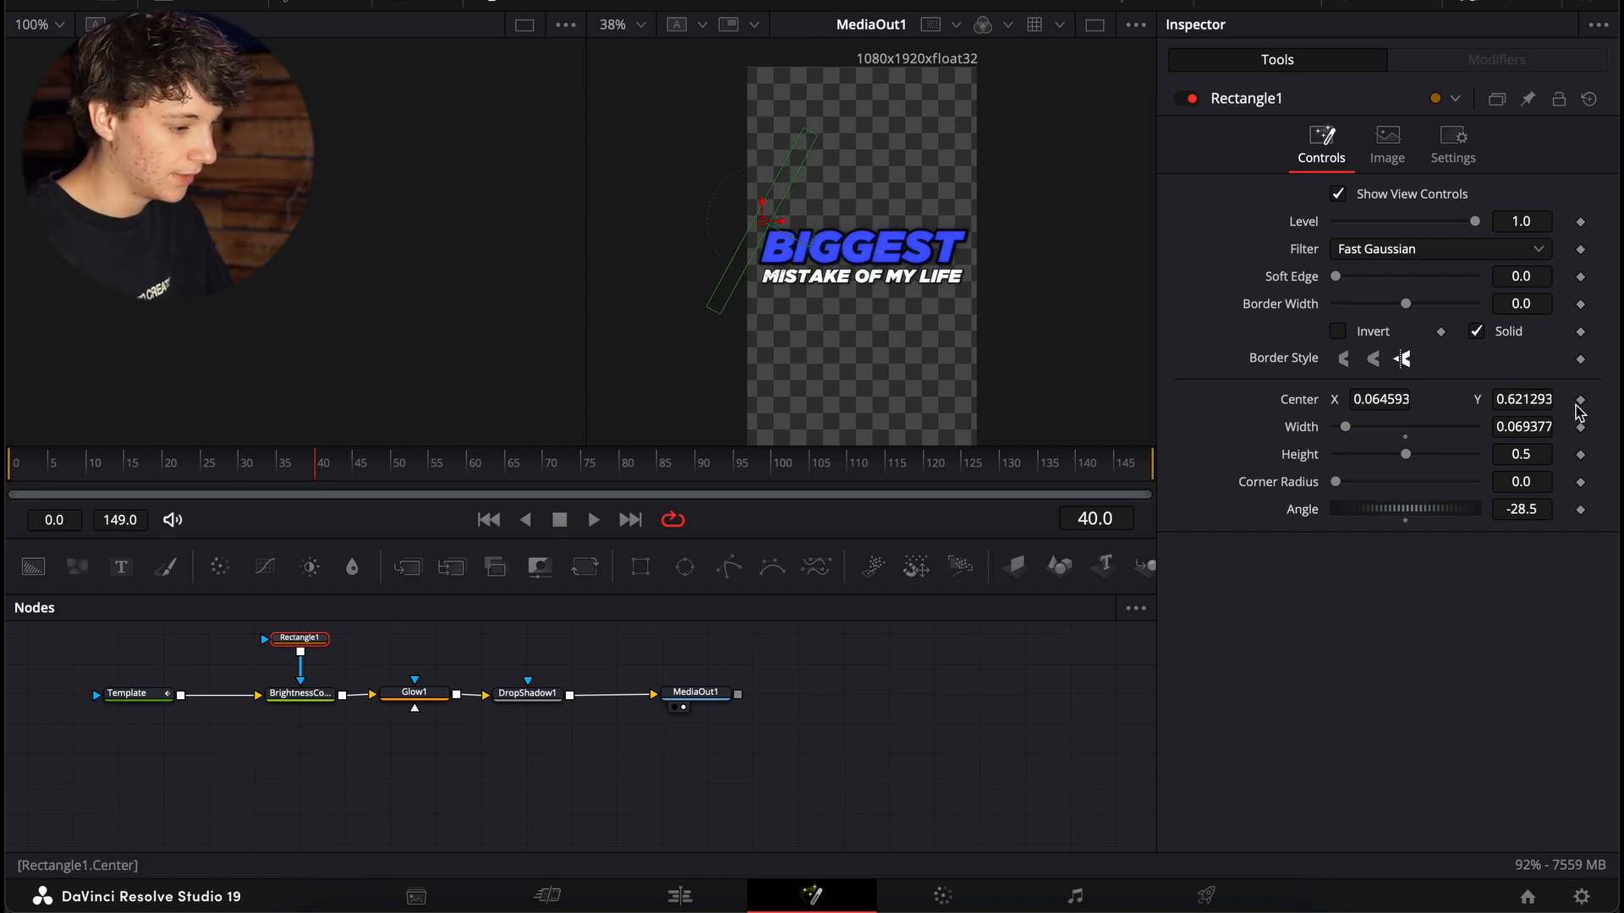
{"action": "left_click", "coordinate": [595, 461]}
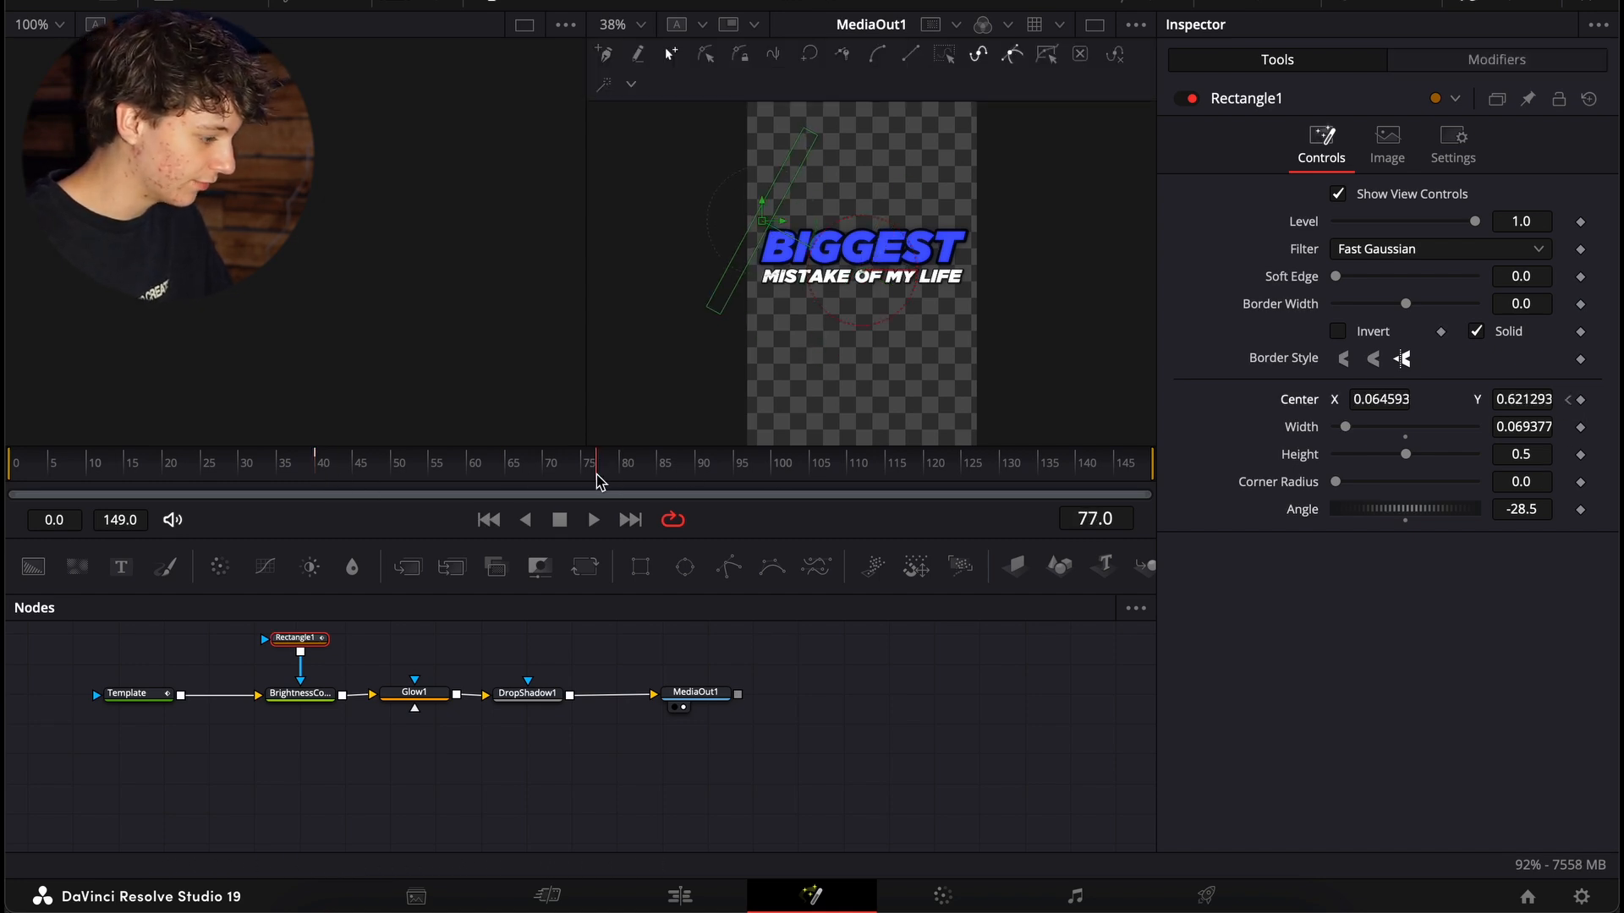
{"action": "left_click", "coordinate": [596, 463]}
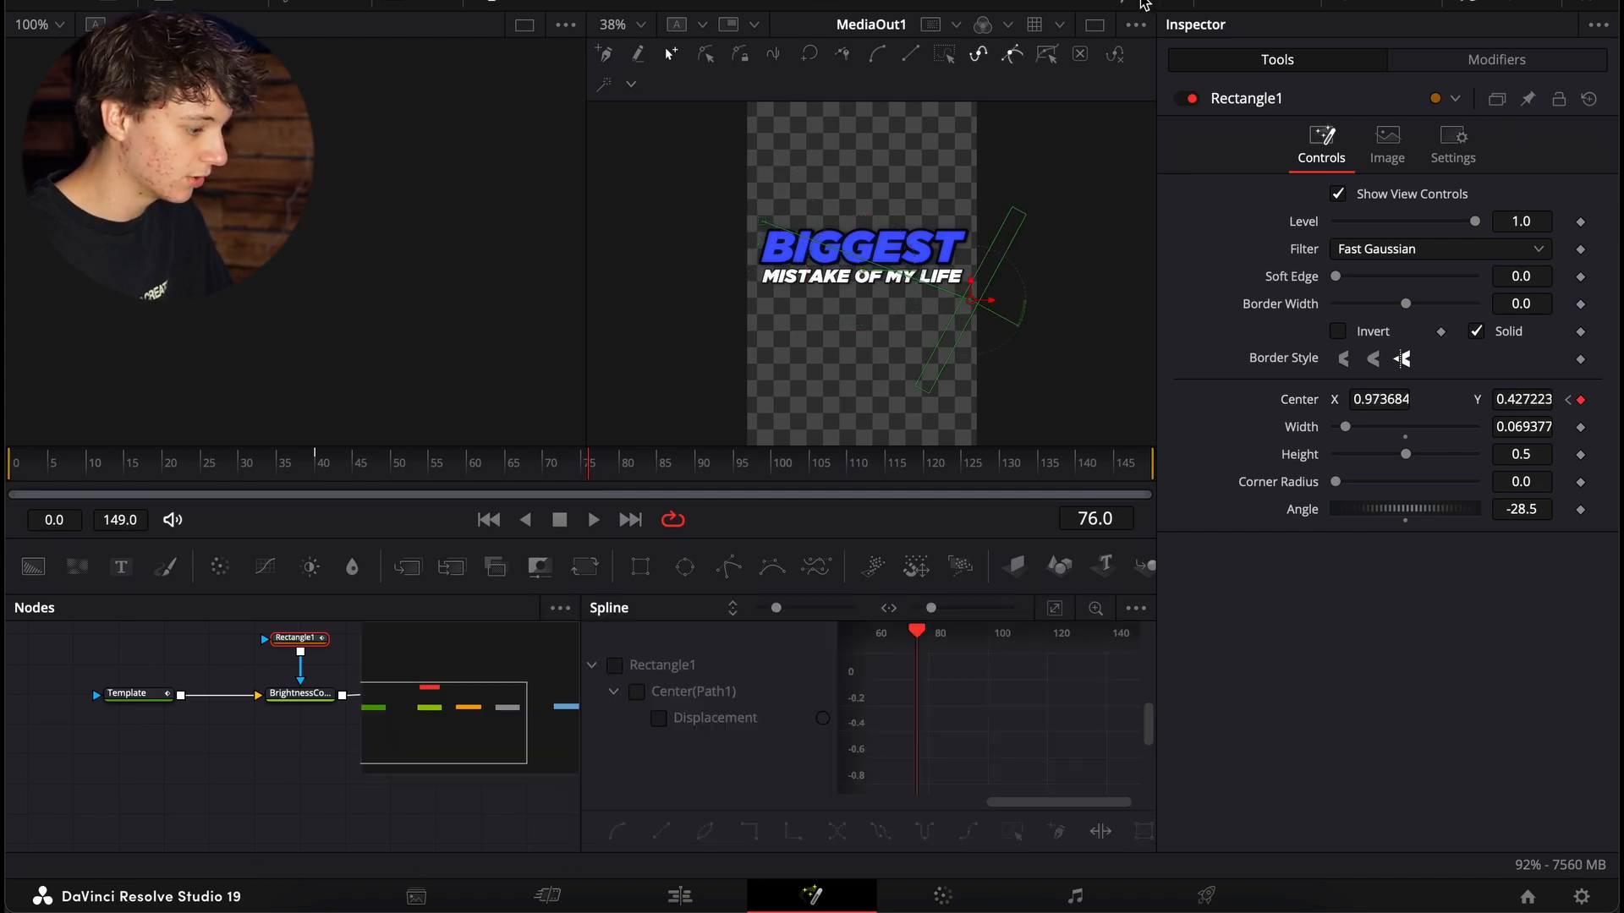
Step: Smooth the sweep keyframes in the Spline editor, play it back, and set Soft Edge to about 0.027
{"action": "left_click", "coordinate": [1054, 608]}
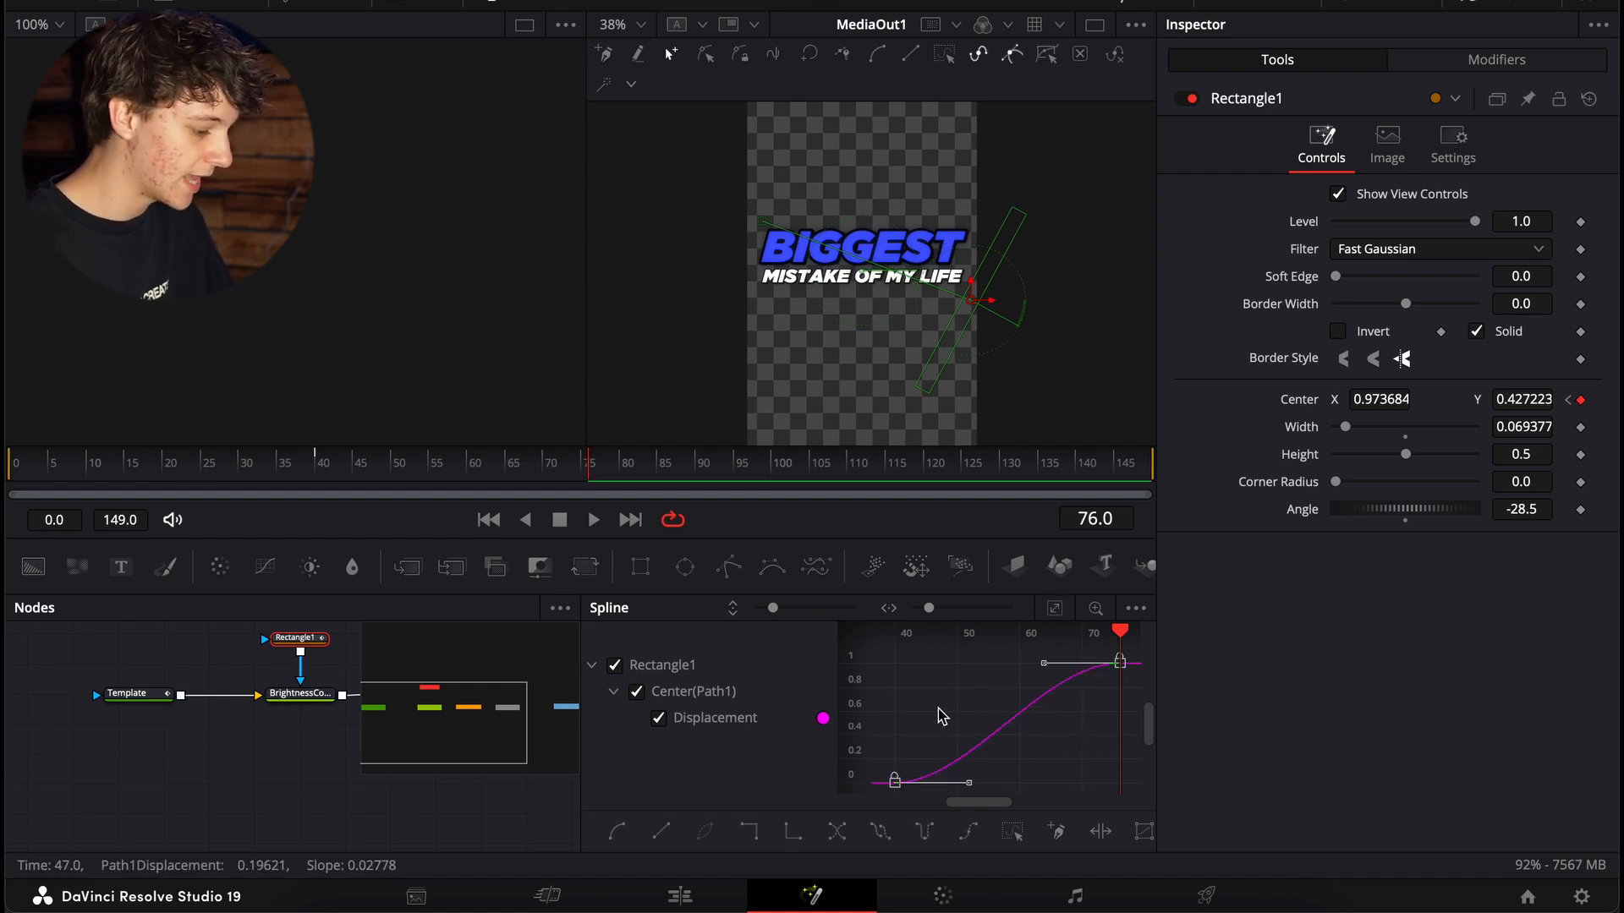
{"action": "mouse_move", "coordinate": [435, 476]}
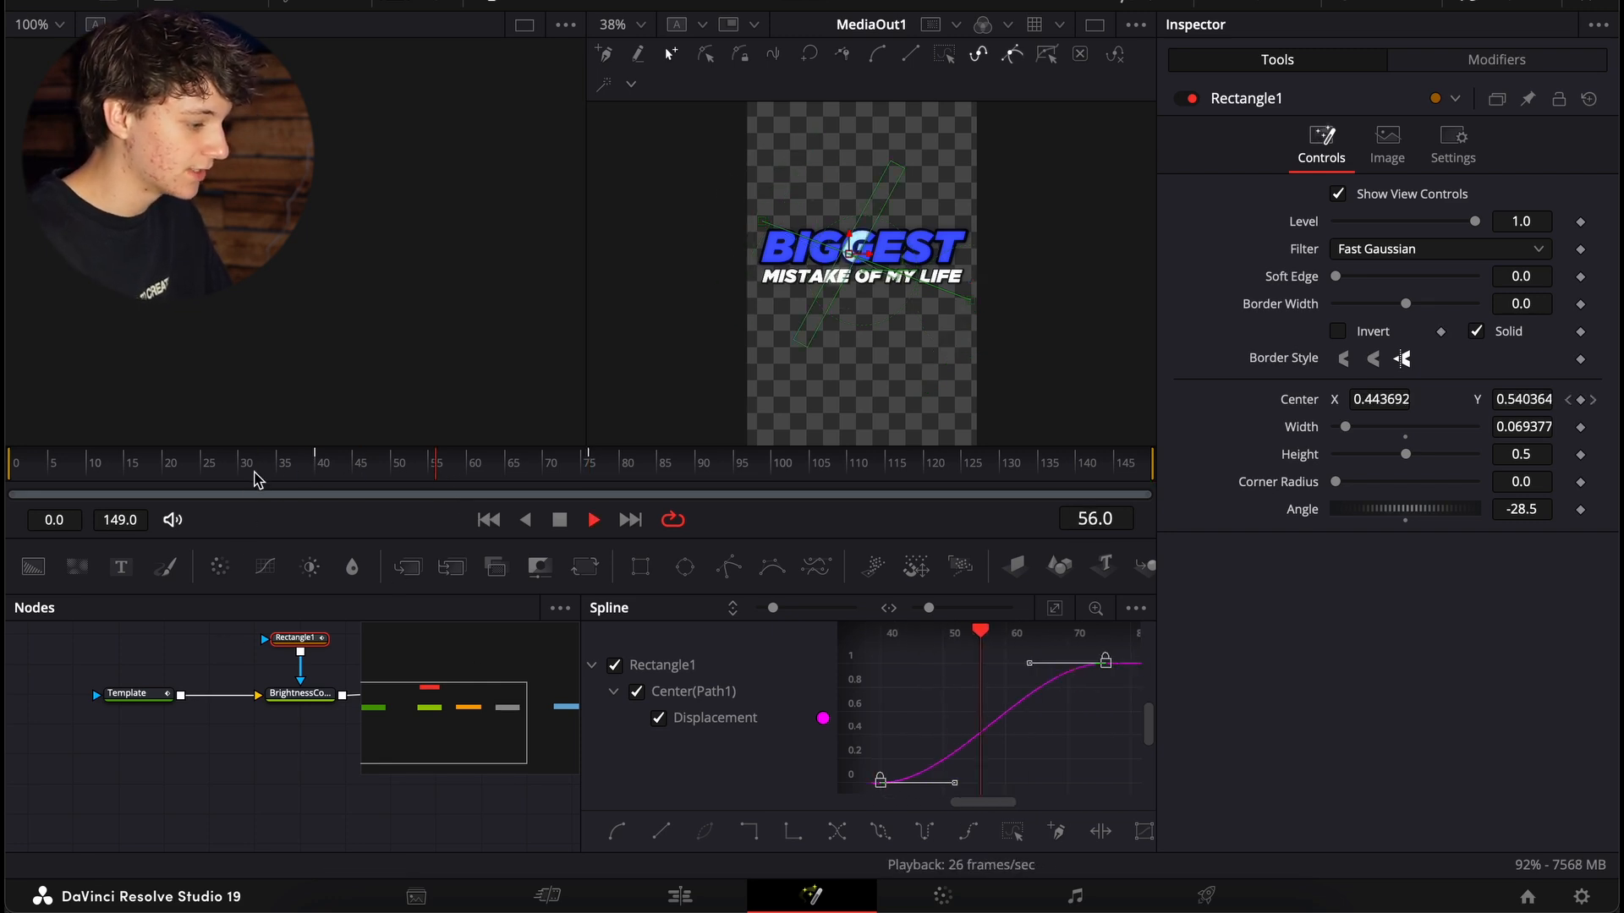
{"action": "left_click", "coordinate": [329, 461]}
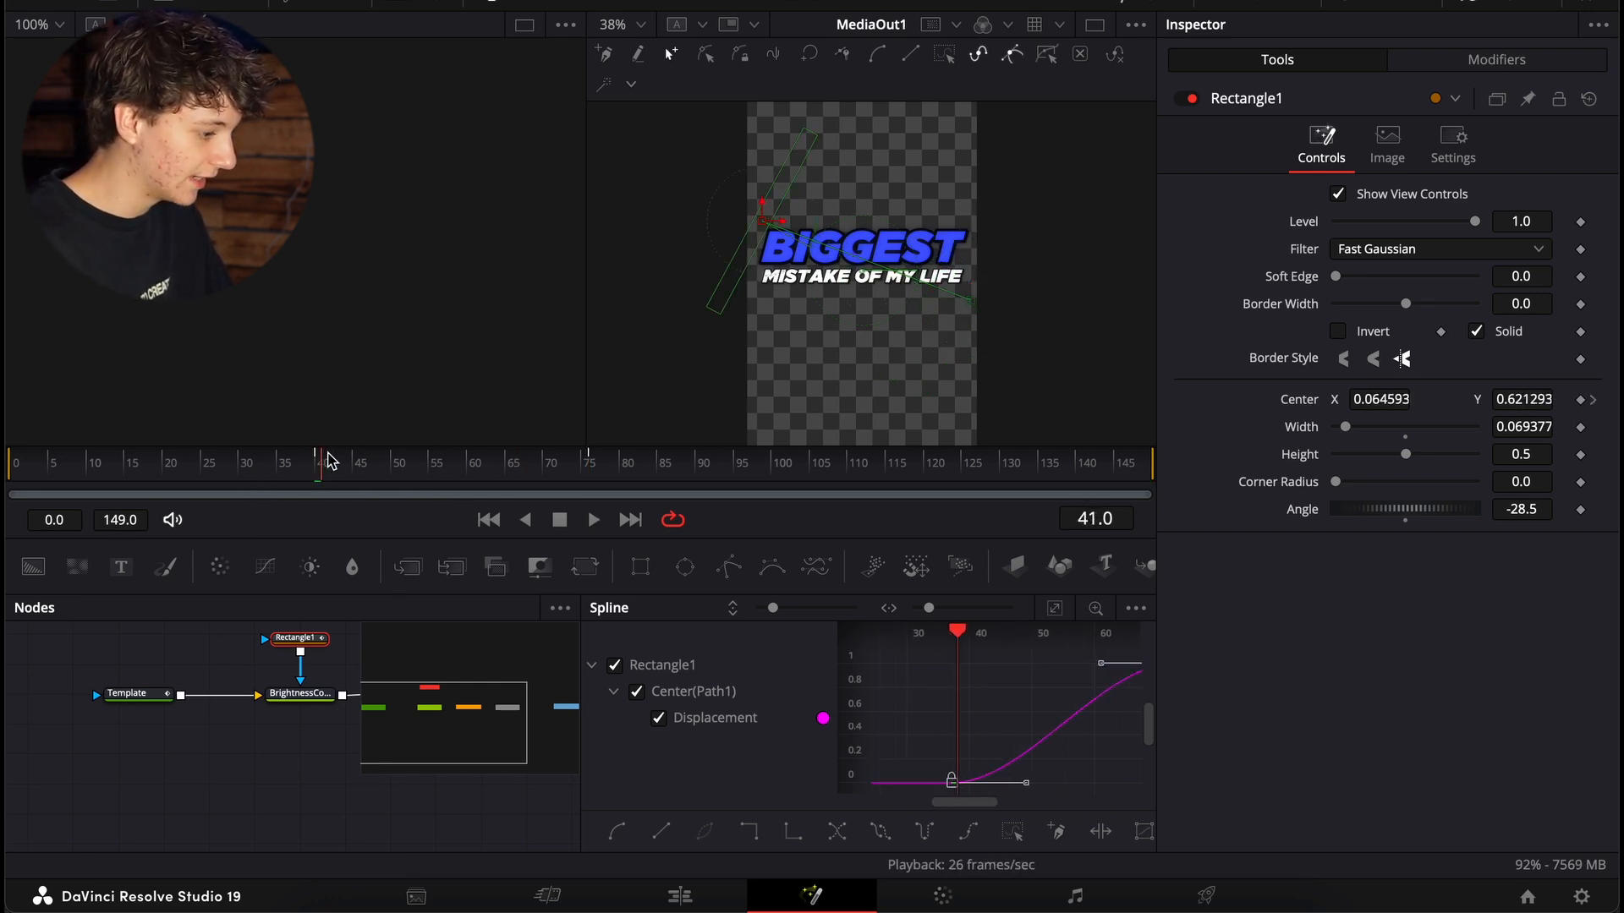
{"action": "left_click", "coordinate": [437, 462]}
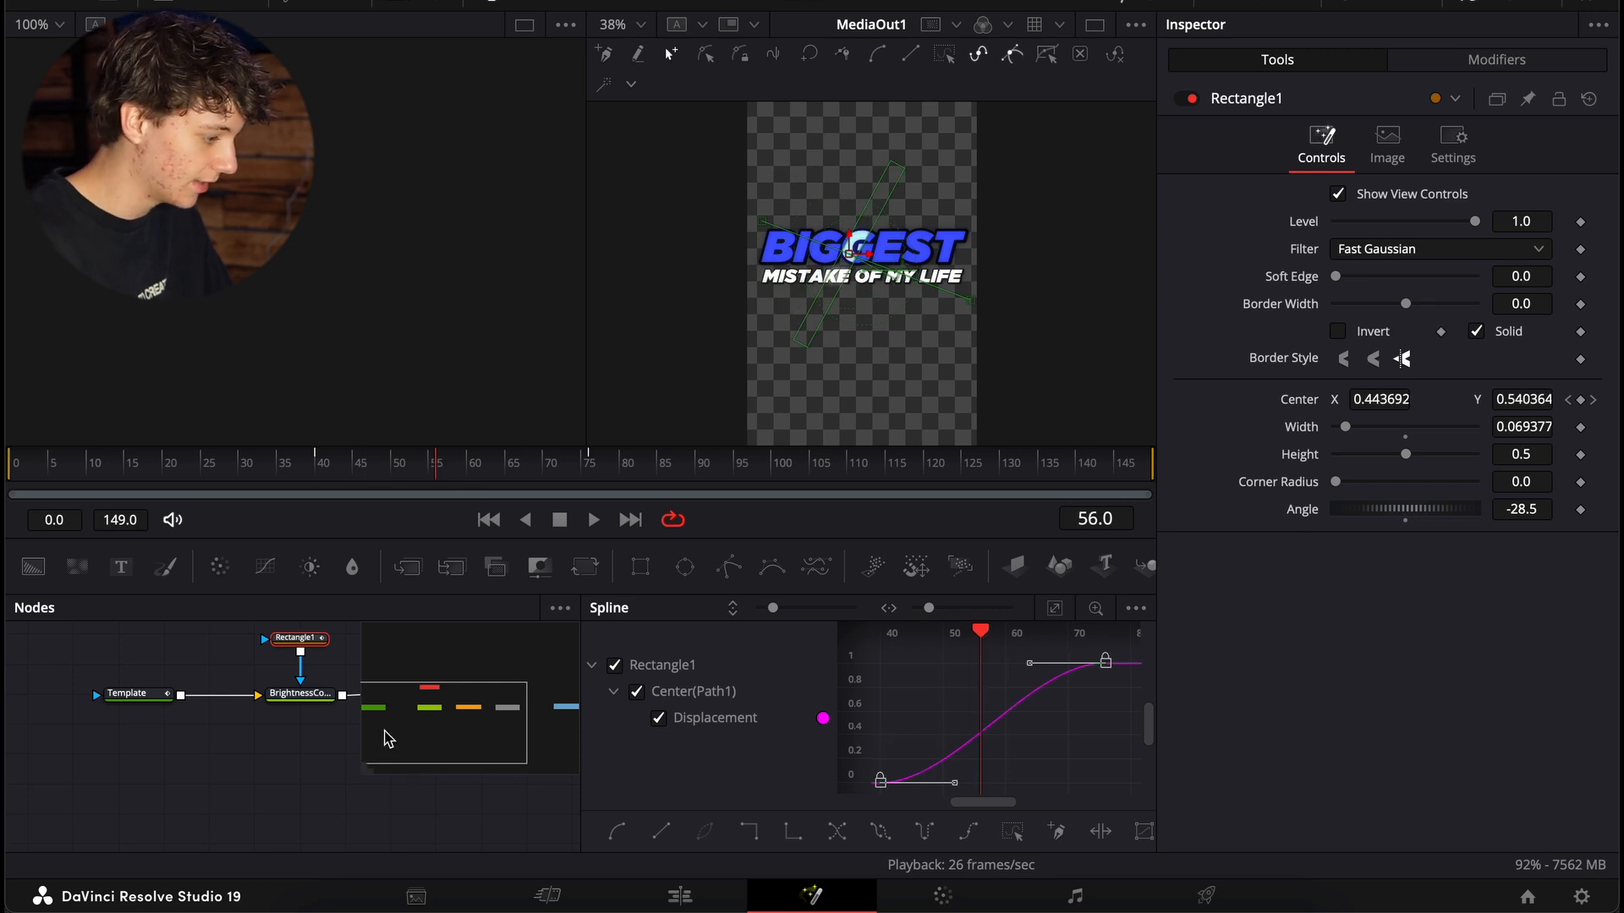
{"action": "left_click", "coordinate": [300, 694]}
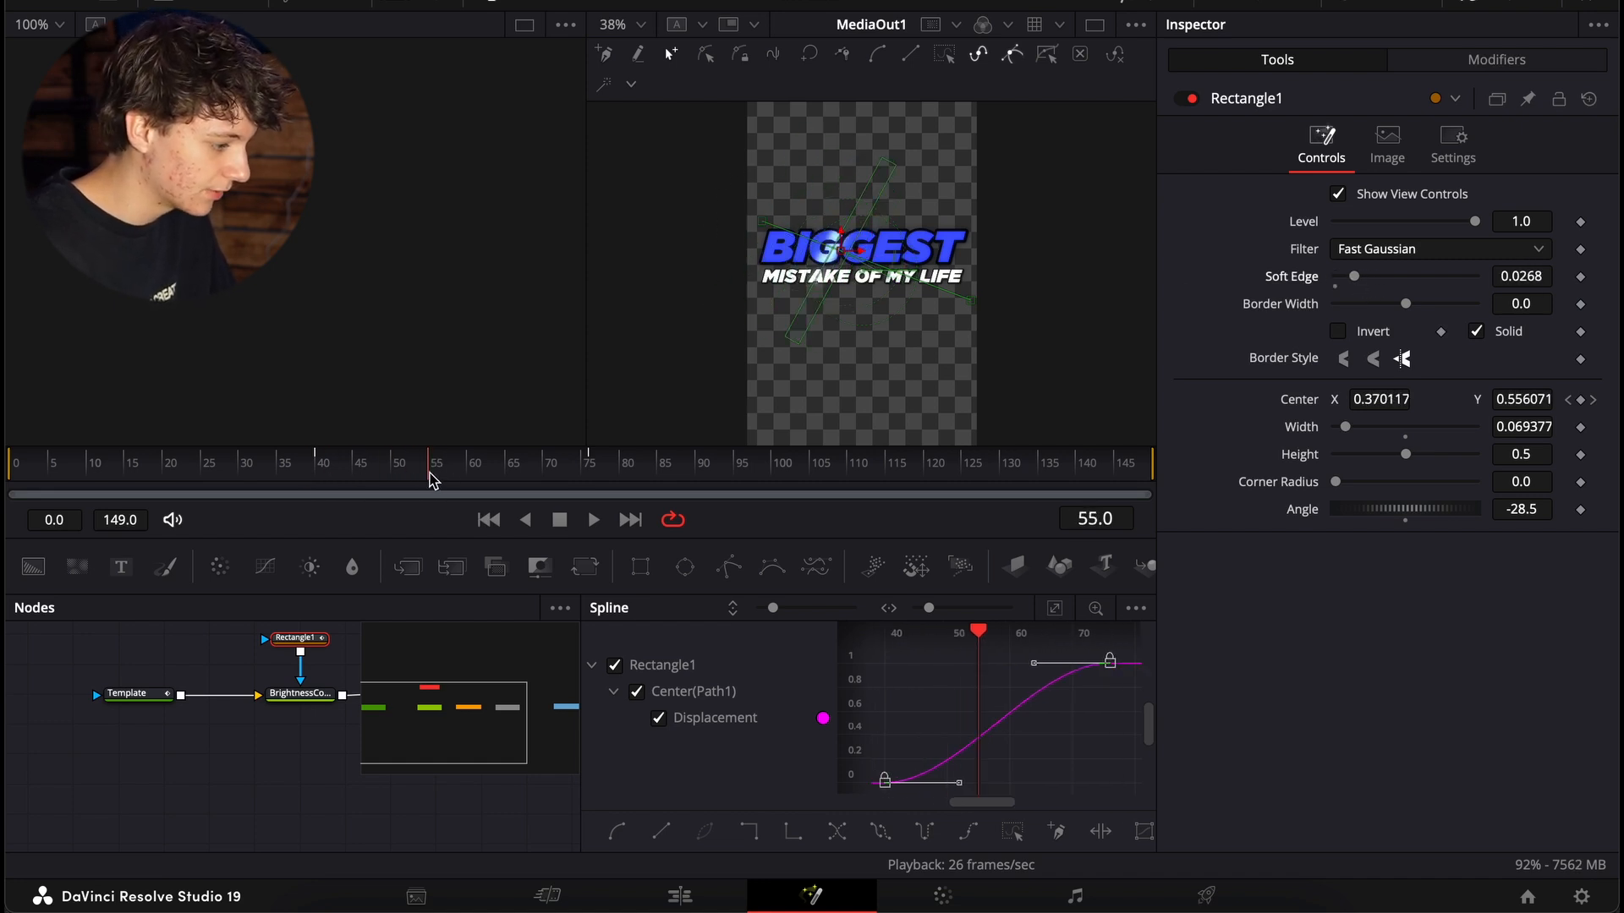
{"action": "left_click", "coordinate": [678, 896]}
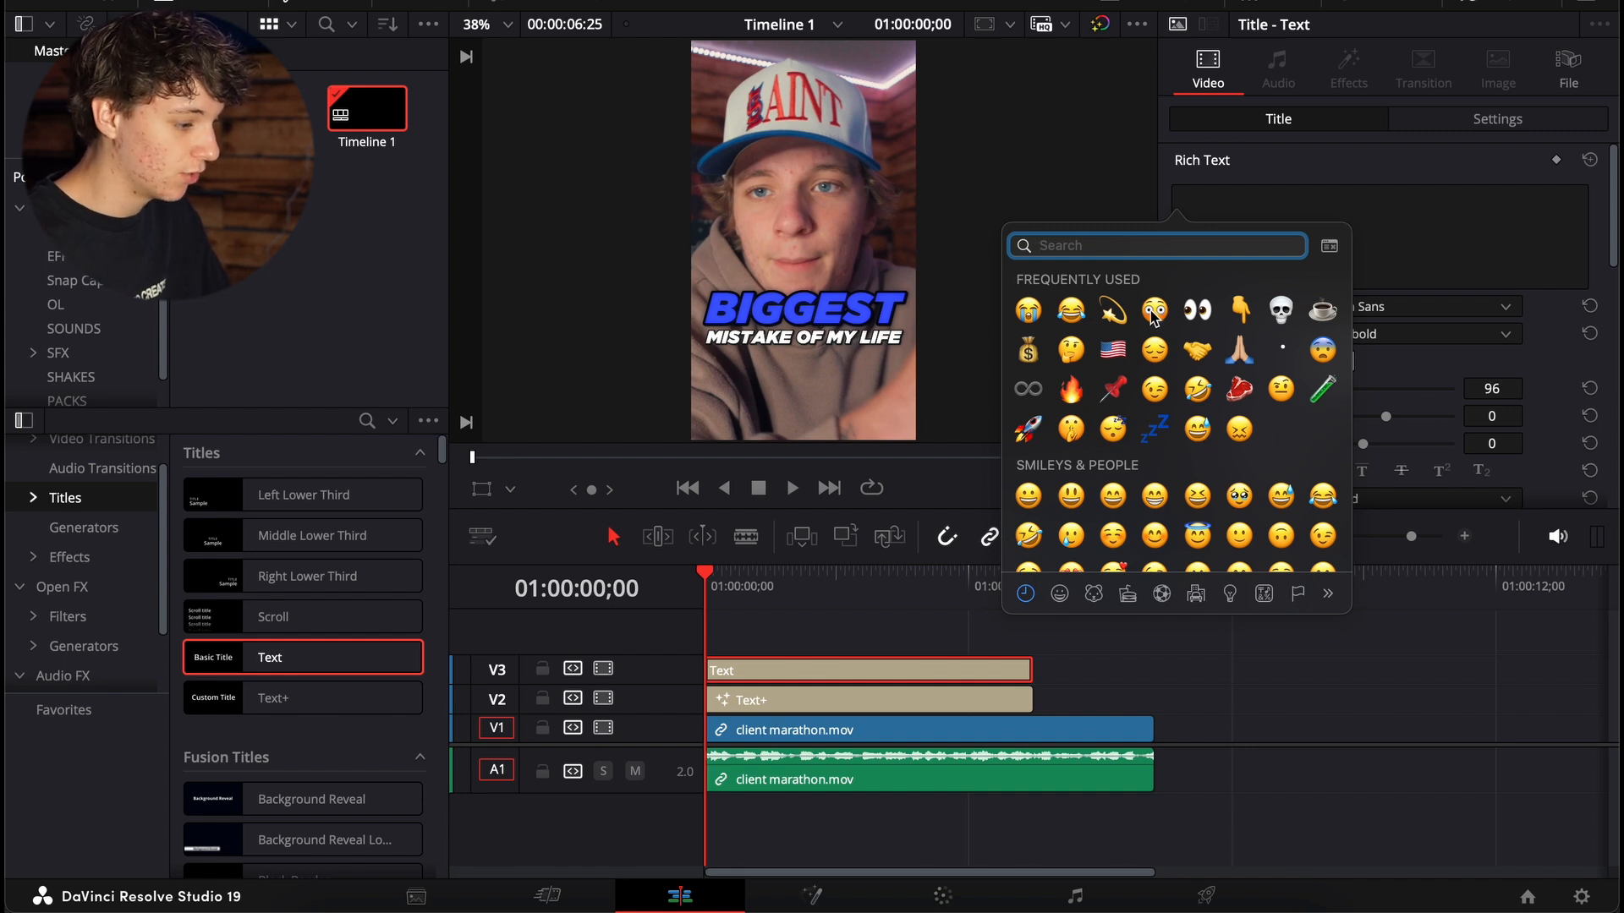
Step: Insert two flushed-face emojis into the V3 Text clip beneath the title
{"action": "left_click", "coordinate": [1153, 310]}
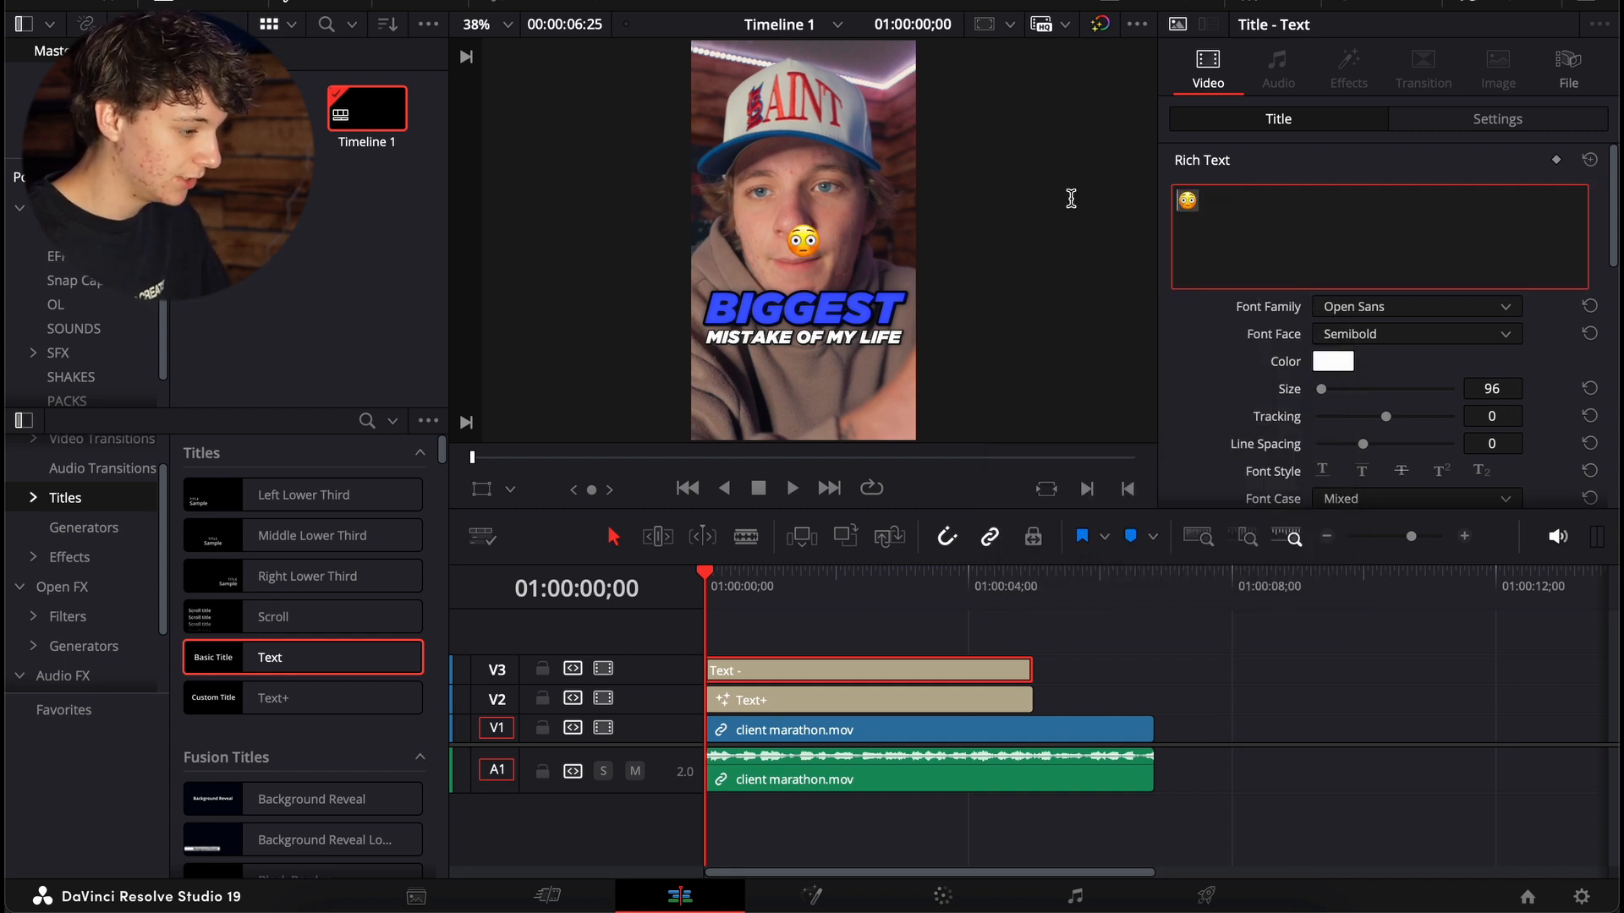
{"action": "type", "text": "🥵"}
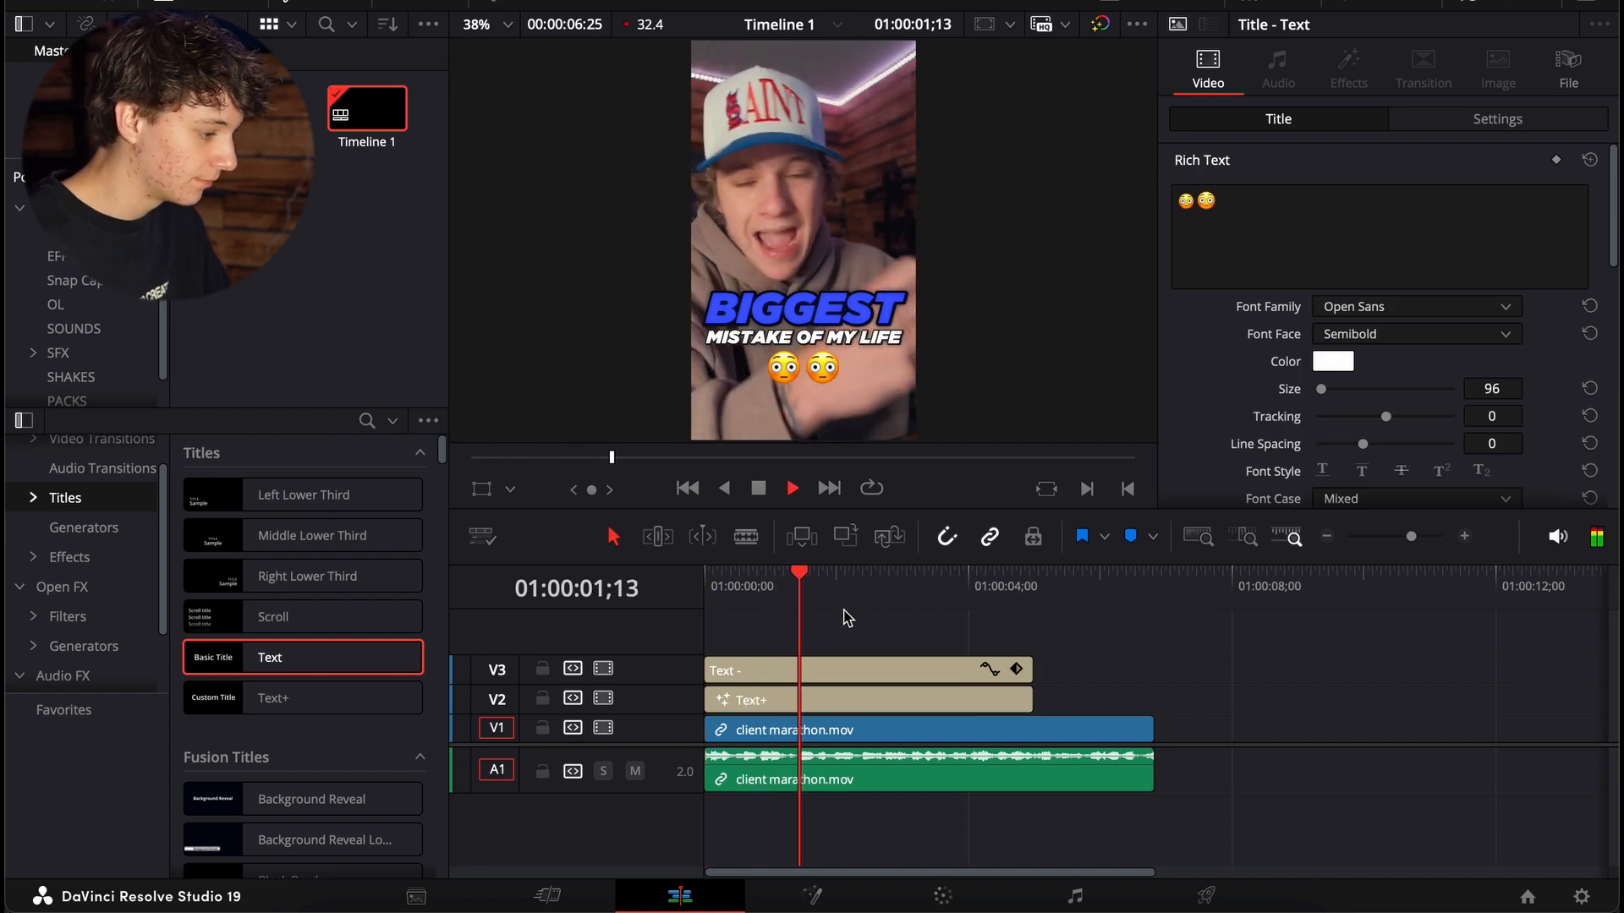
{"action": "right_click", "coordinate": [839, 699]}
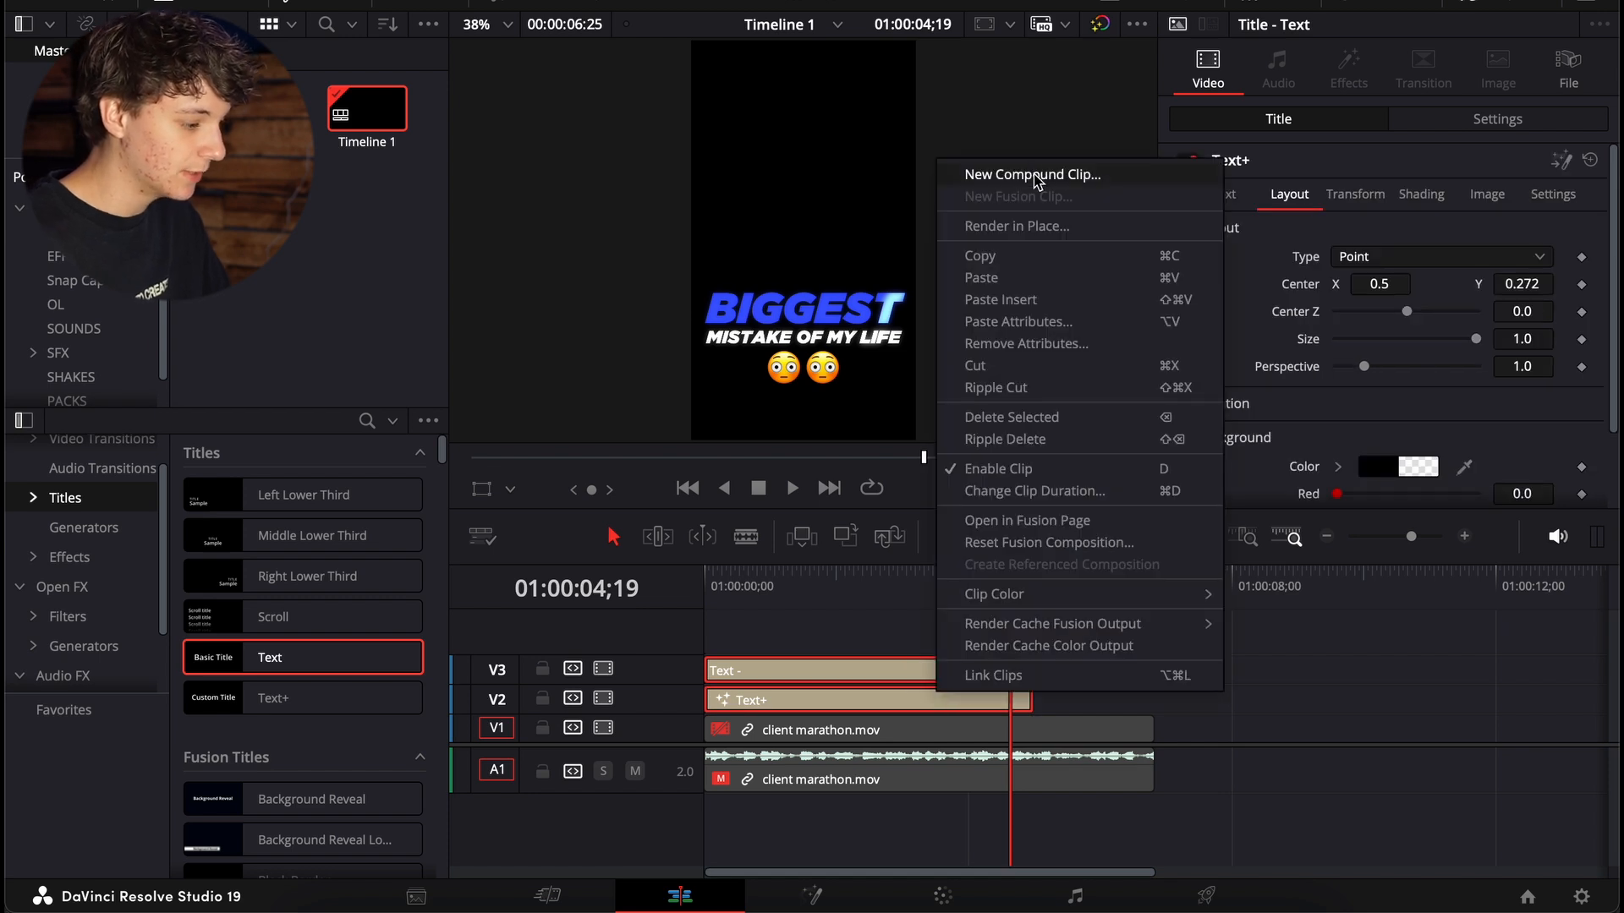
Step: Merge the Text and Text+ clips into Compound Clip 1
{"action": "left_click", "coordinate": [1031, 174]}
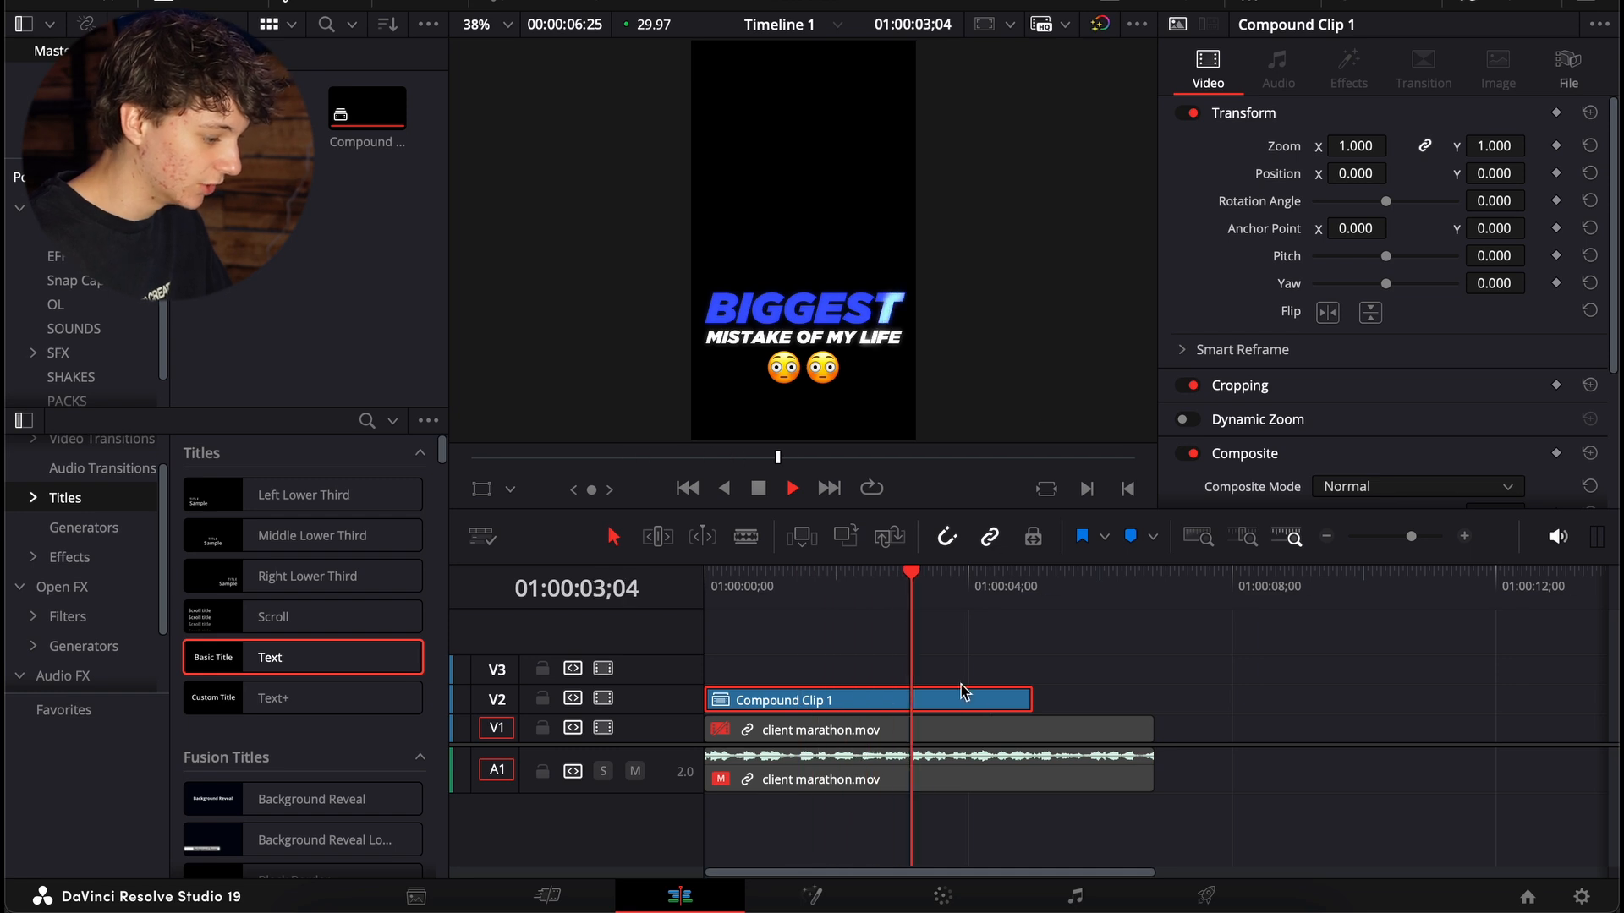
{"action": "left_click", "coordinate": [1042, 572]}
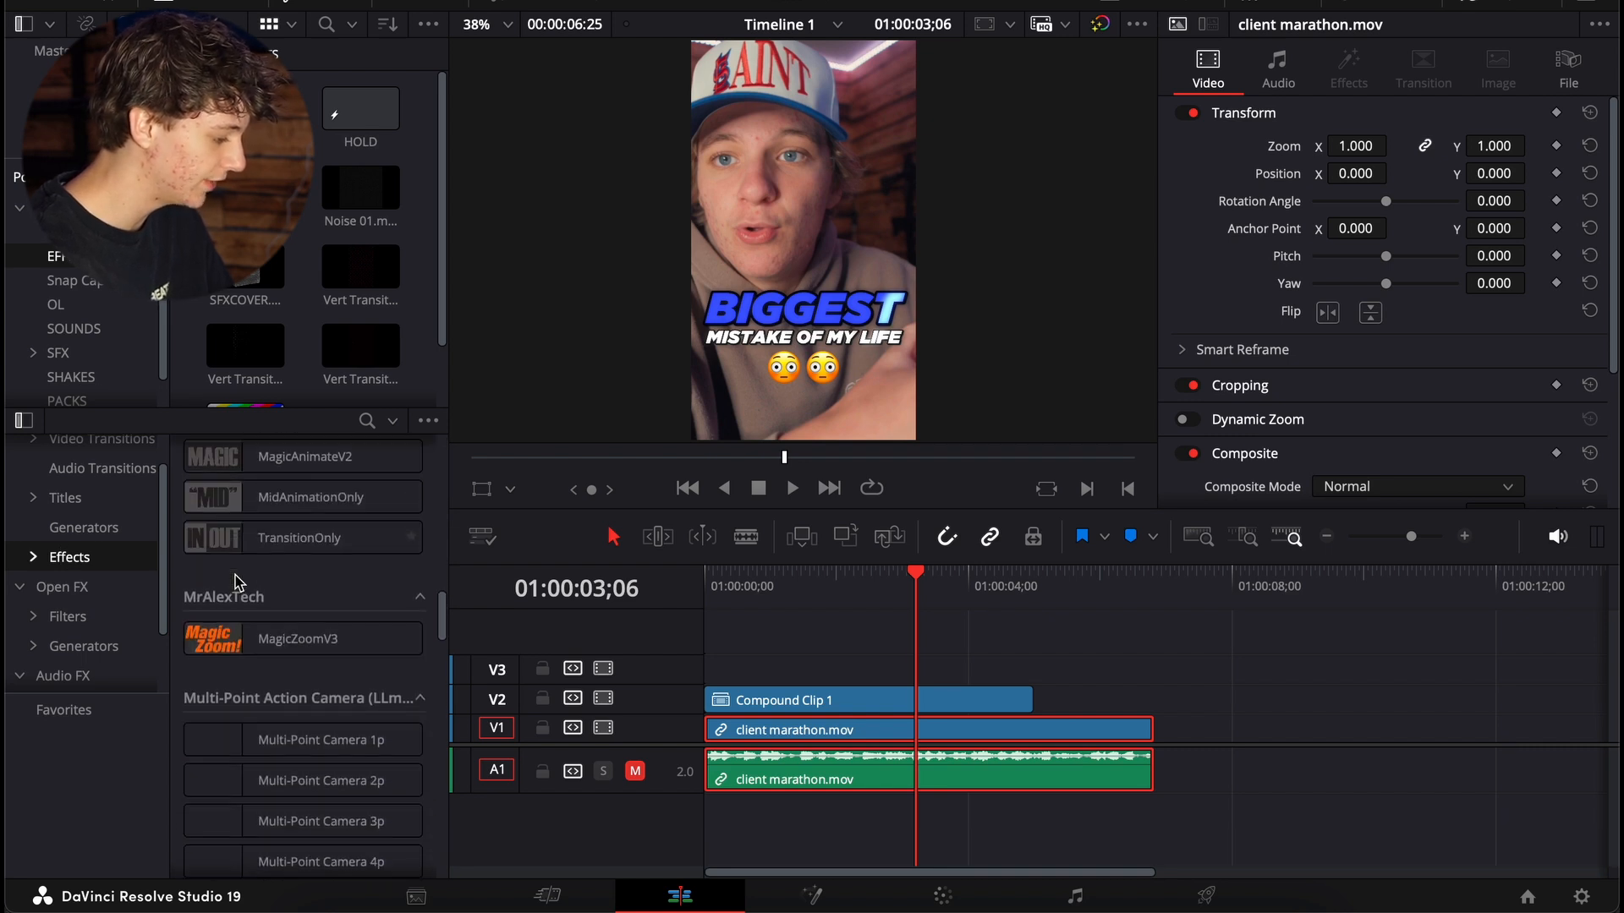
Step: Scroll the Effects library to the Pre-AnimateV2 category to find Up Down V2
{"action": "scroll", "scroll_direction": "down", "scroll_amount": 3}
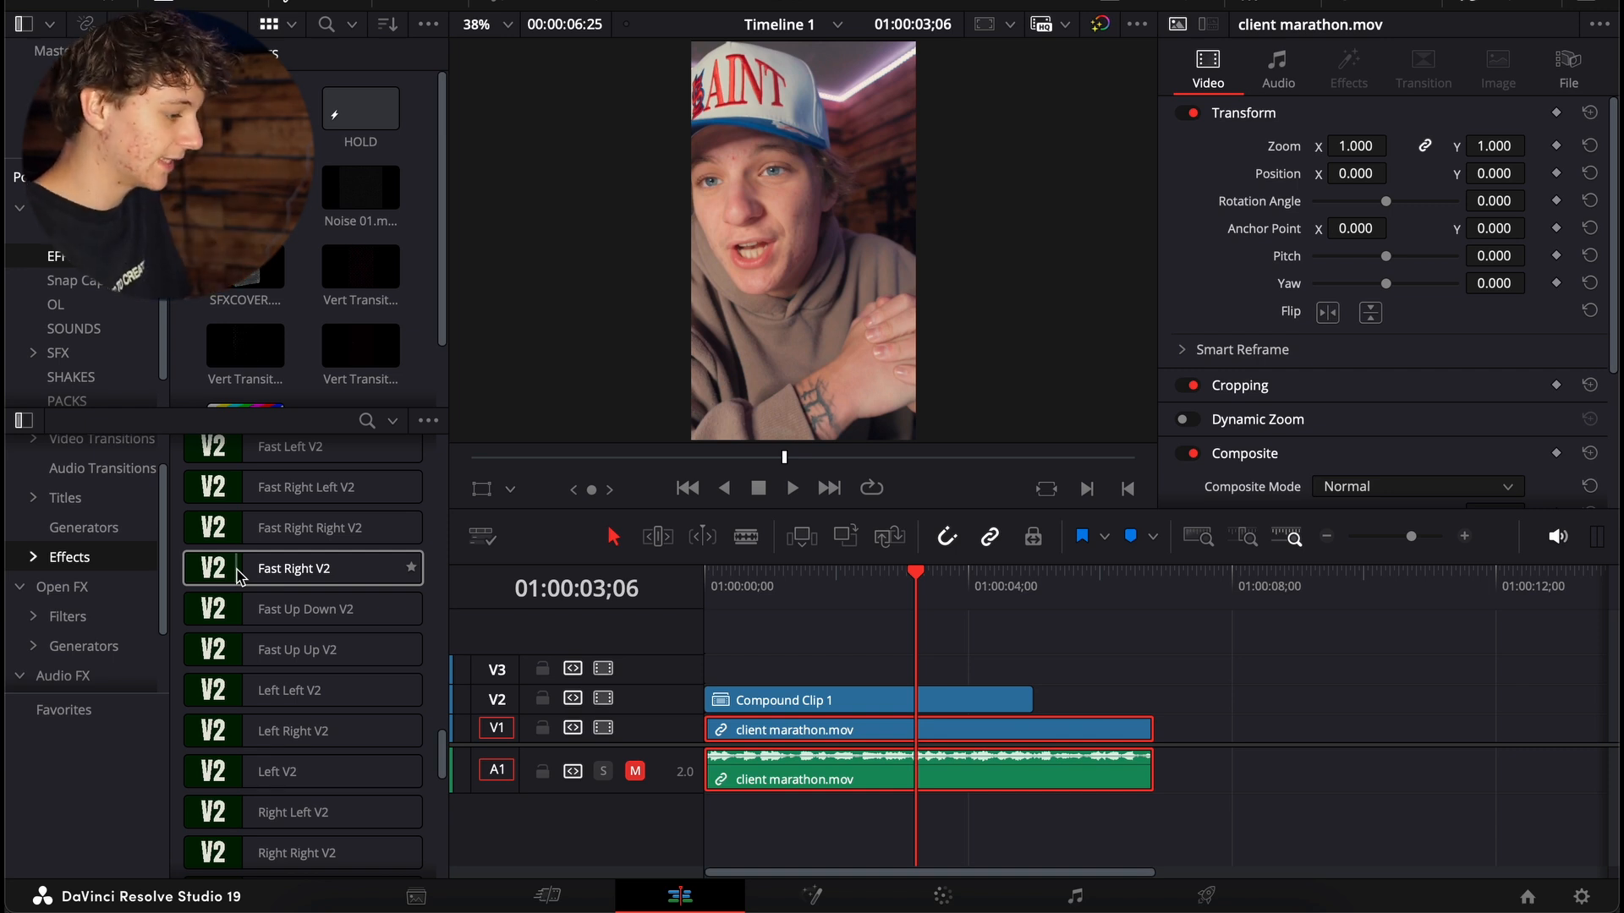
{"action": "scroll", "scroll_direction": "down", "scroll_amount": 3}
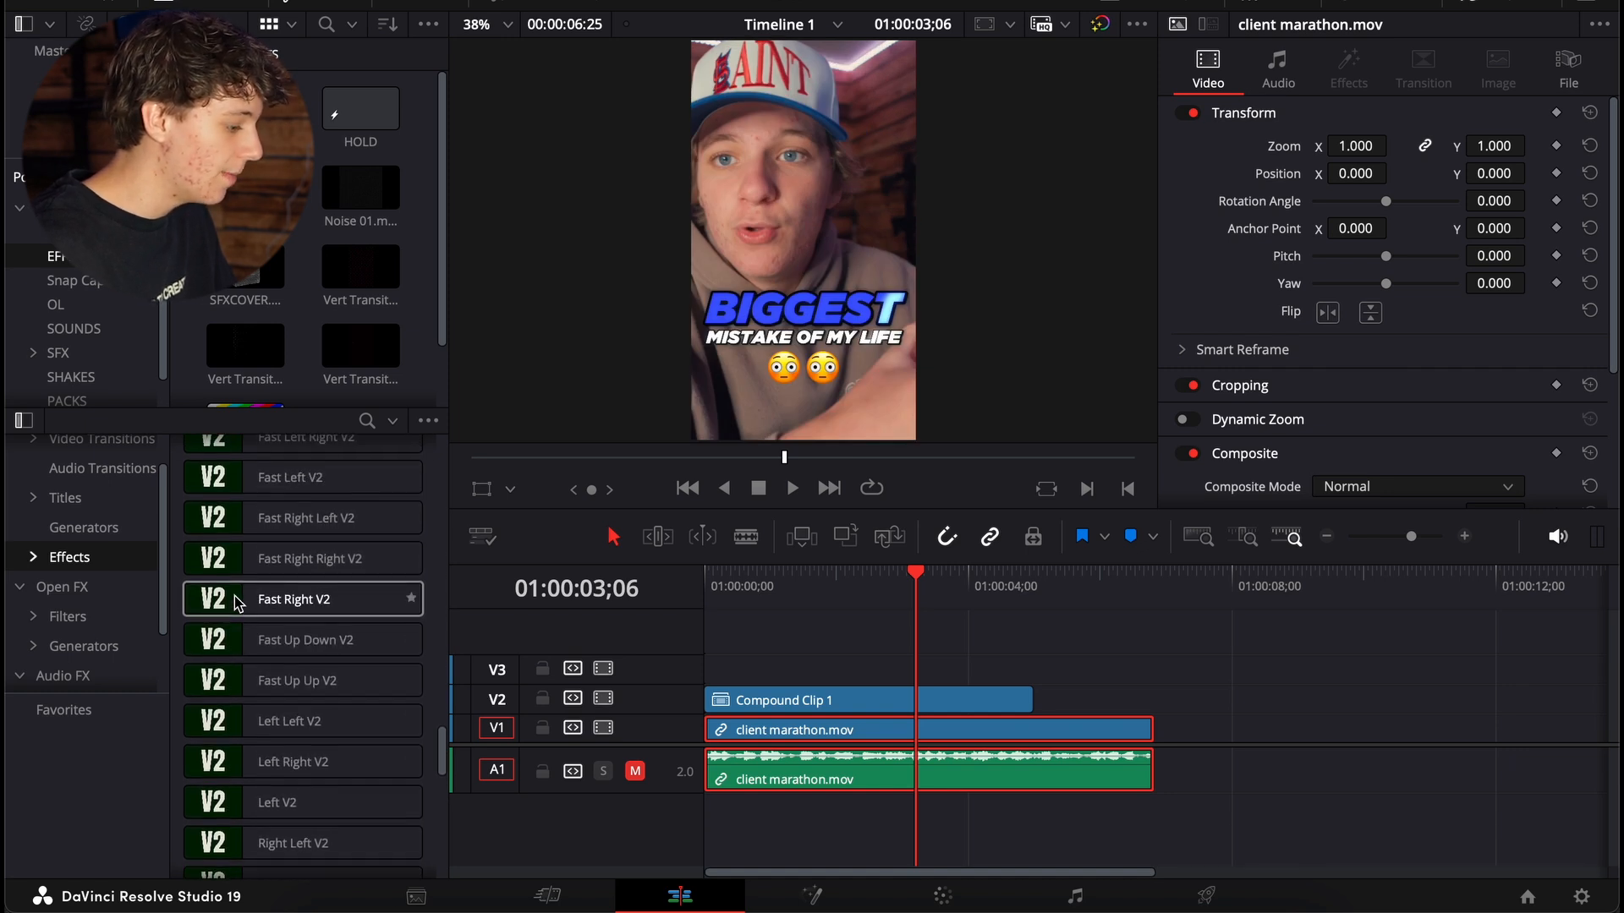
{"action": "scroll", "scroll_direction": "up", "scroll_amount": 3}
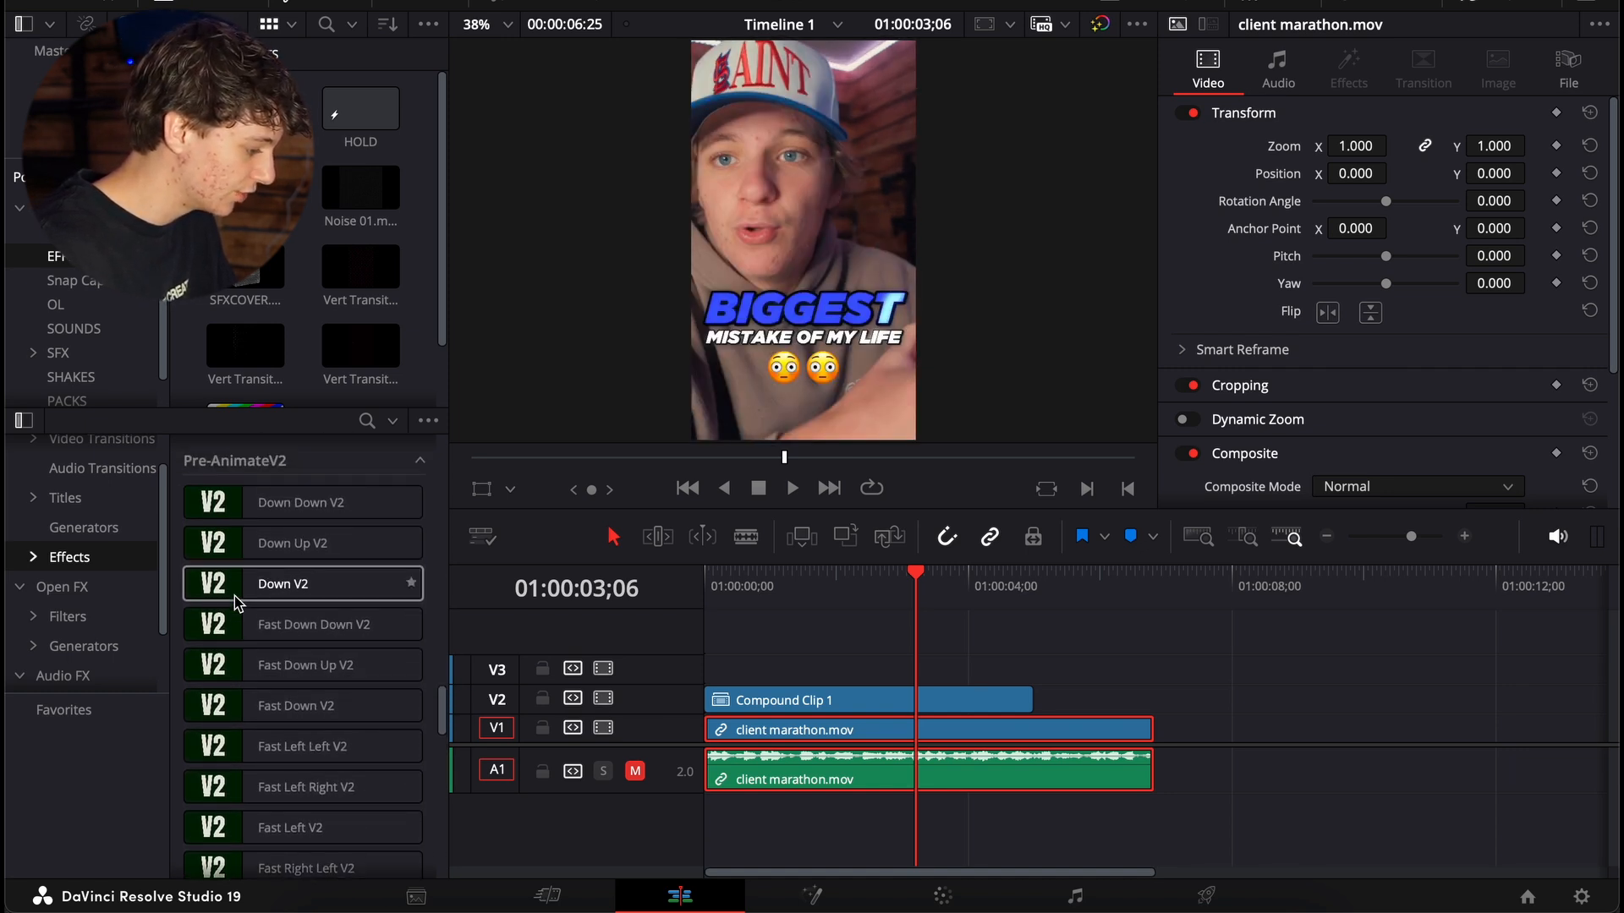
{"action": "scroll", "scroll_direction": "down", "scroll_amount": 3}
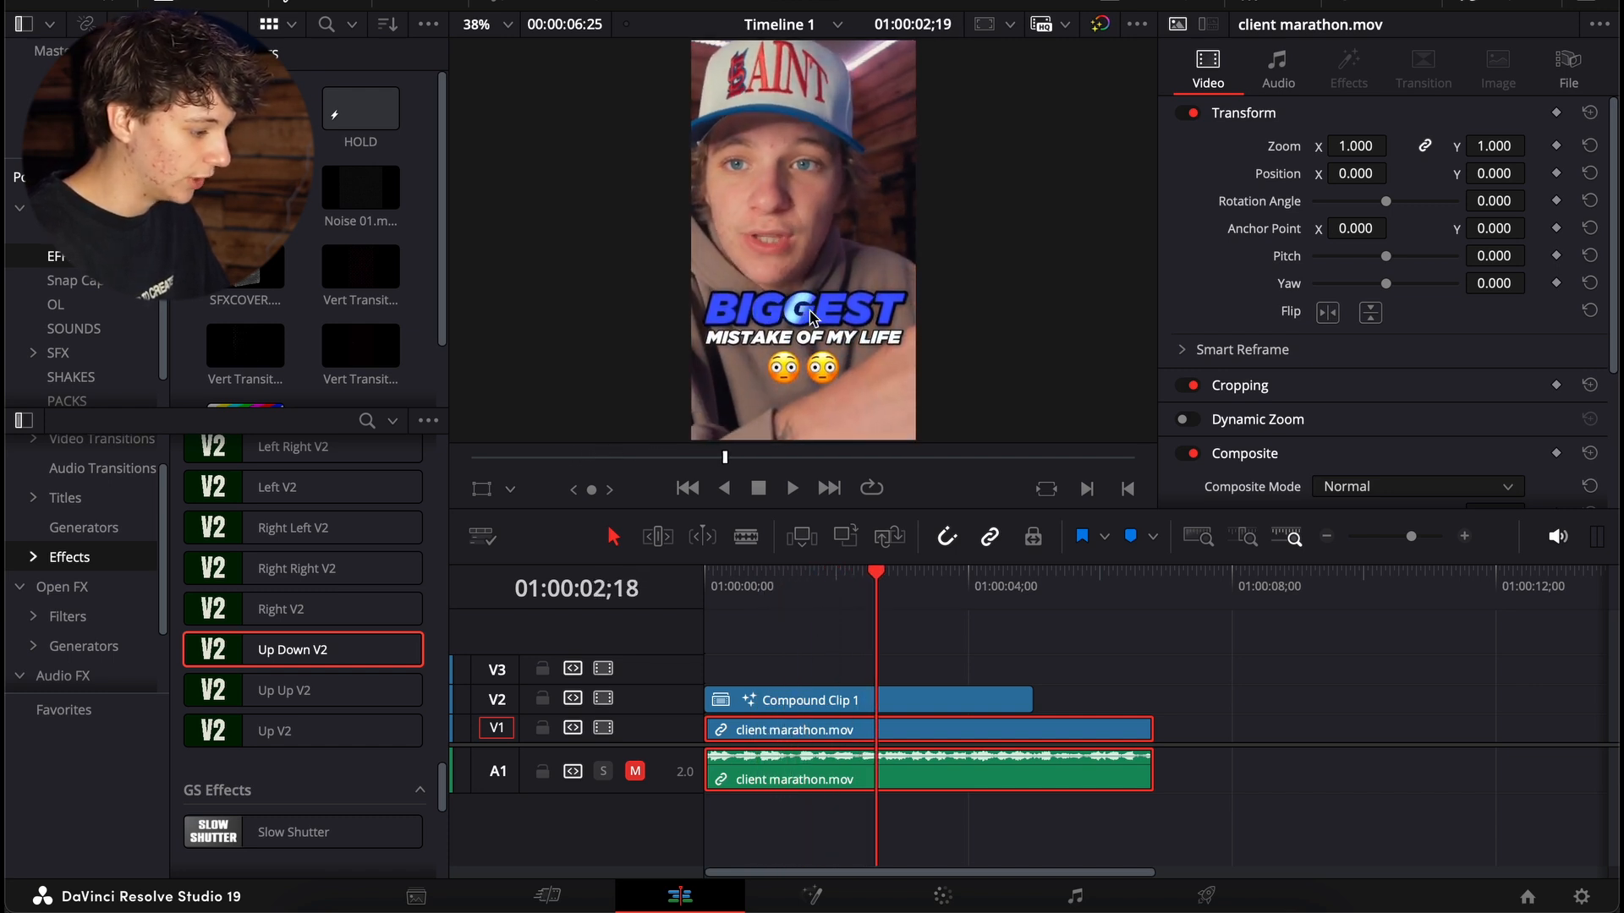
{"action": "left_click", "coordinate": [921, 572]}
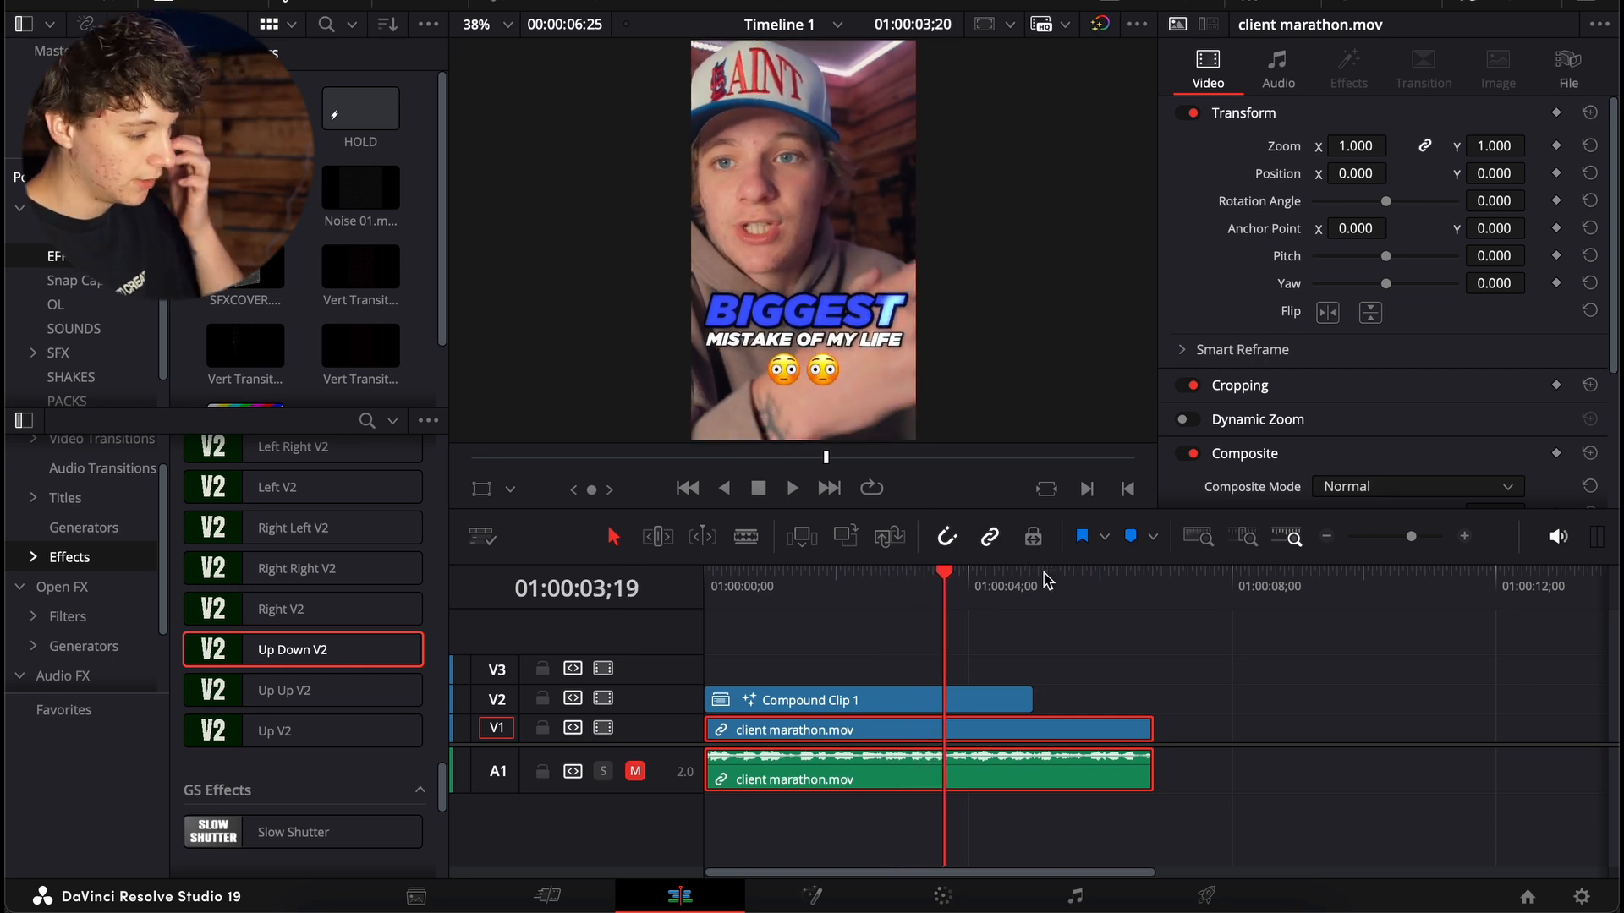
{"action": "left_click", "coordinate": [984, 585]}
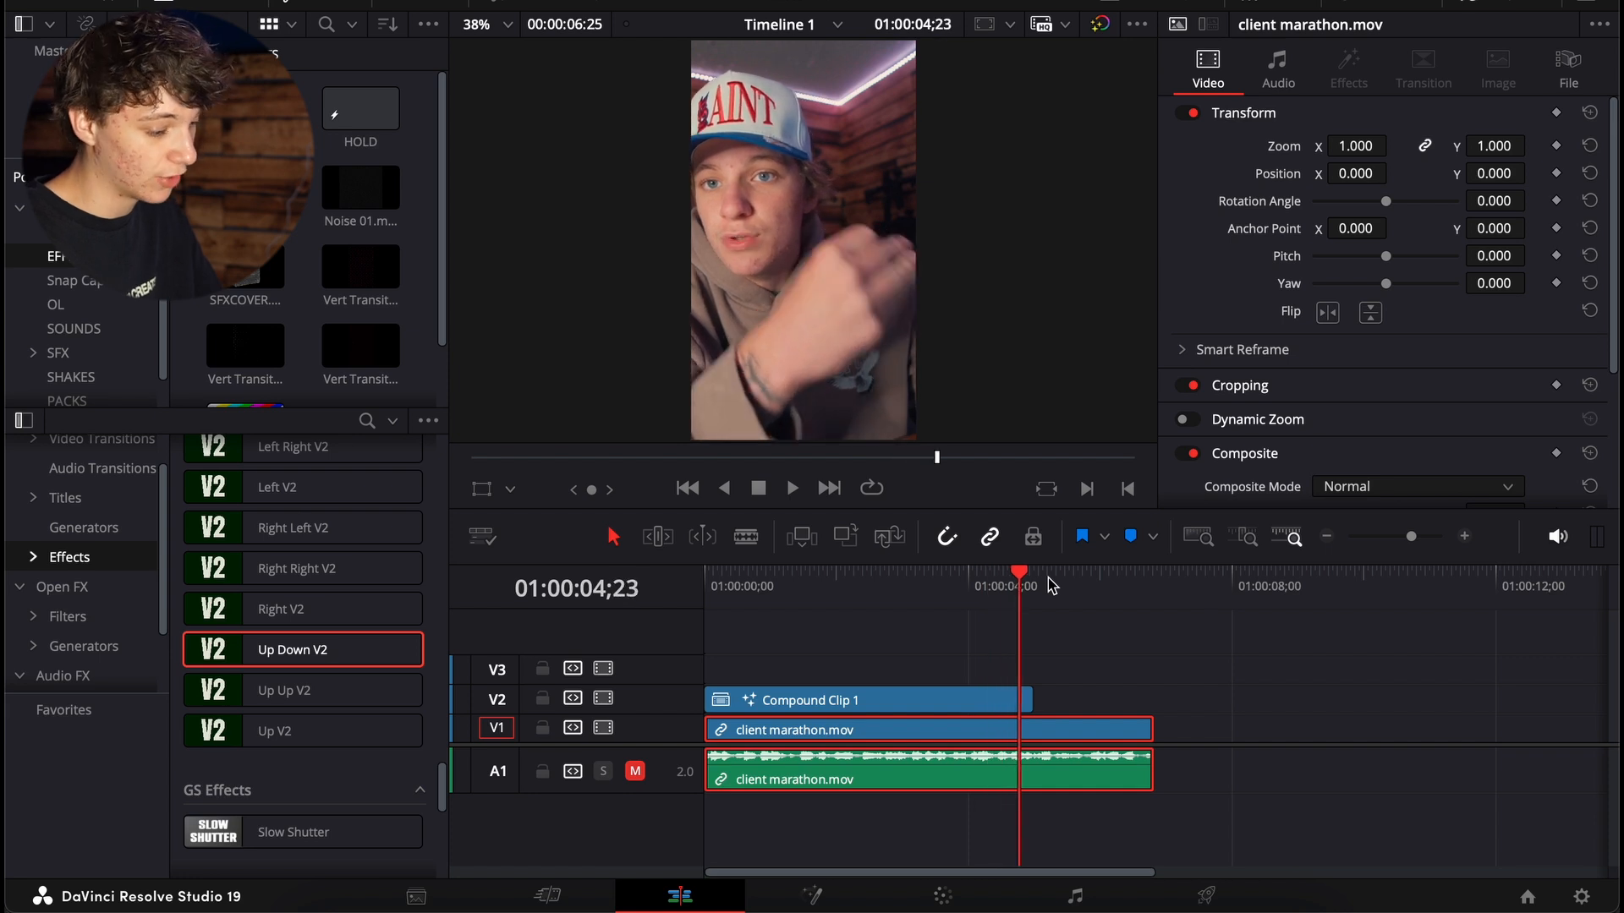
{"action": "left_click", "coordinate": [1042, 571]}
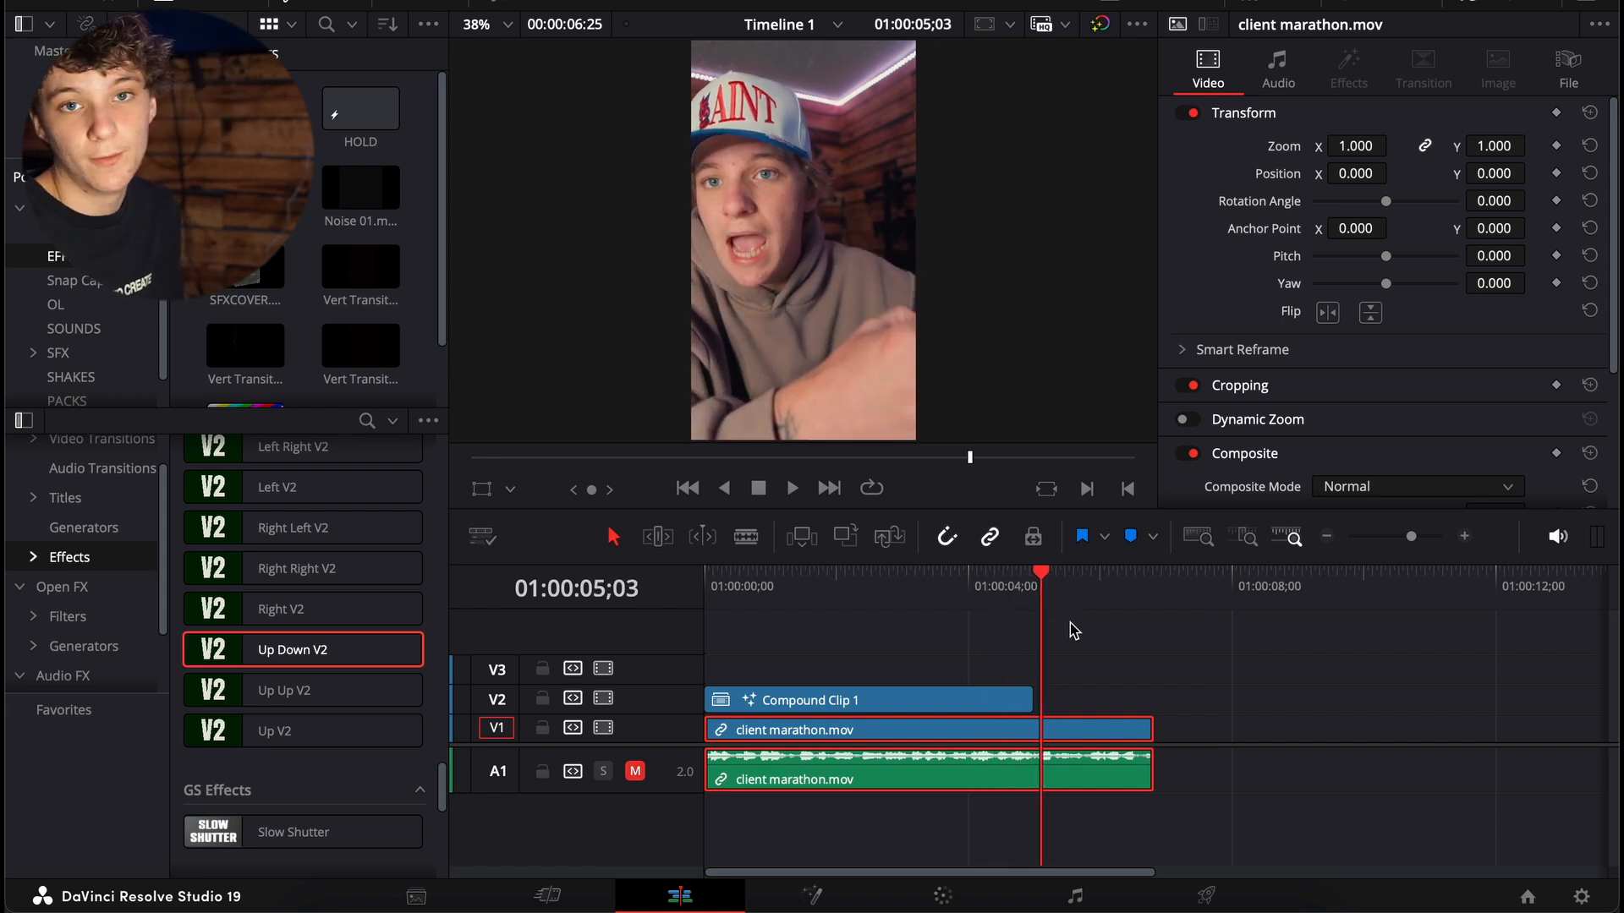
{"action": "mouse_move", "coordinate": [1111, 576]}
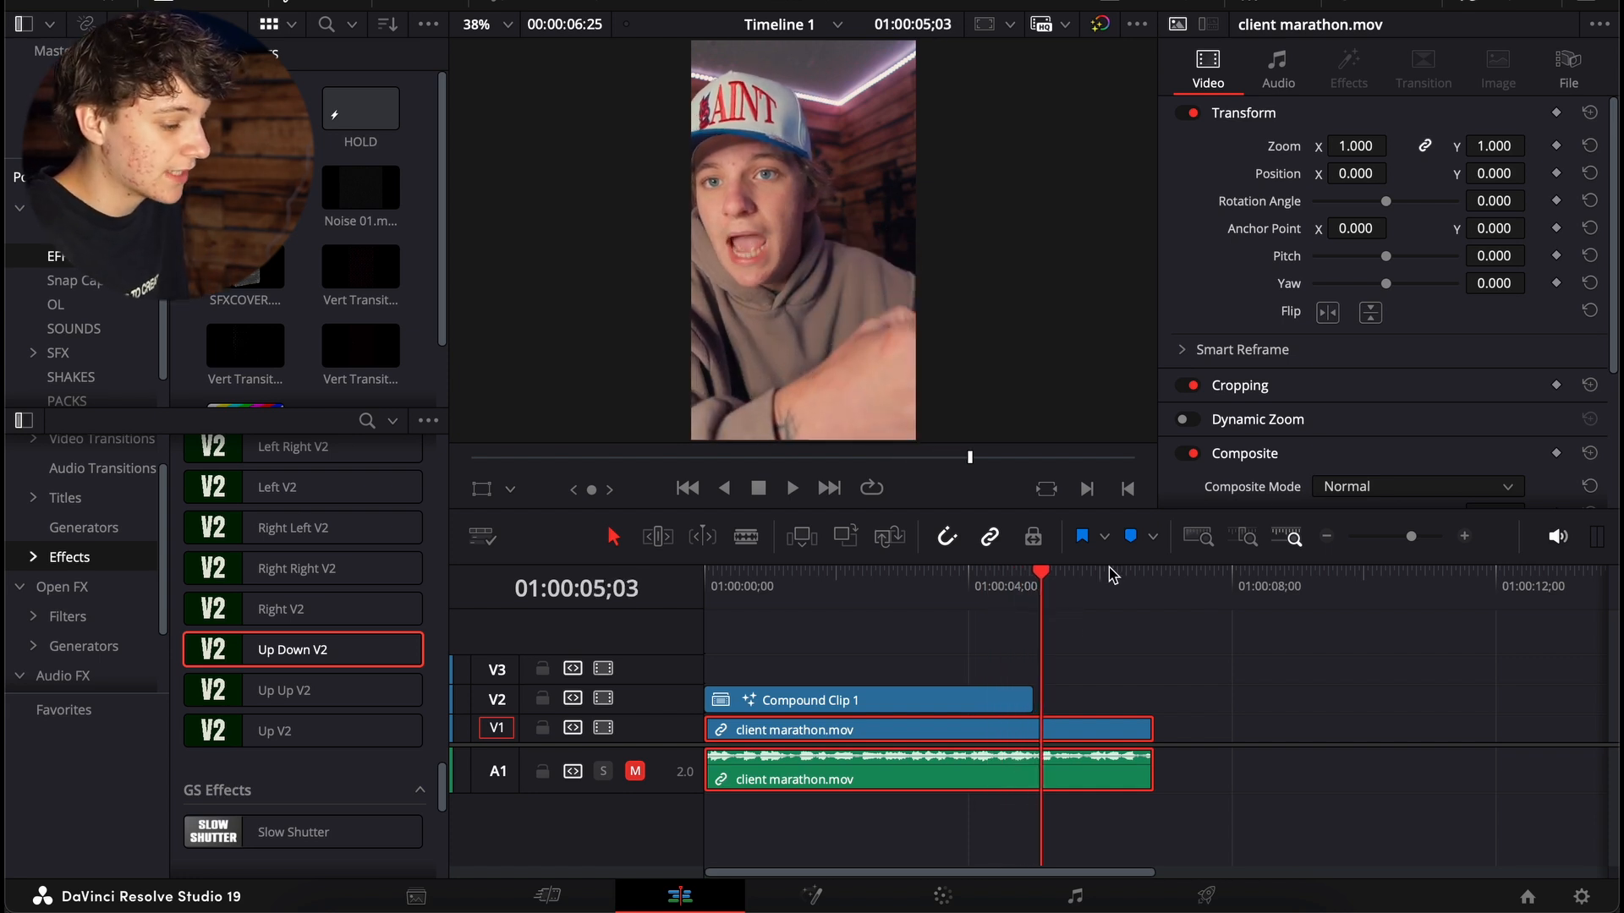